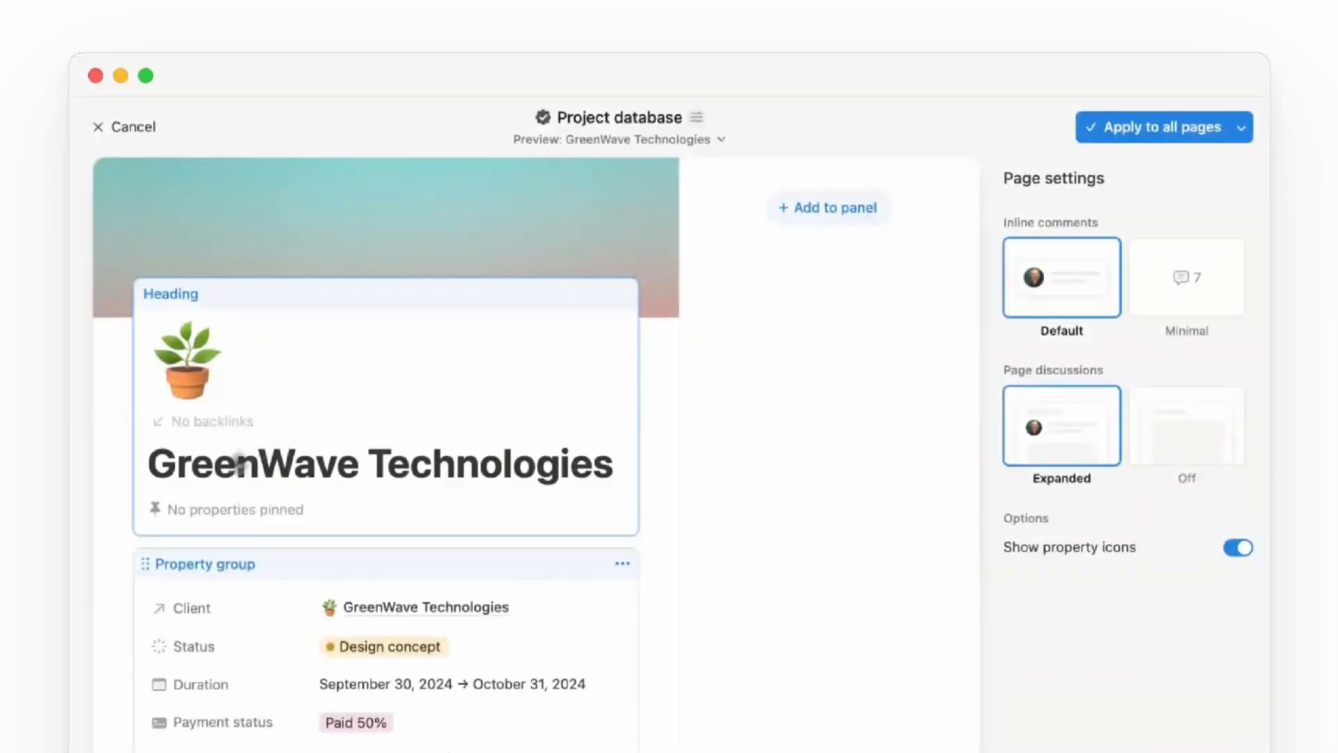
- Select the Tasks layout's Property group and add a new empty section to it
left_click(1236, 170)
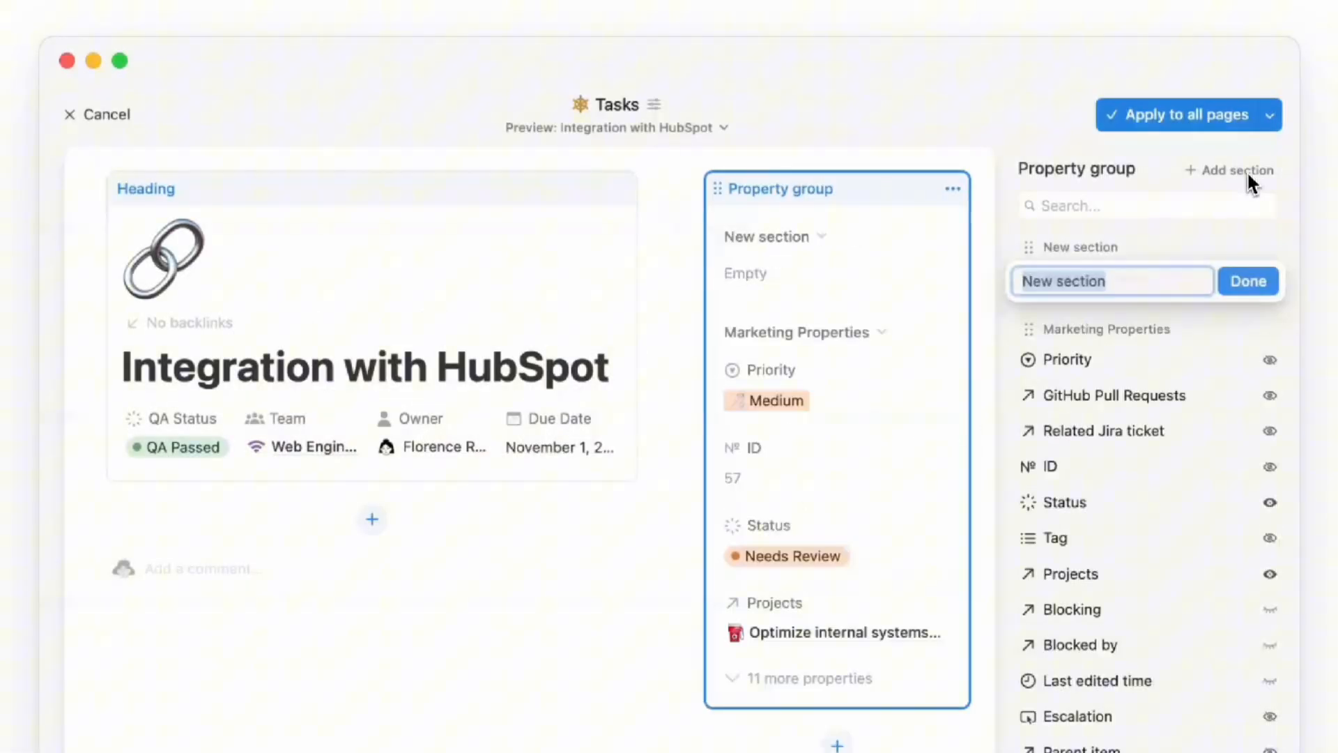
left_click(1248, 281)
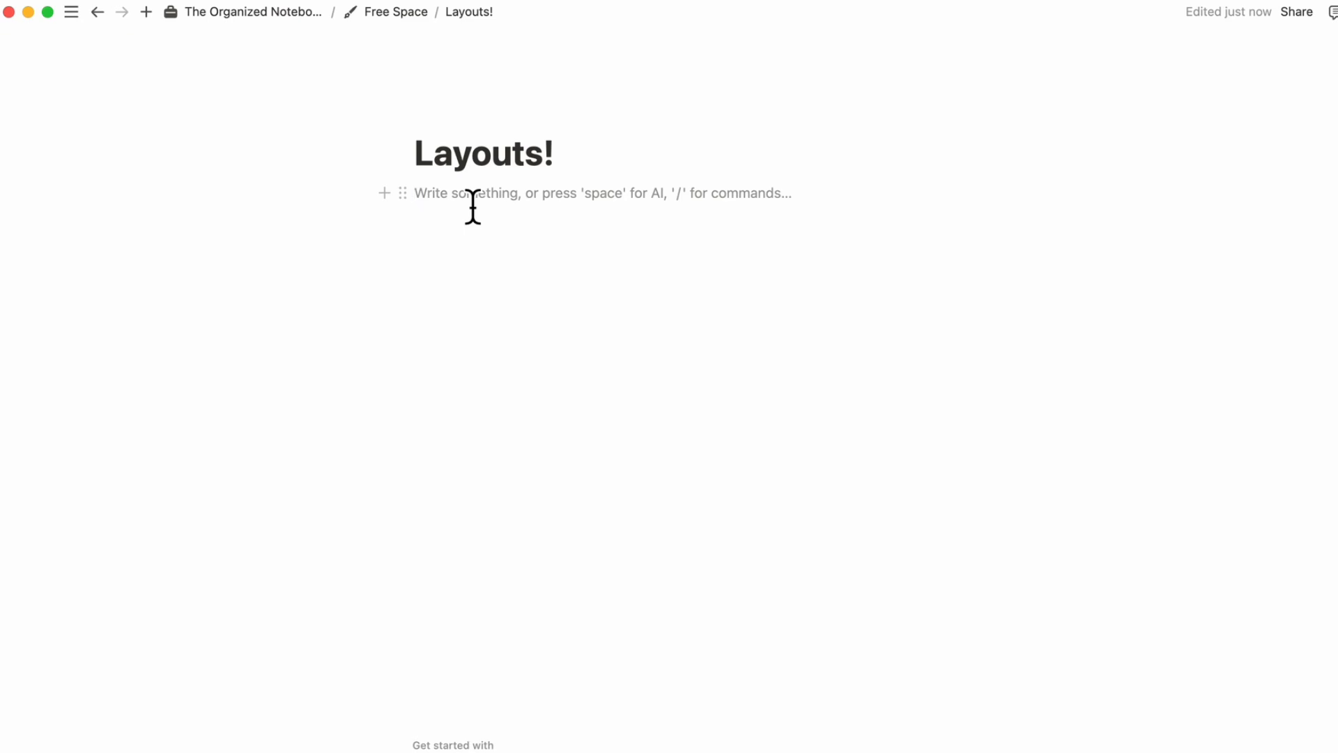
- Insert an inline table database via /data and open a new entry's layout customization
type("/data")
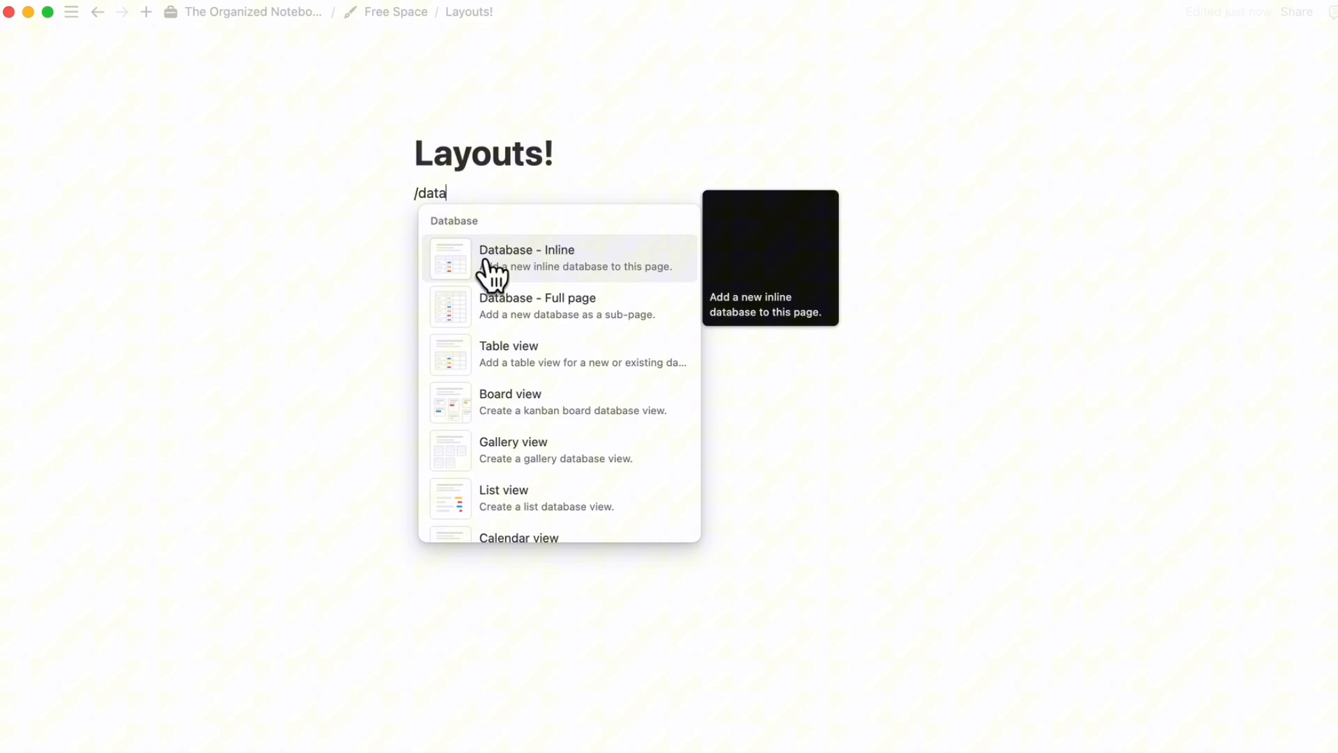
left_click(527, 258)
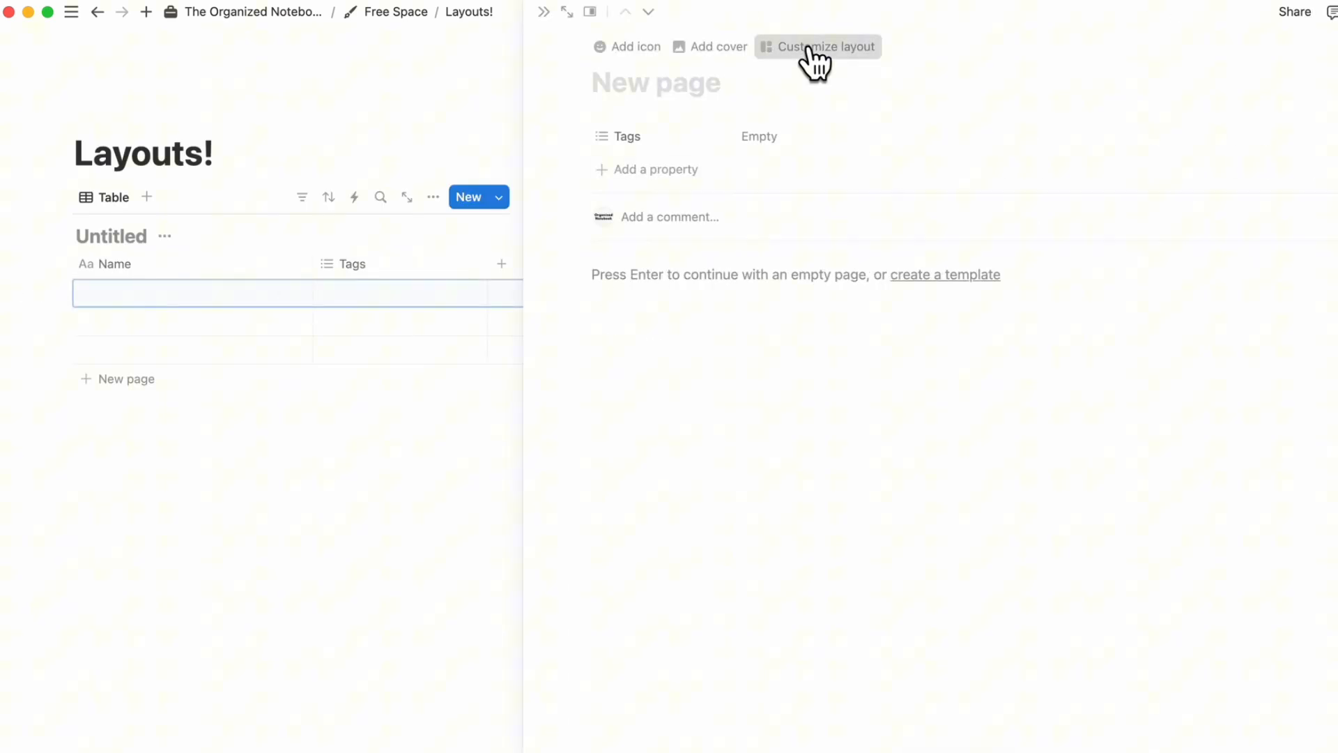
left_click(825, 46)
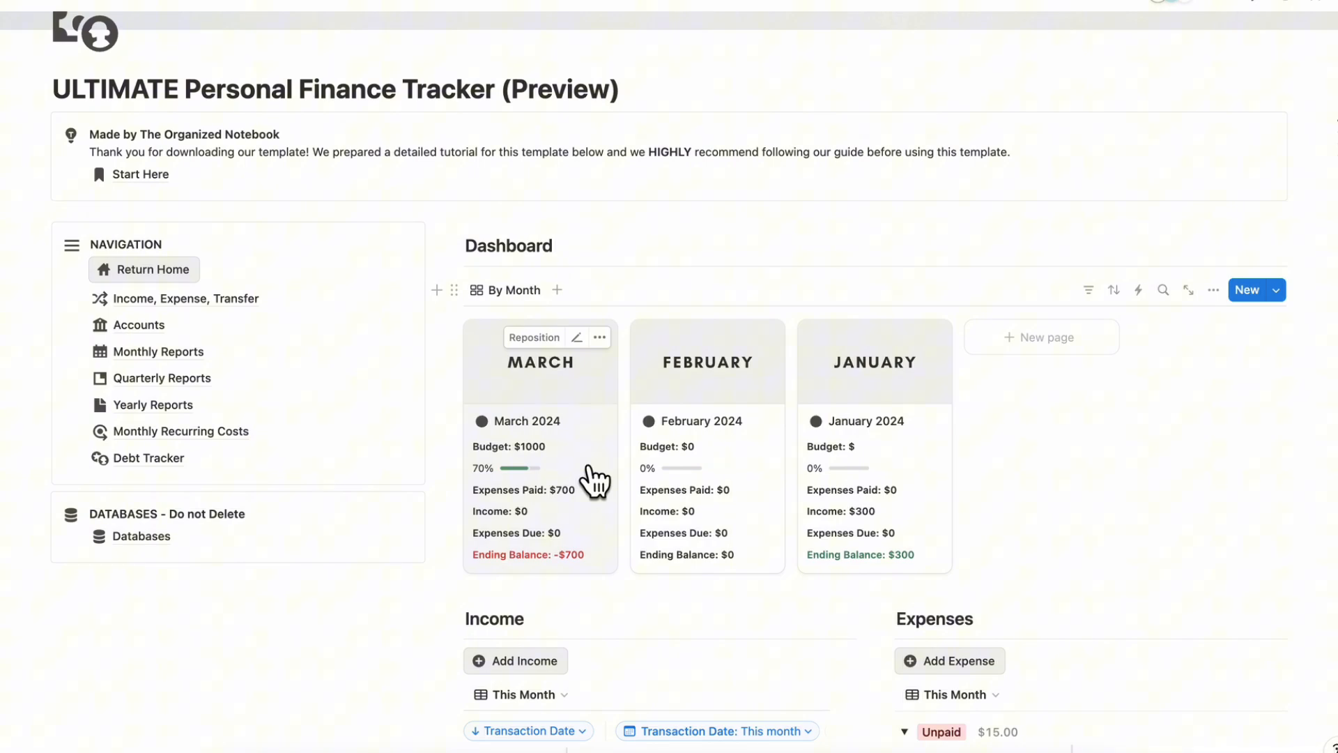
- Open the March 2024 report from the Dashboard and enter its layout editor
left_click(540, 421)
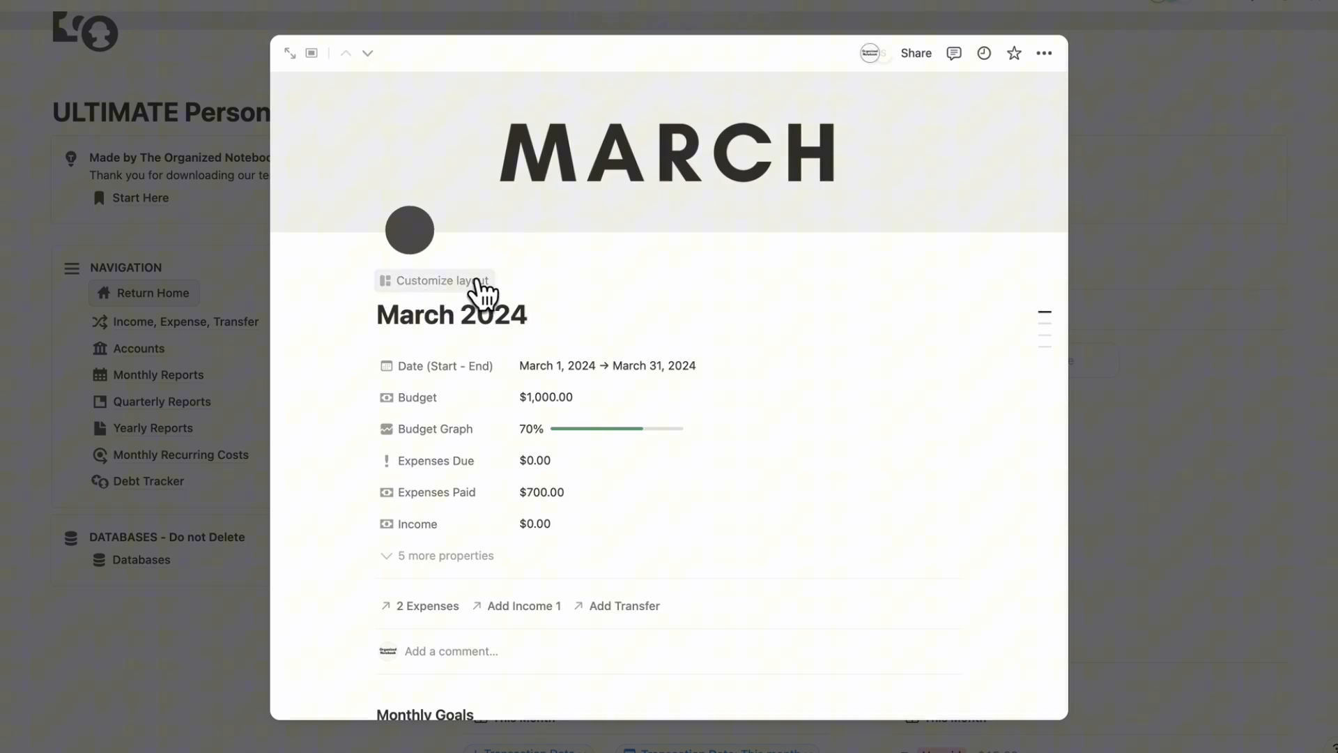
left_click(435, 280)
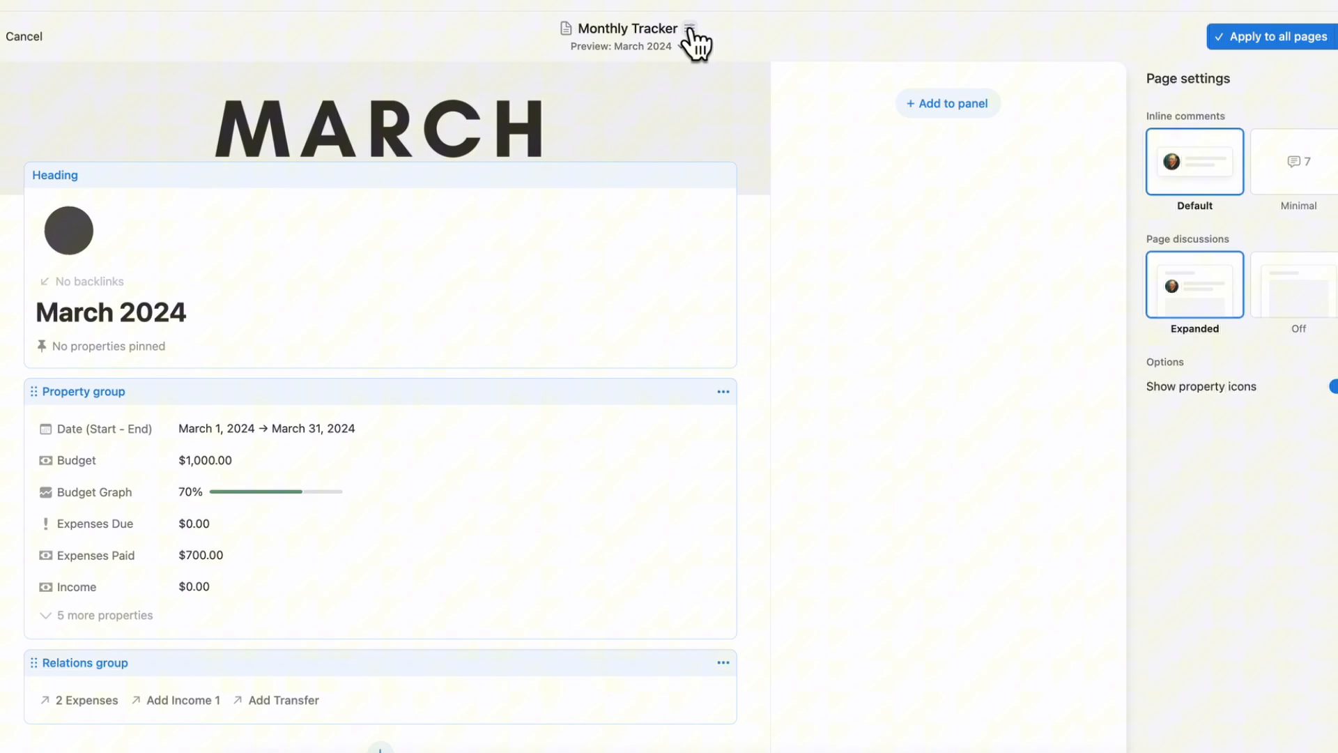
mouse_move(915, 316)
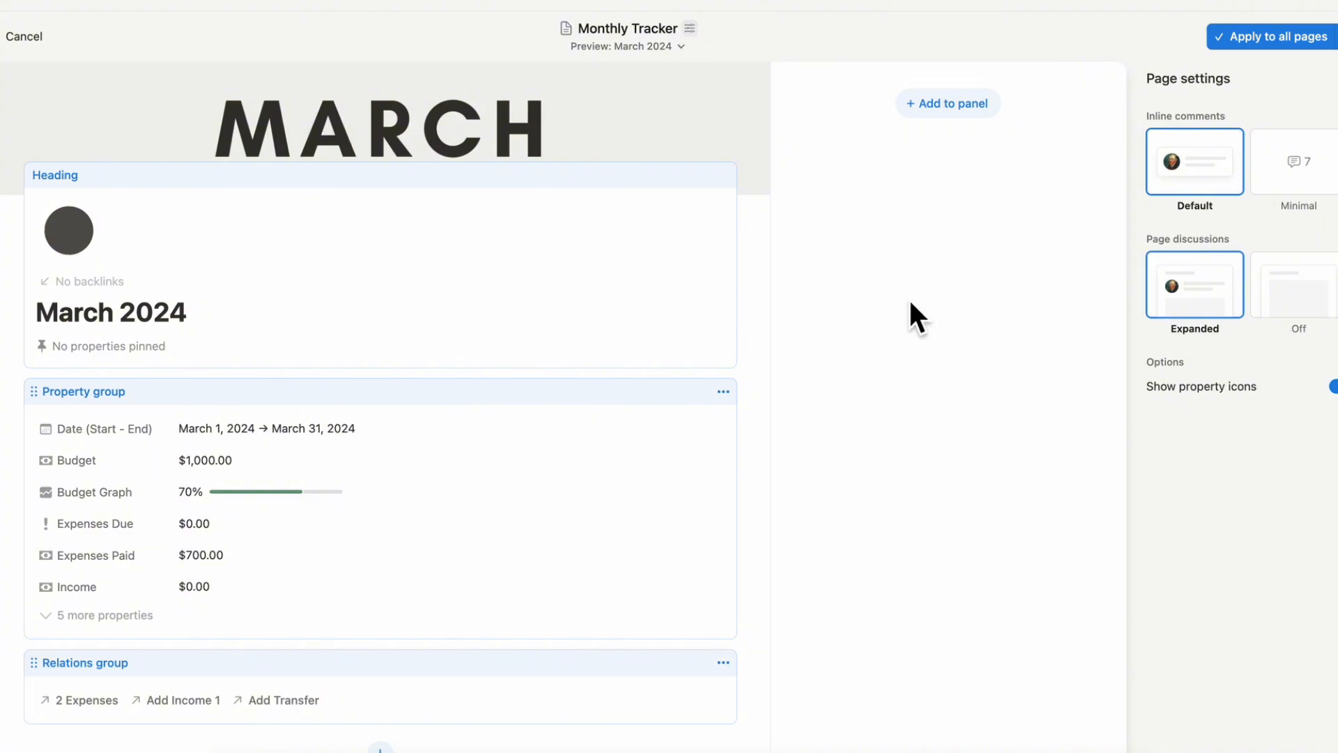
mouse_move(1254, 460)
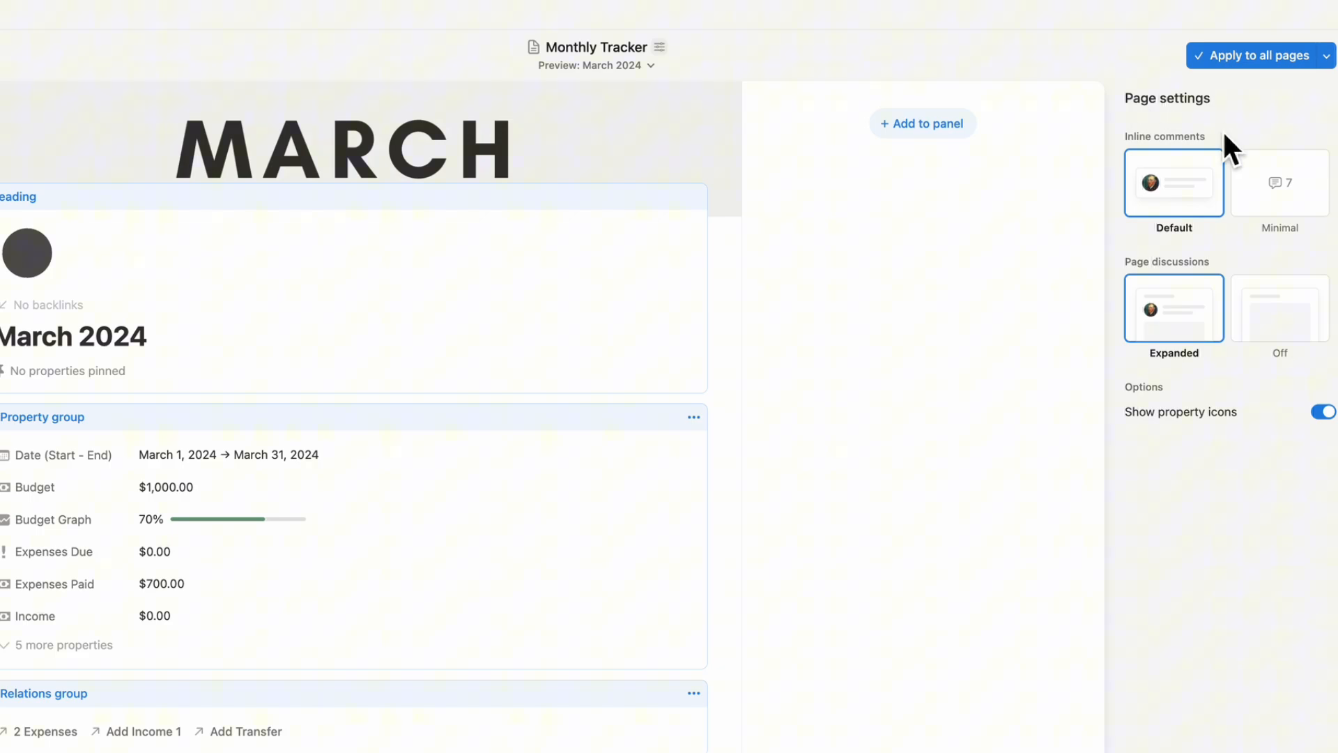
mouse_move(1280, 183)
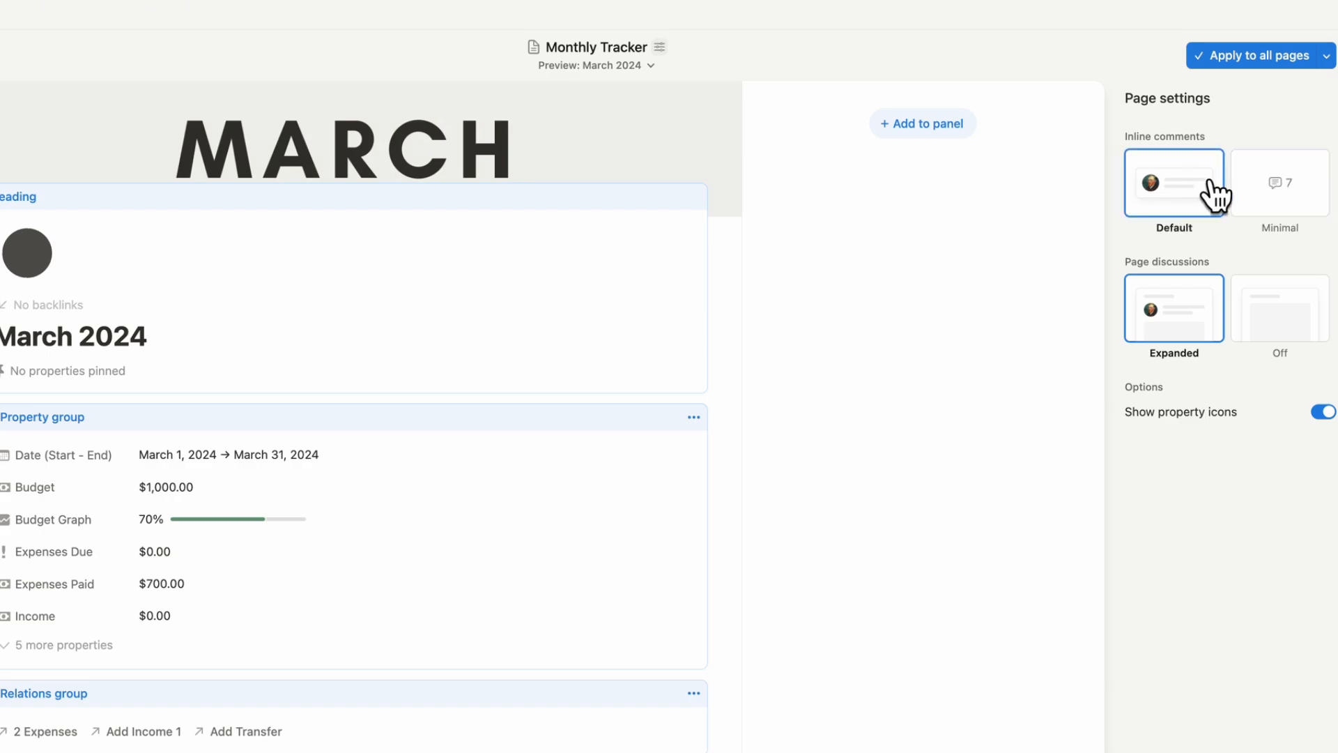
- Set inline comments to Minimal and page discussions to Off, keeping property icons shown
left_click(1280, 182)
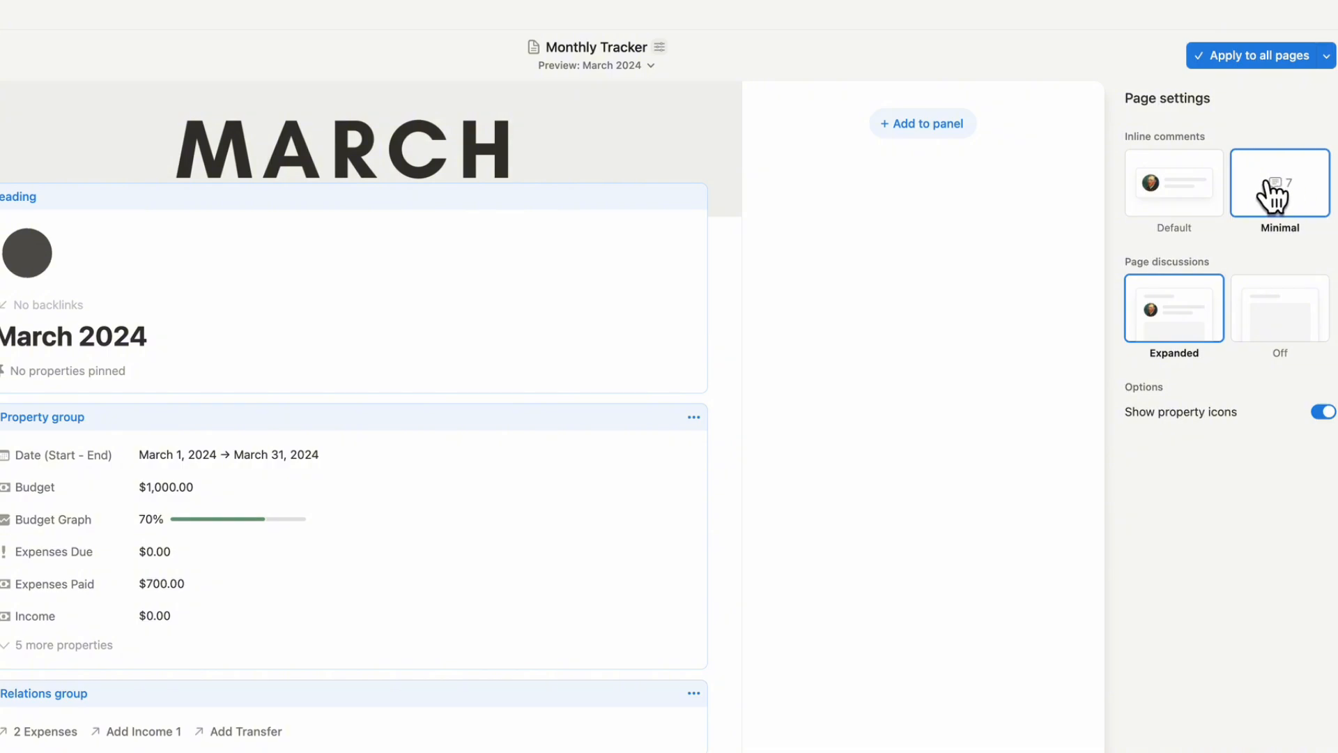
mouse_move(1189, 429)
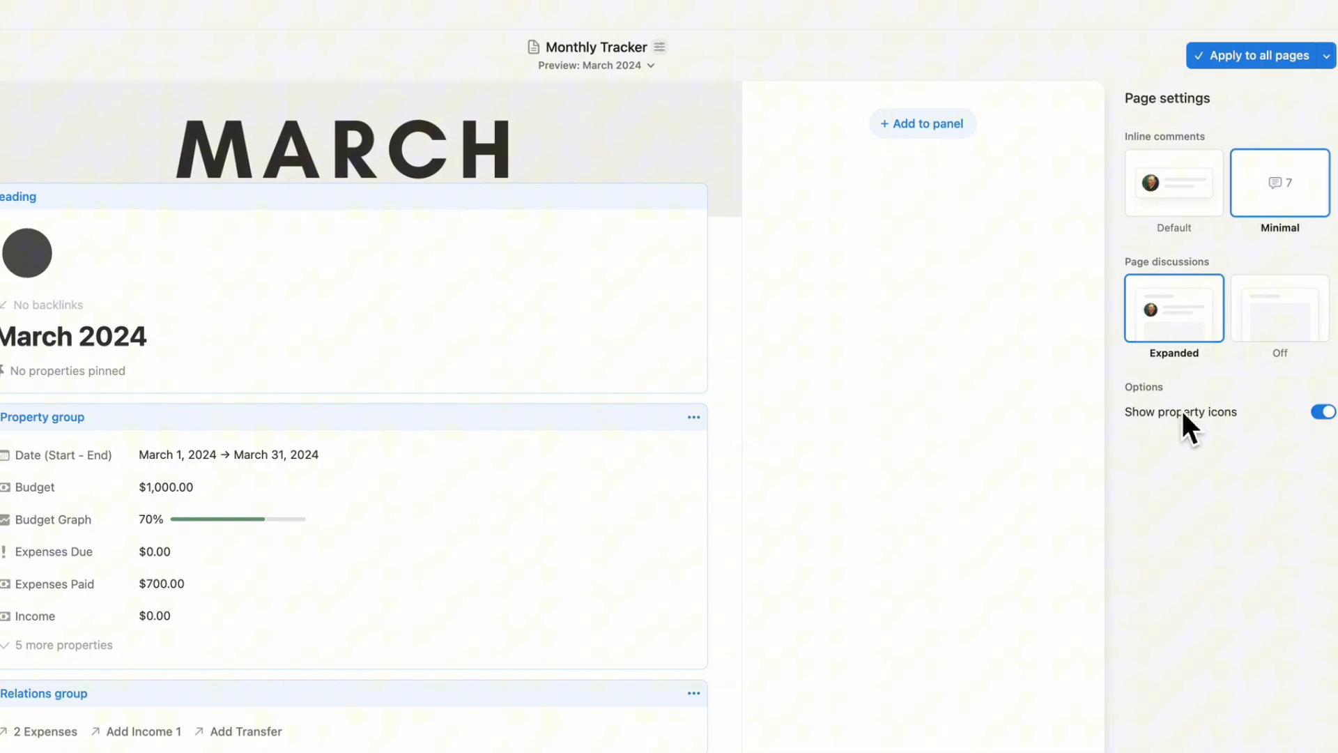
left_click(1279, 309)
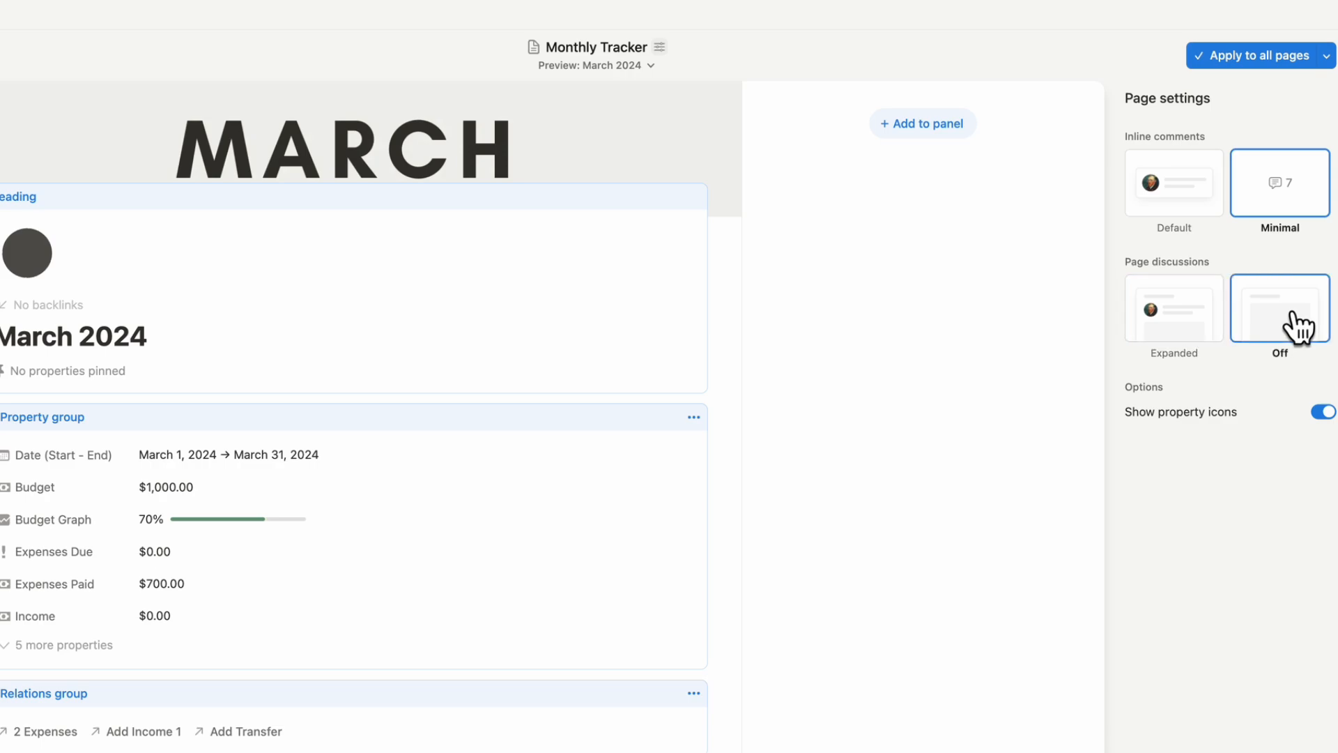
left_click(1175, 308)
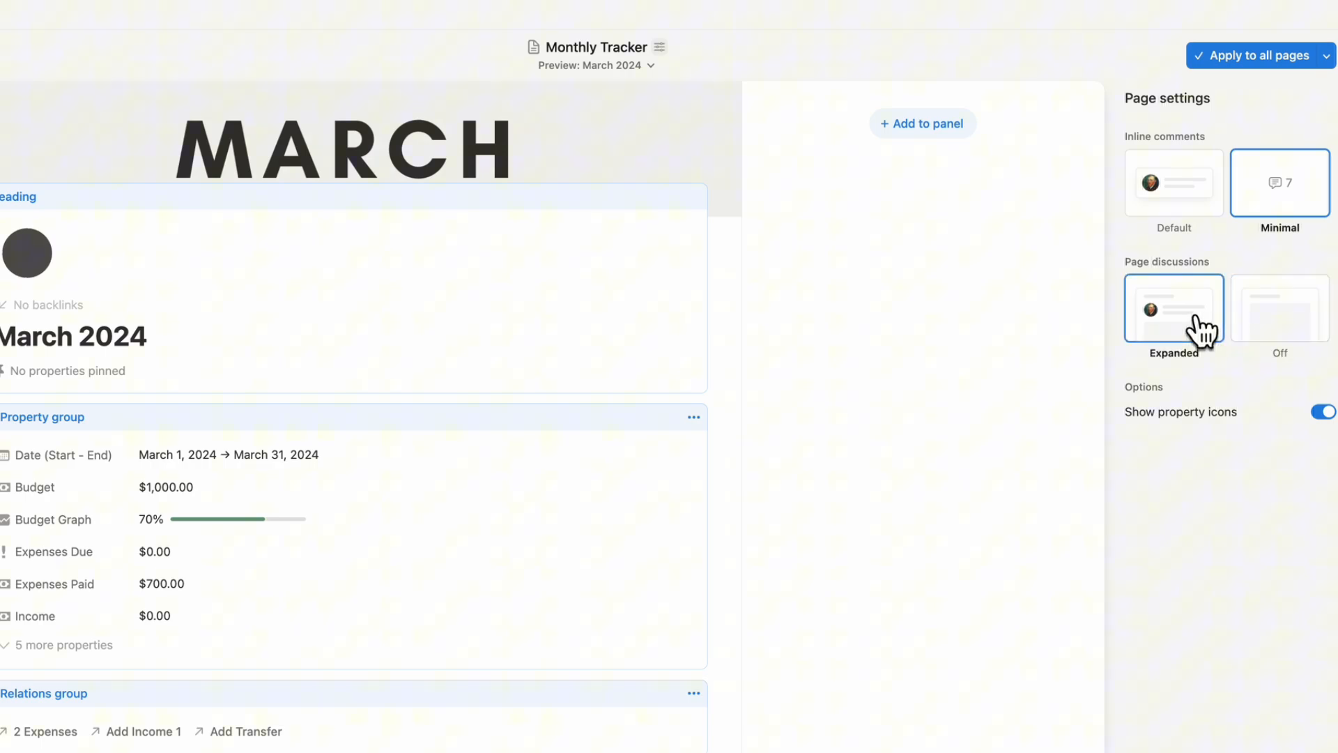
left_click(1280, 308)
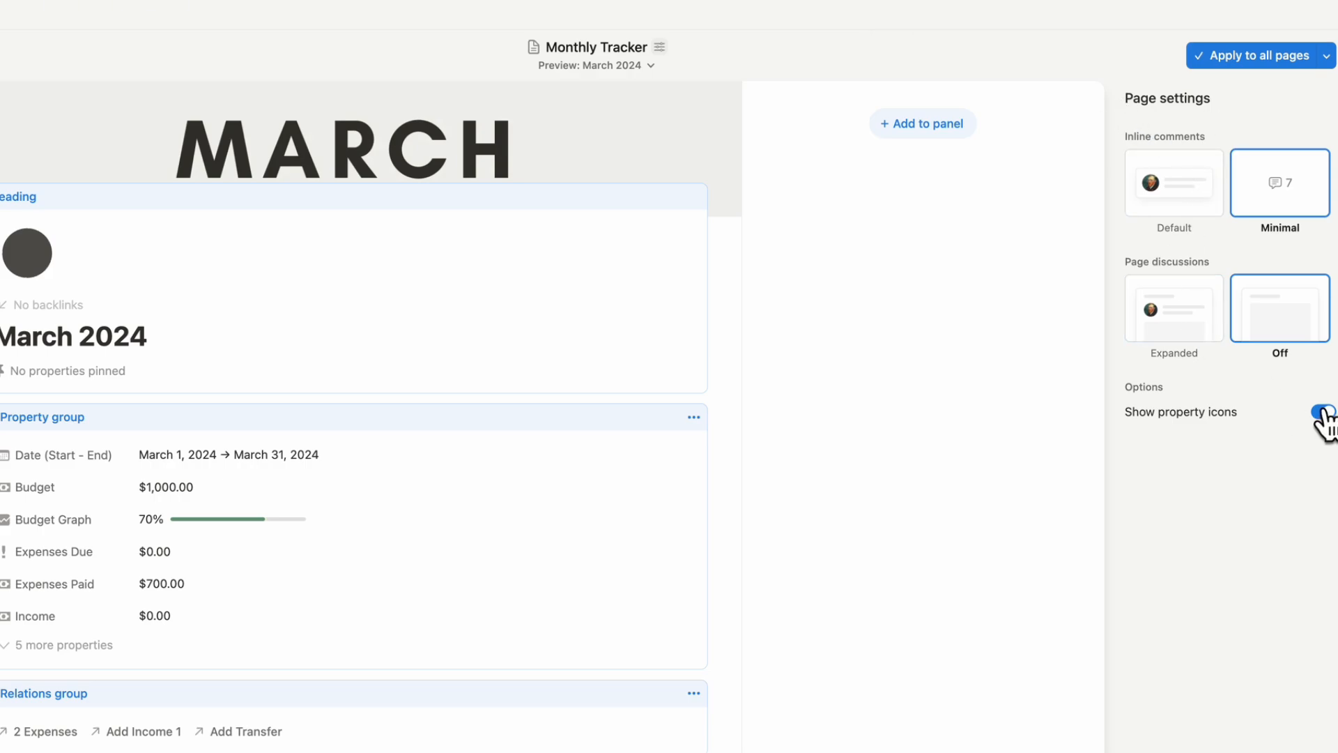
left_click(1325, 412)
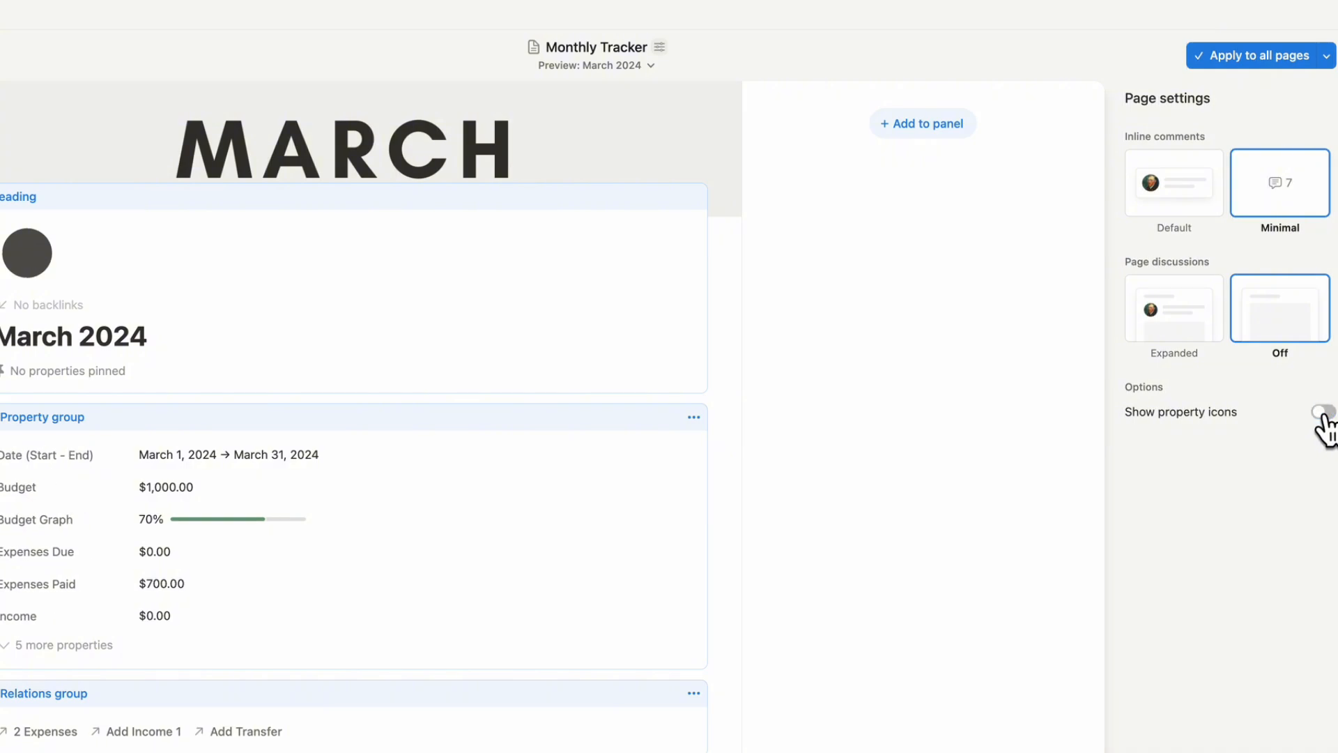
left_click(1322, 395)
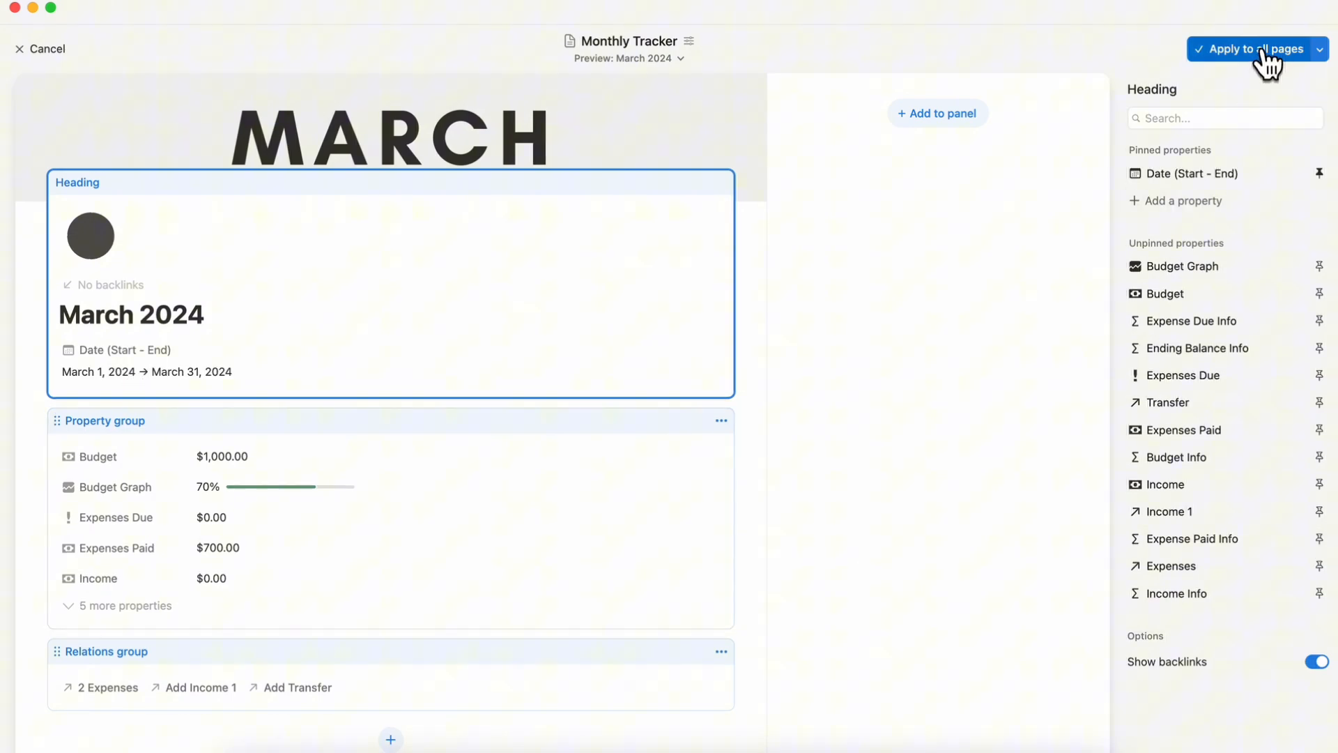
- Apply the pinned-date heading layout to all Monthly Tracker pages and reopen the editor
left_click(1255, 49)
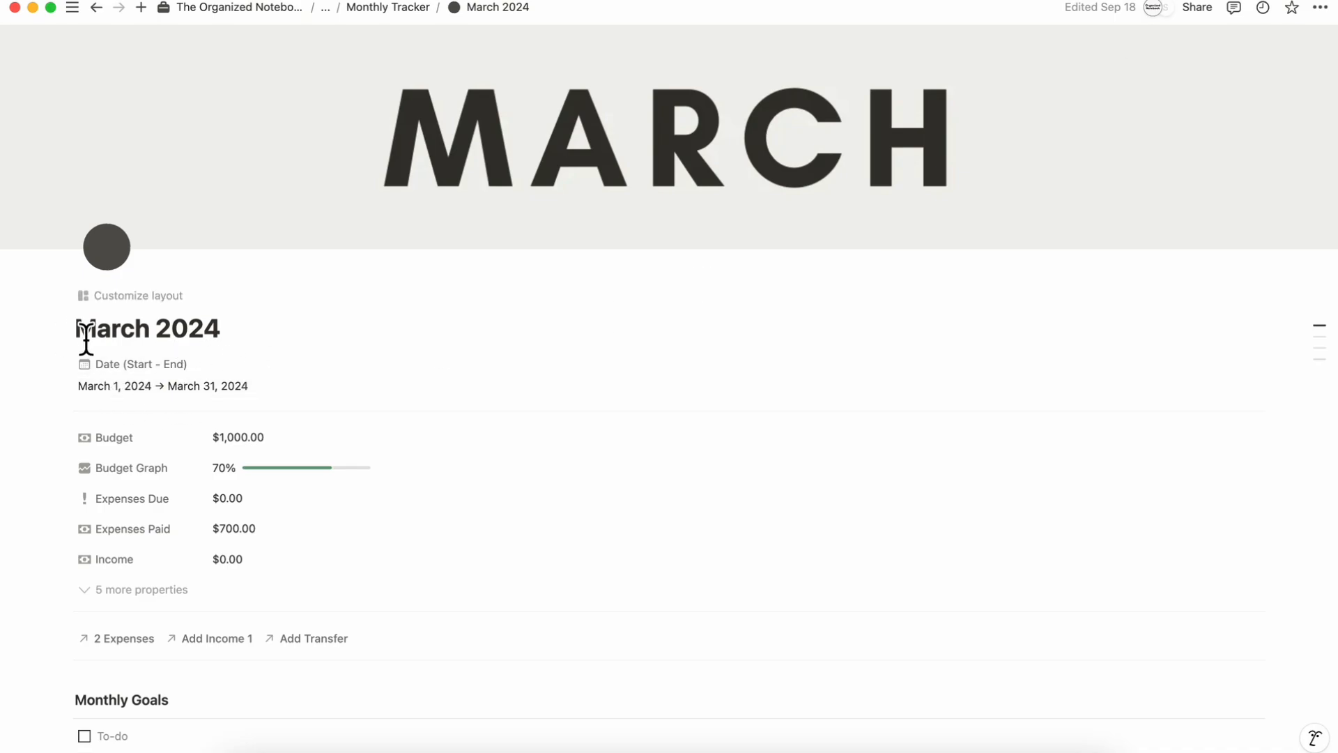
left_click(138, 296)
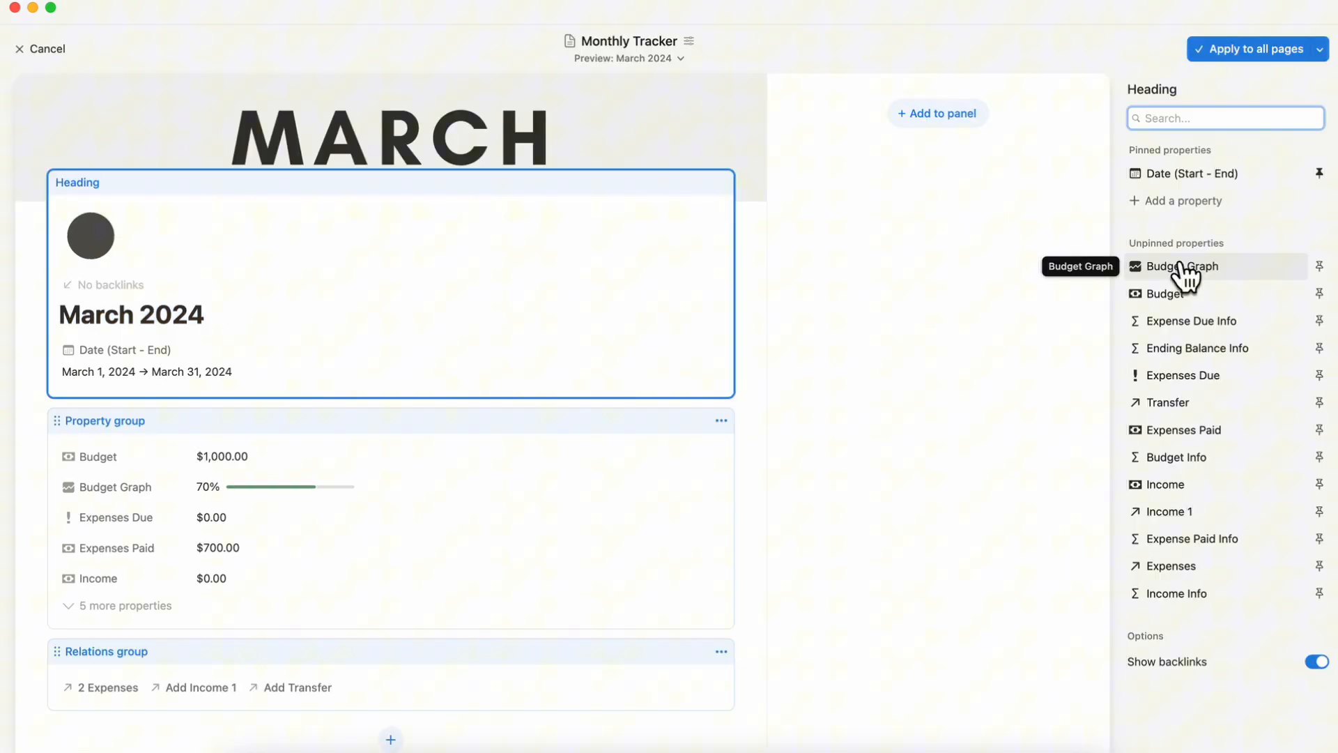
mouse_move(1252, 245)
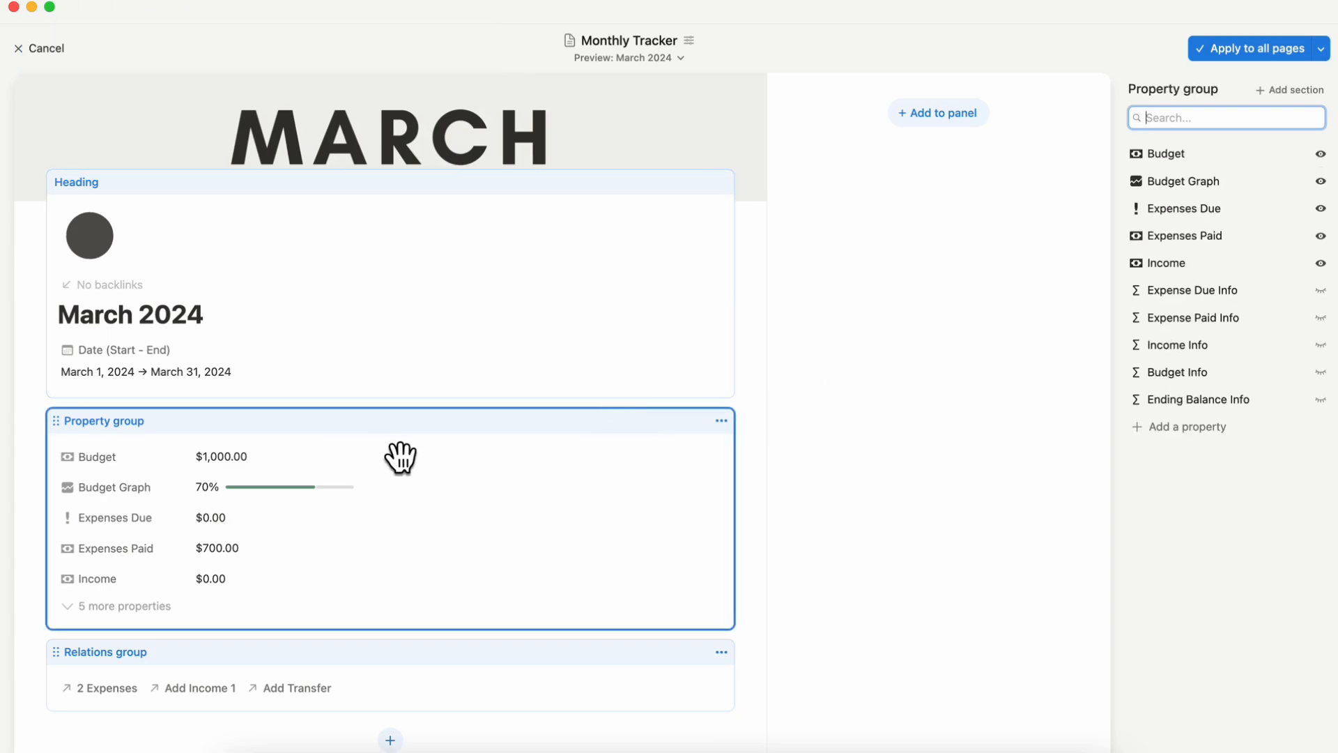
mouse_move(437, 540)
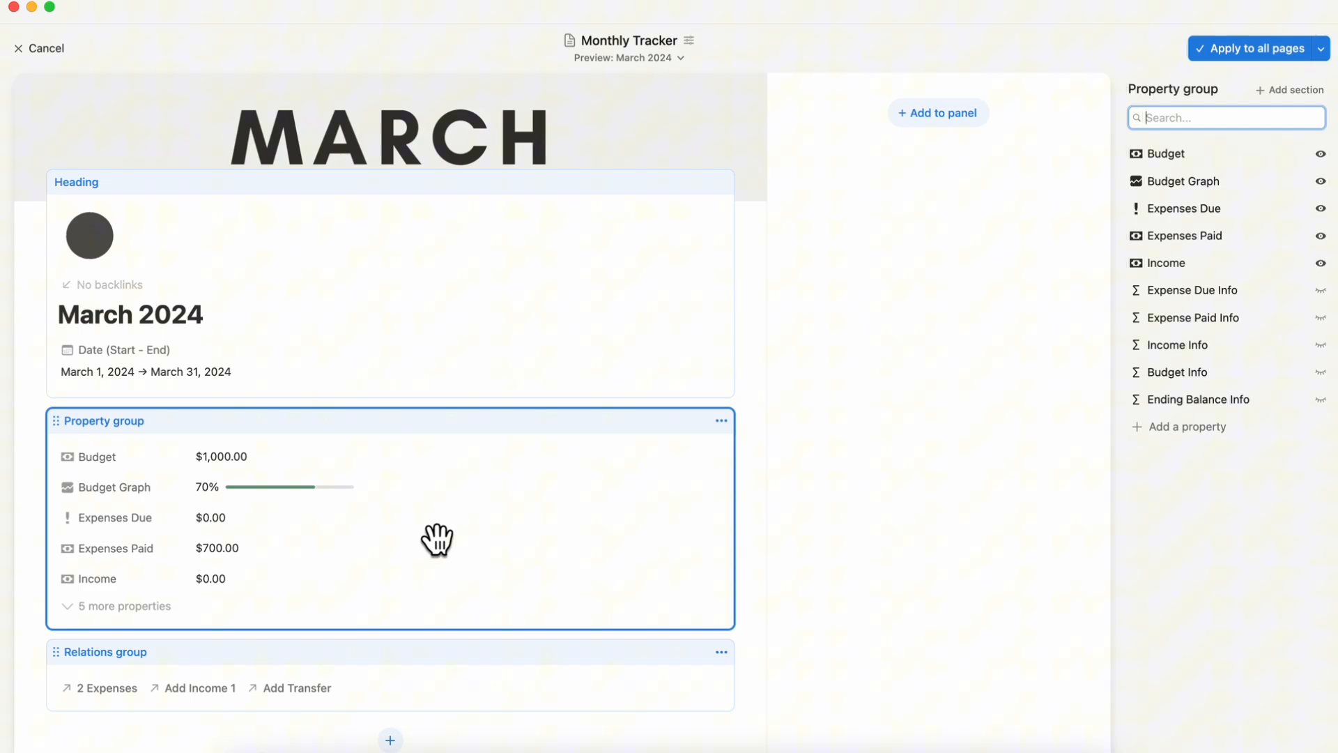
mouse_move(242, 564)
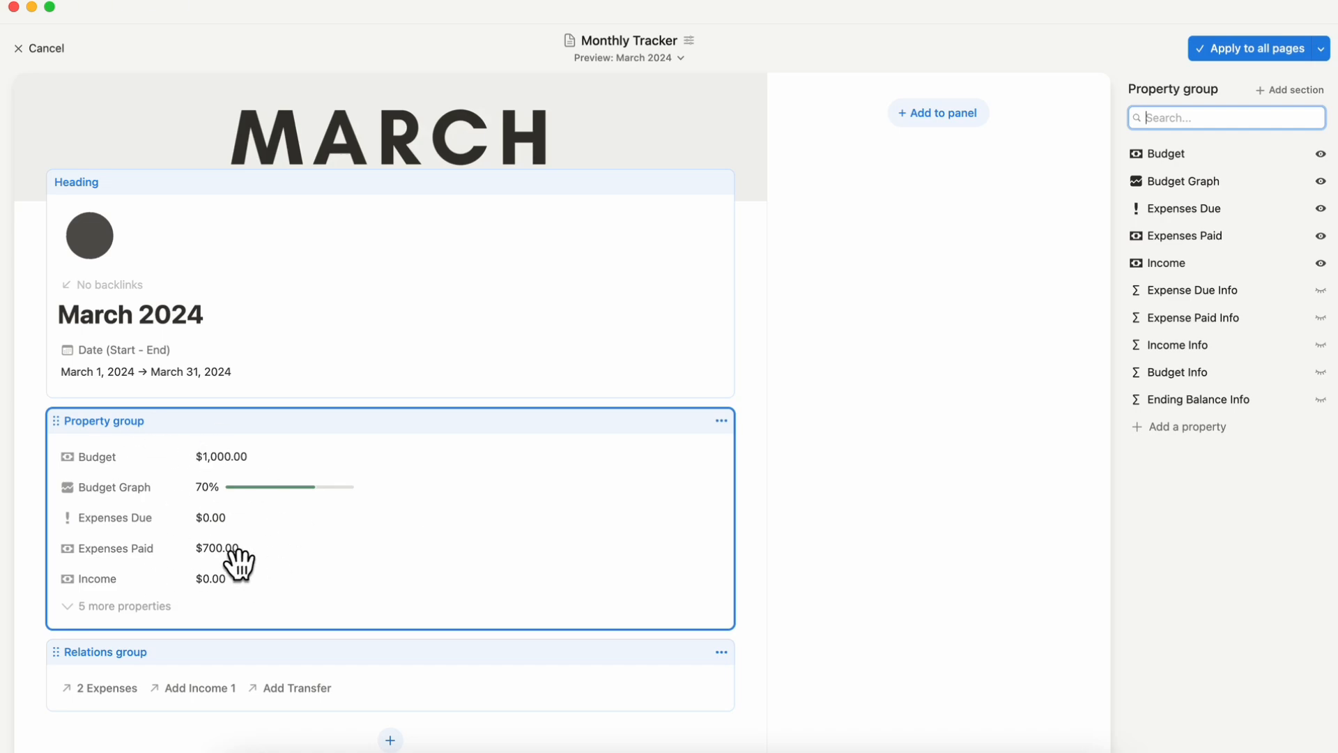
- Scroll the March 2024 layout editor to reveal the Property group's properties
scroll("down", 3)
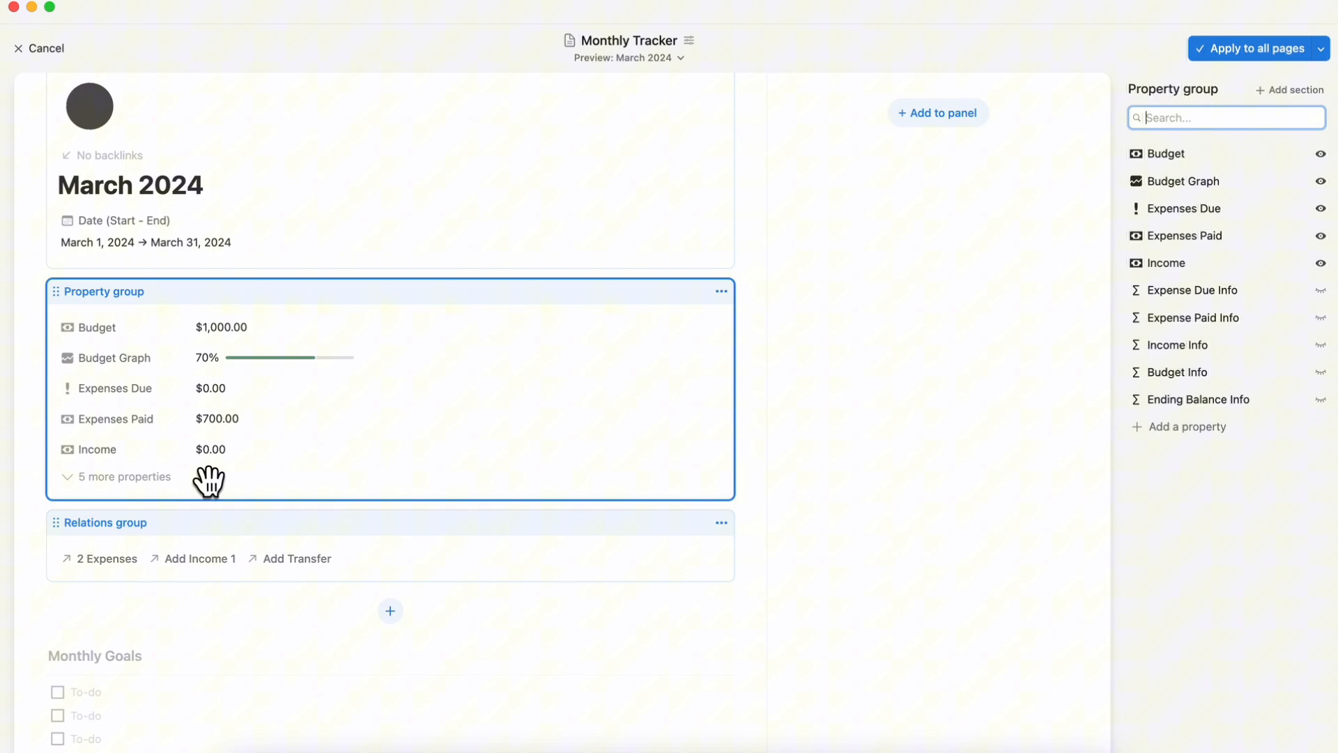
mouse_move(299, 357)
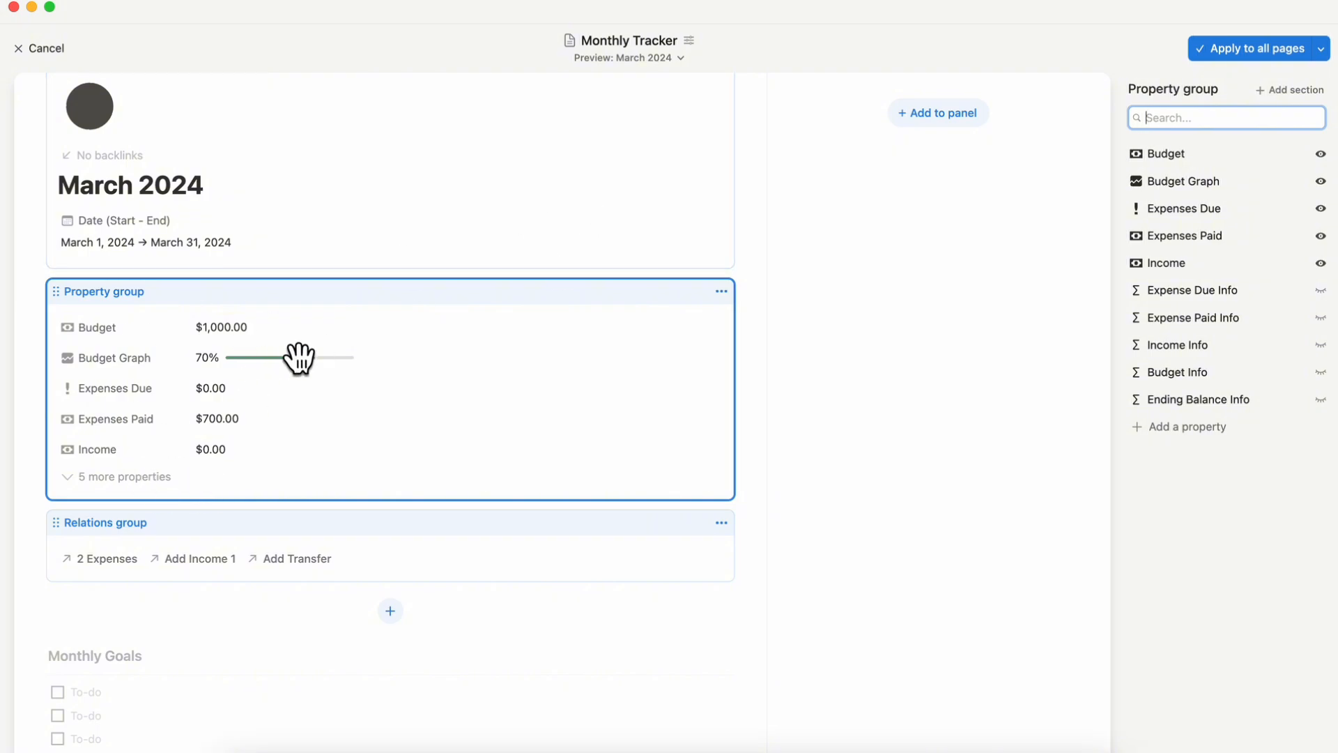
mouse_move(387, 348)
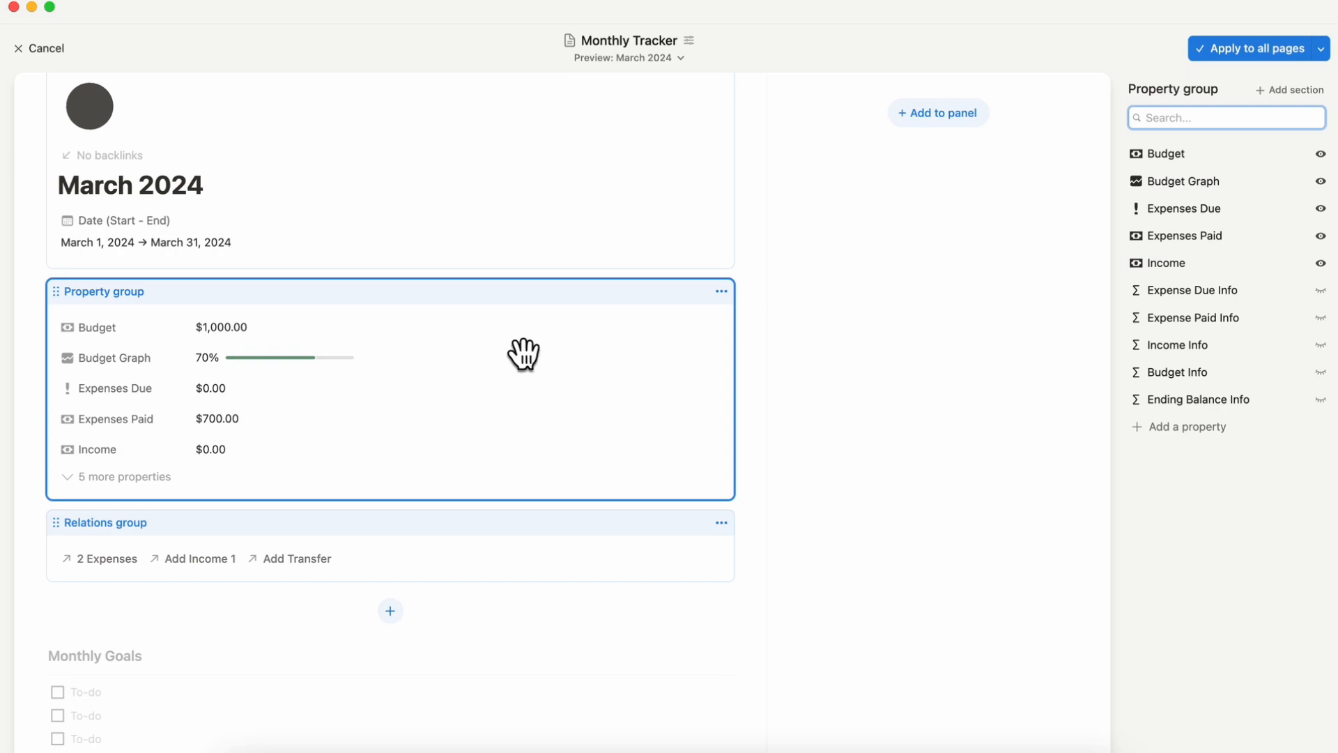
mouse_move(1327, 294)
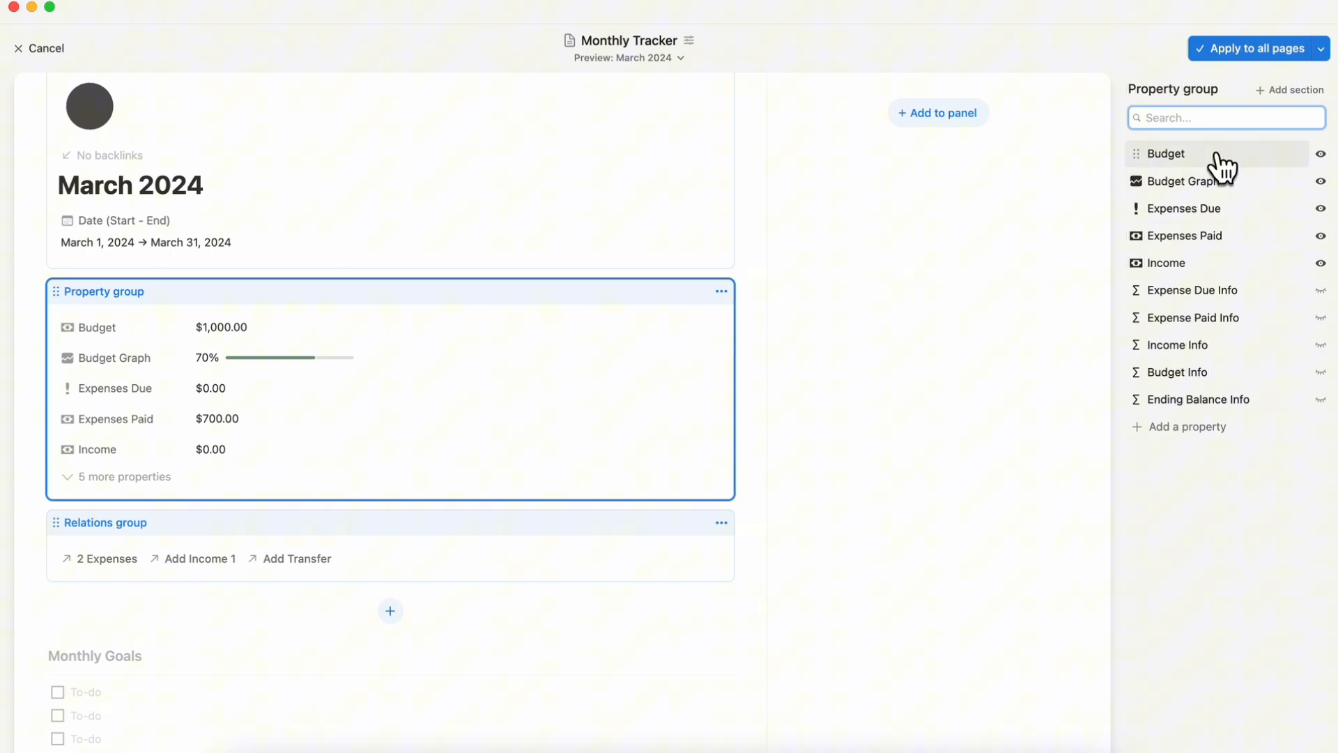
mouse_move(159, 350)
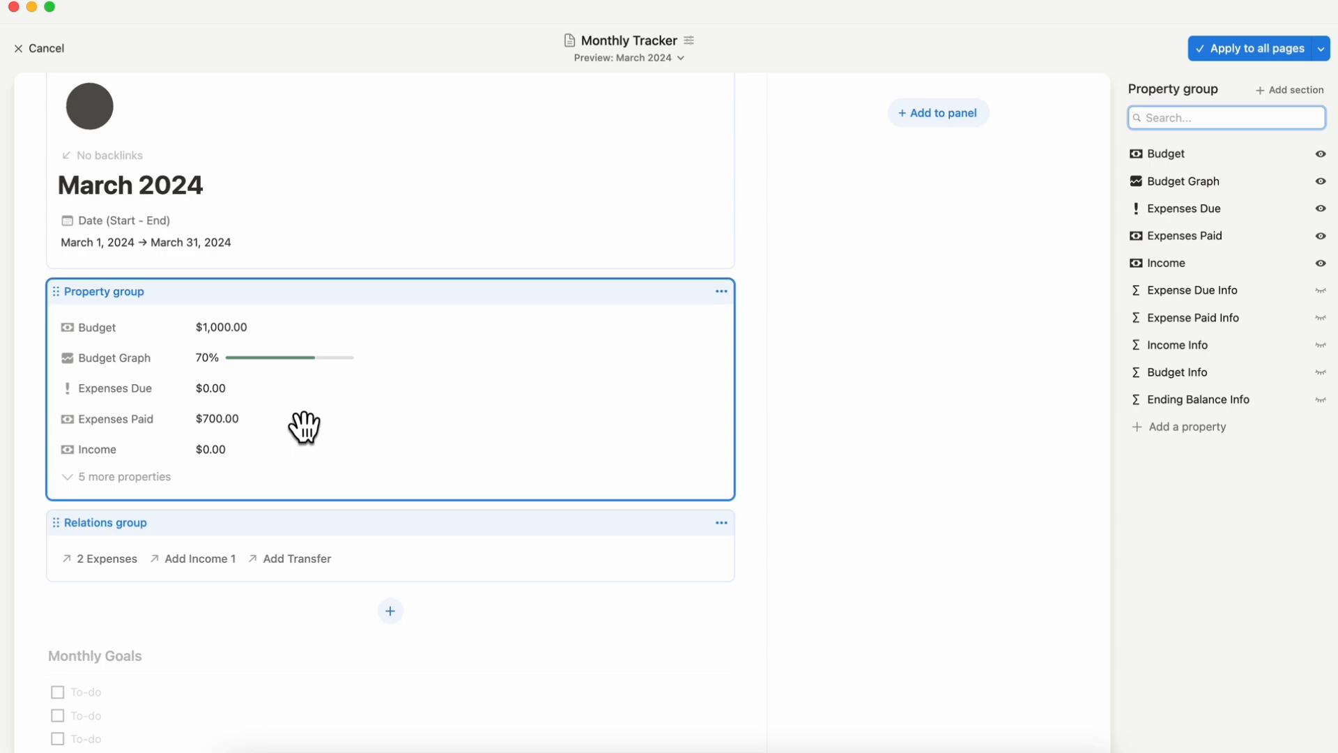
- Add 'Formulas' and 'Key Info' sections to the Property group and delete the empty section
left_click(1290, 89)
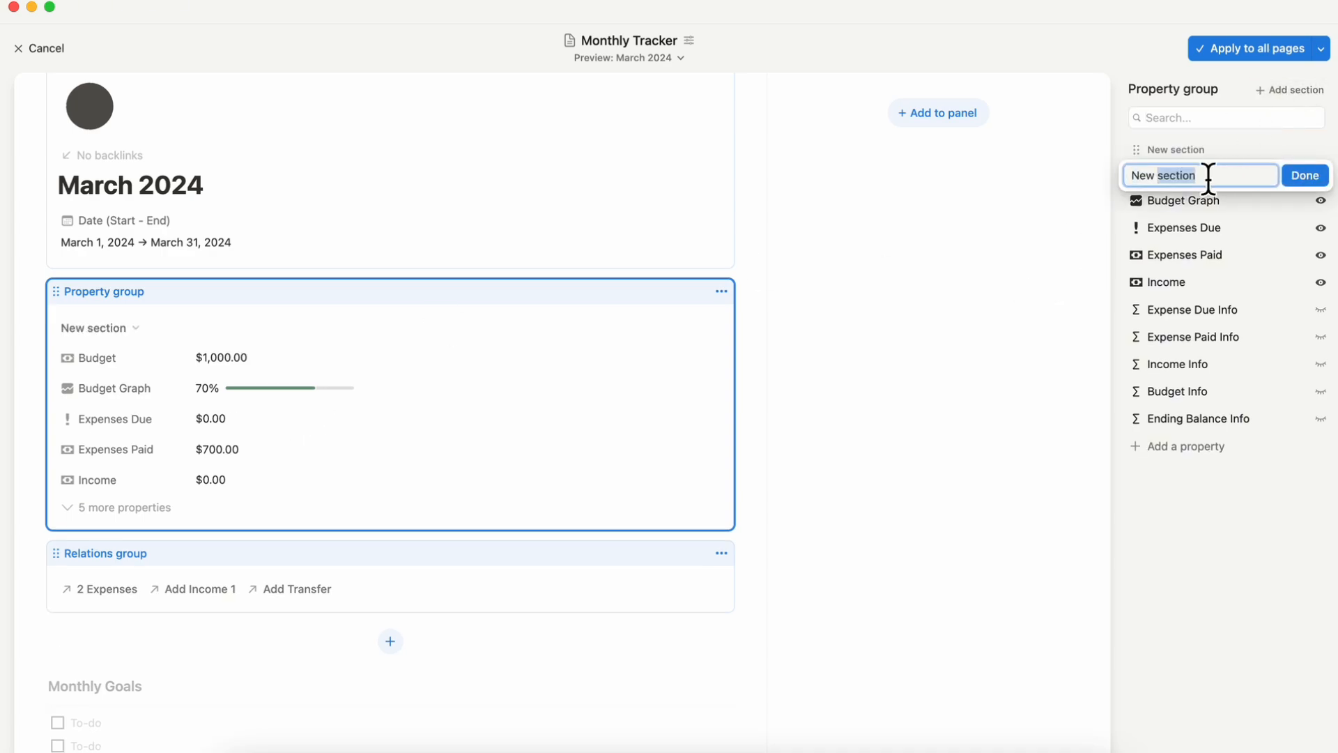
type("Formulas")
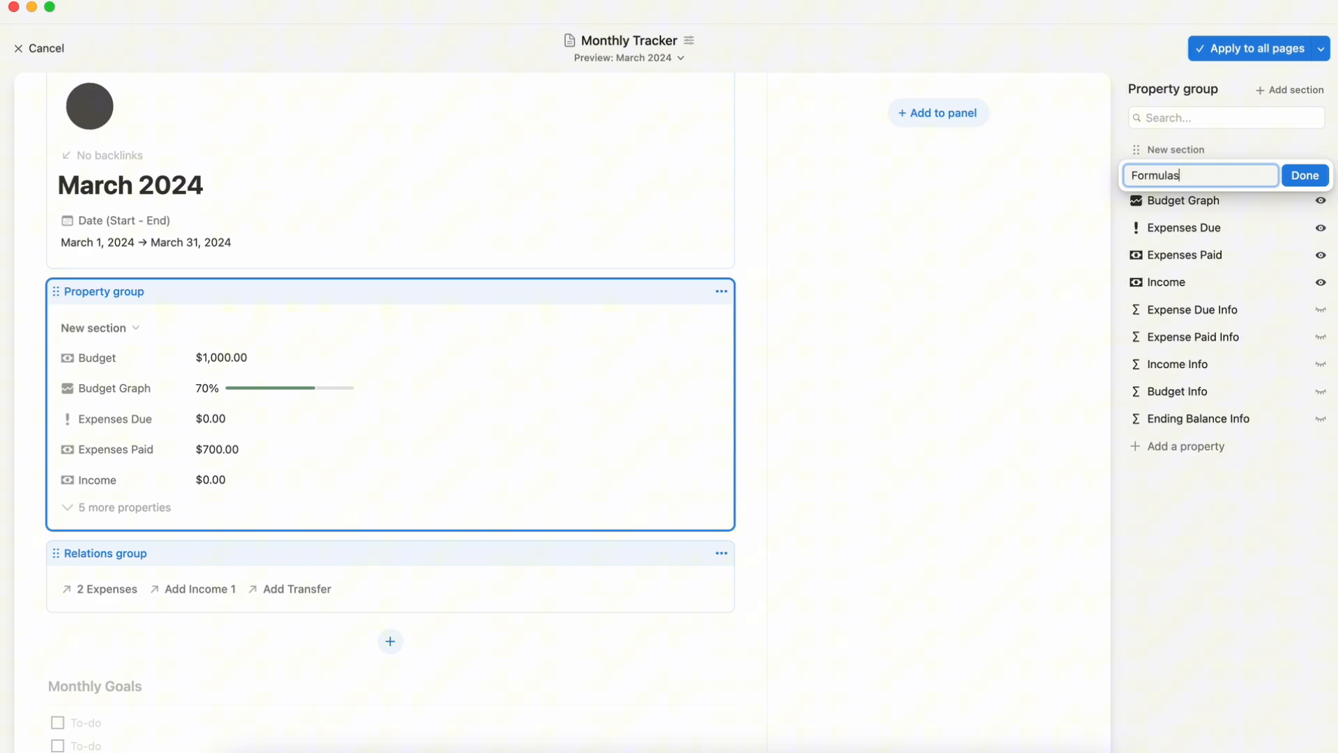
left_click(1305, 175)
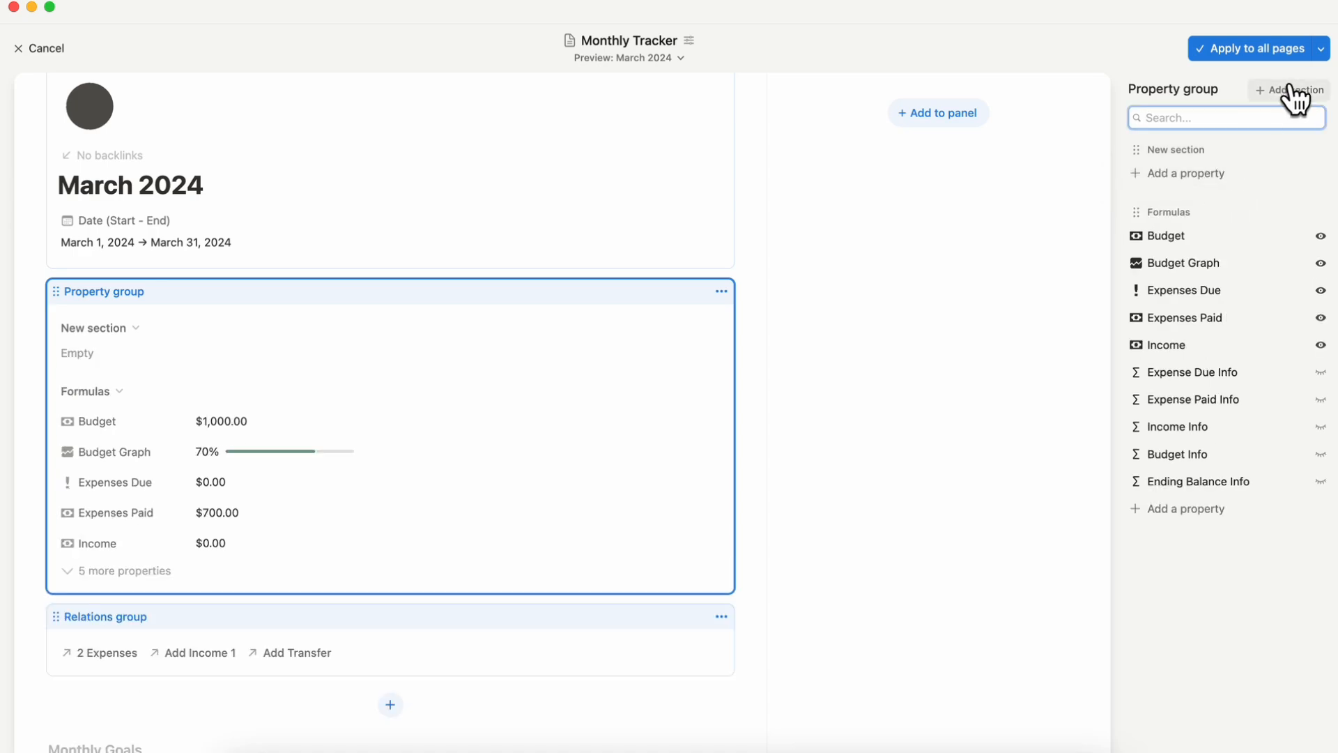
left_click(1290, 88)
type("Key Info")
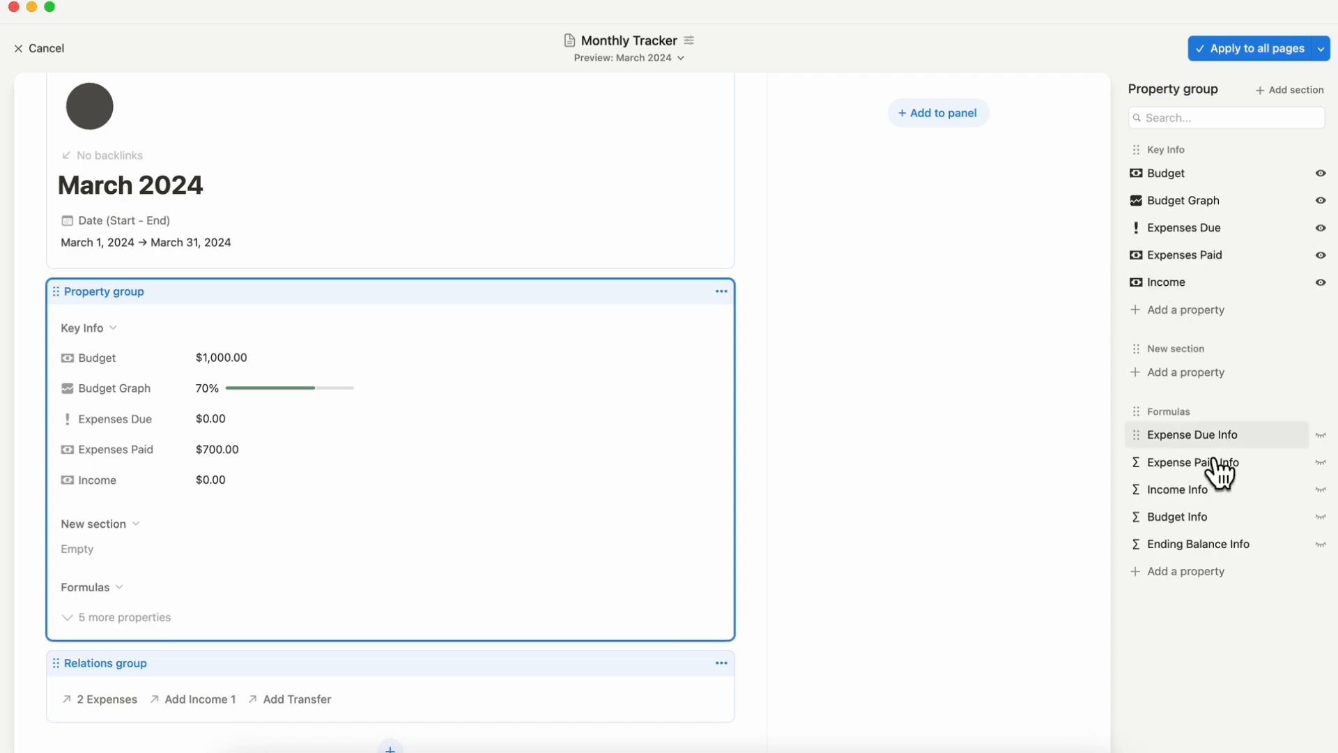
mouse_move(1194, 372)
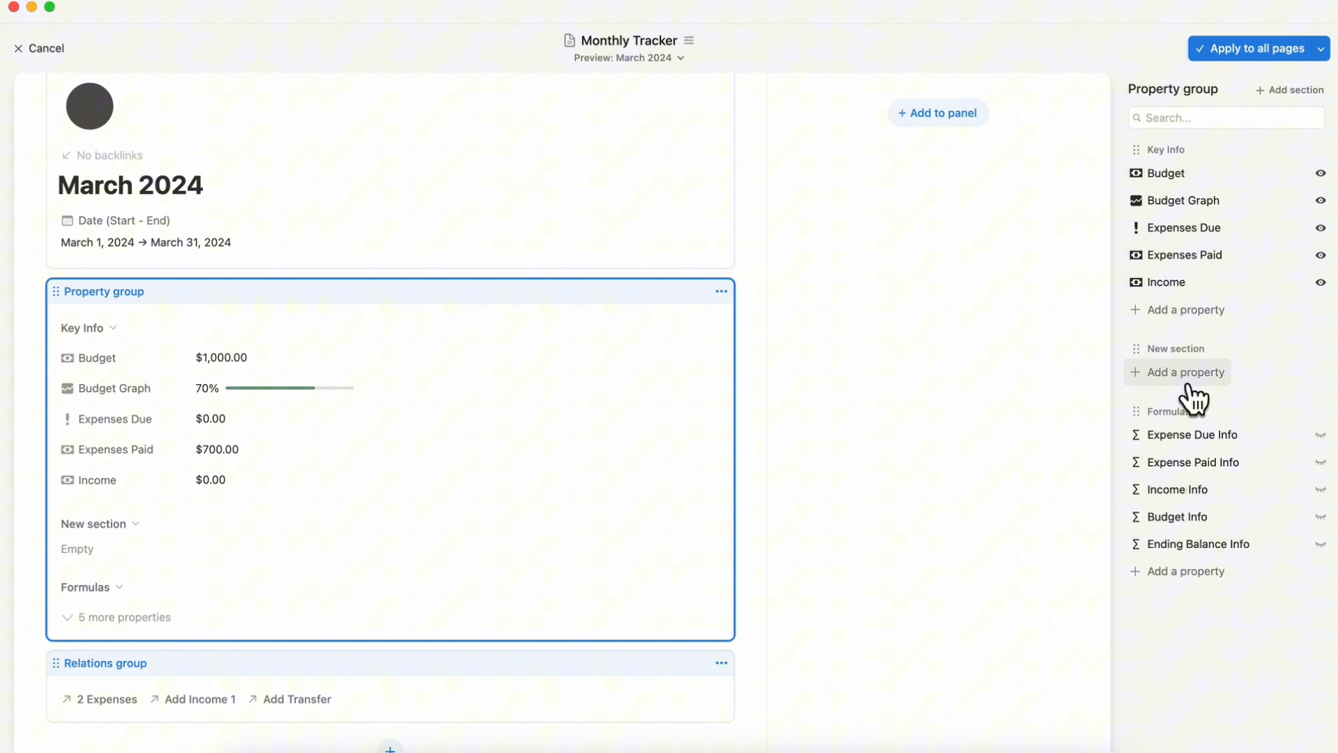
mouse_move(1195, 581)
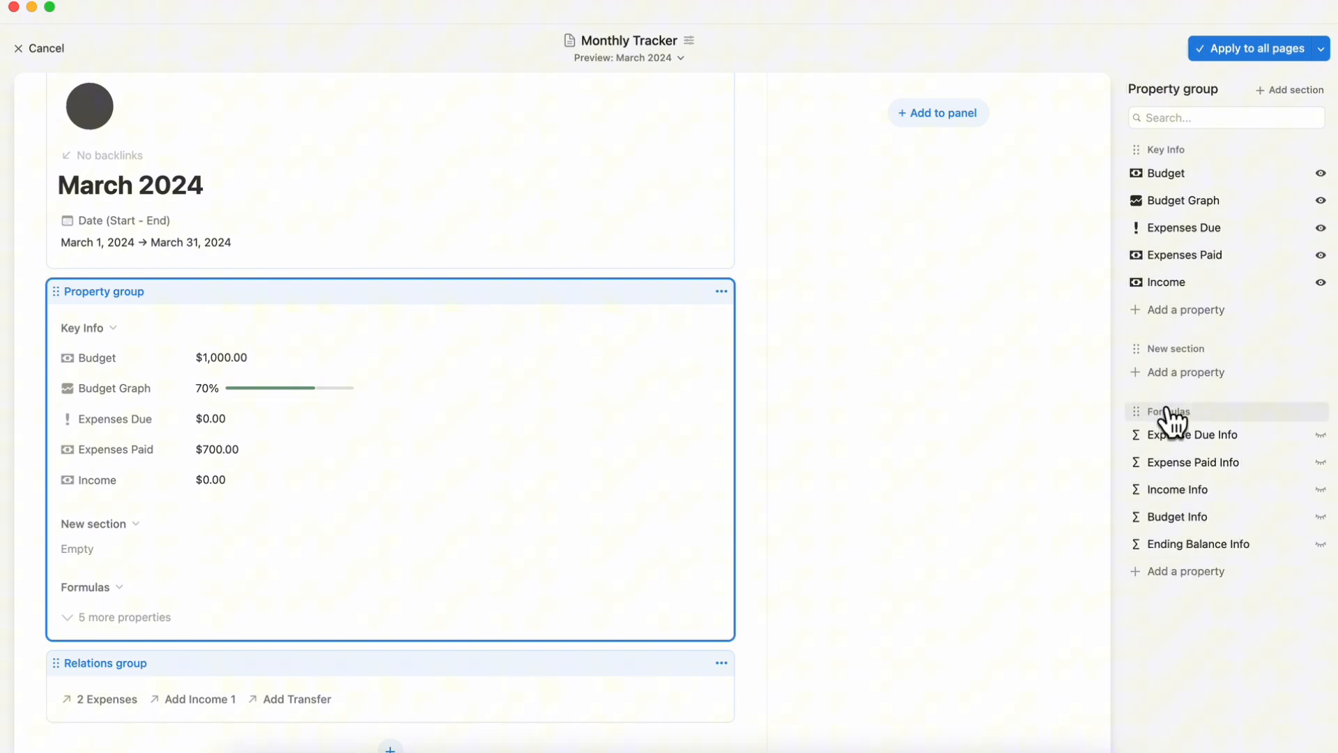
left_click(1176, 349)
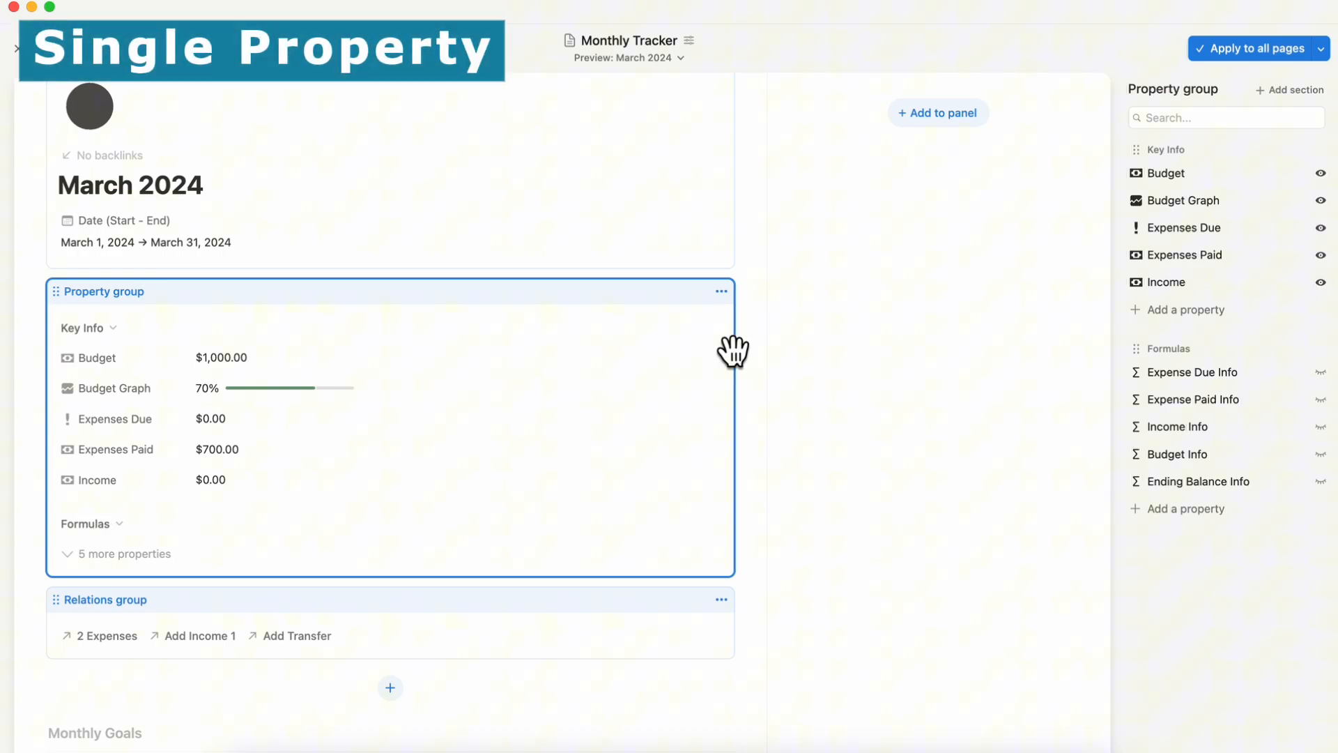
scroll("down", 3)
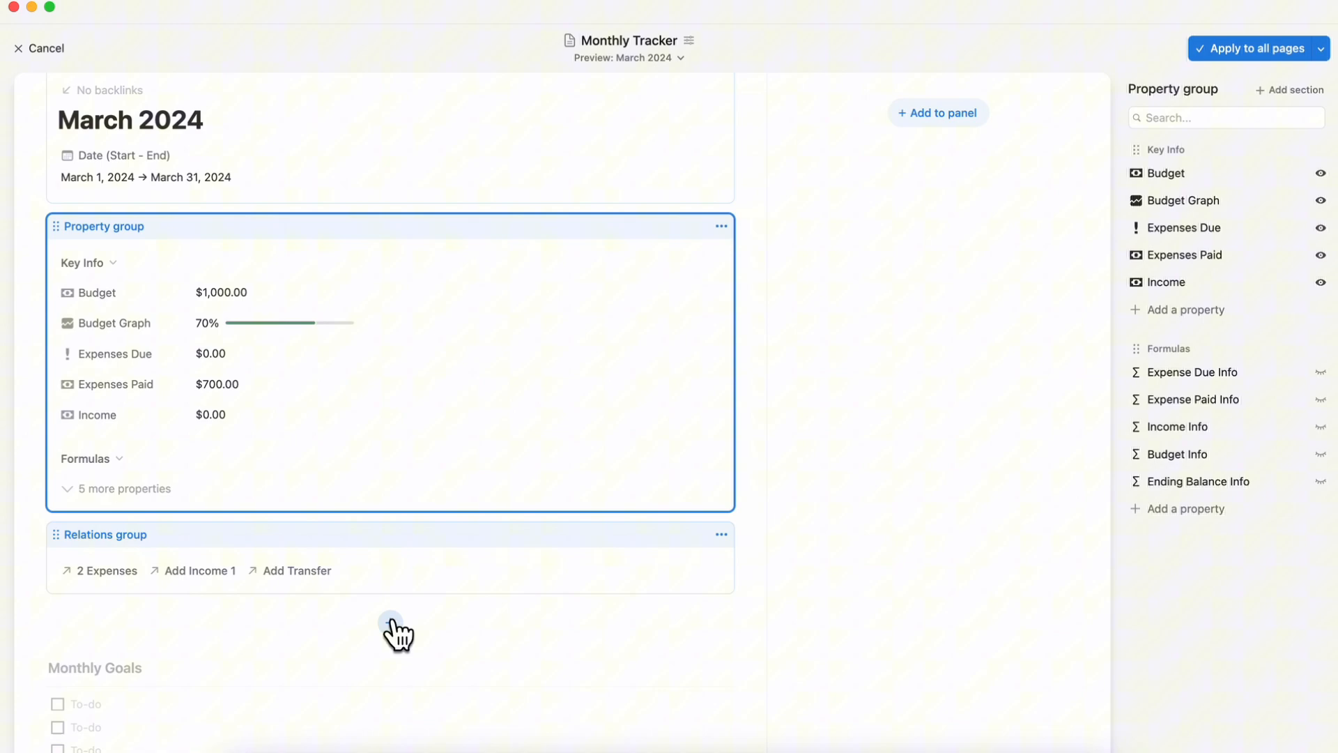
mouse_move(392, 636)
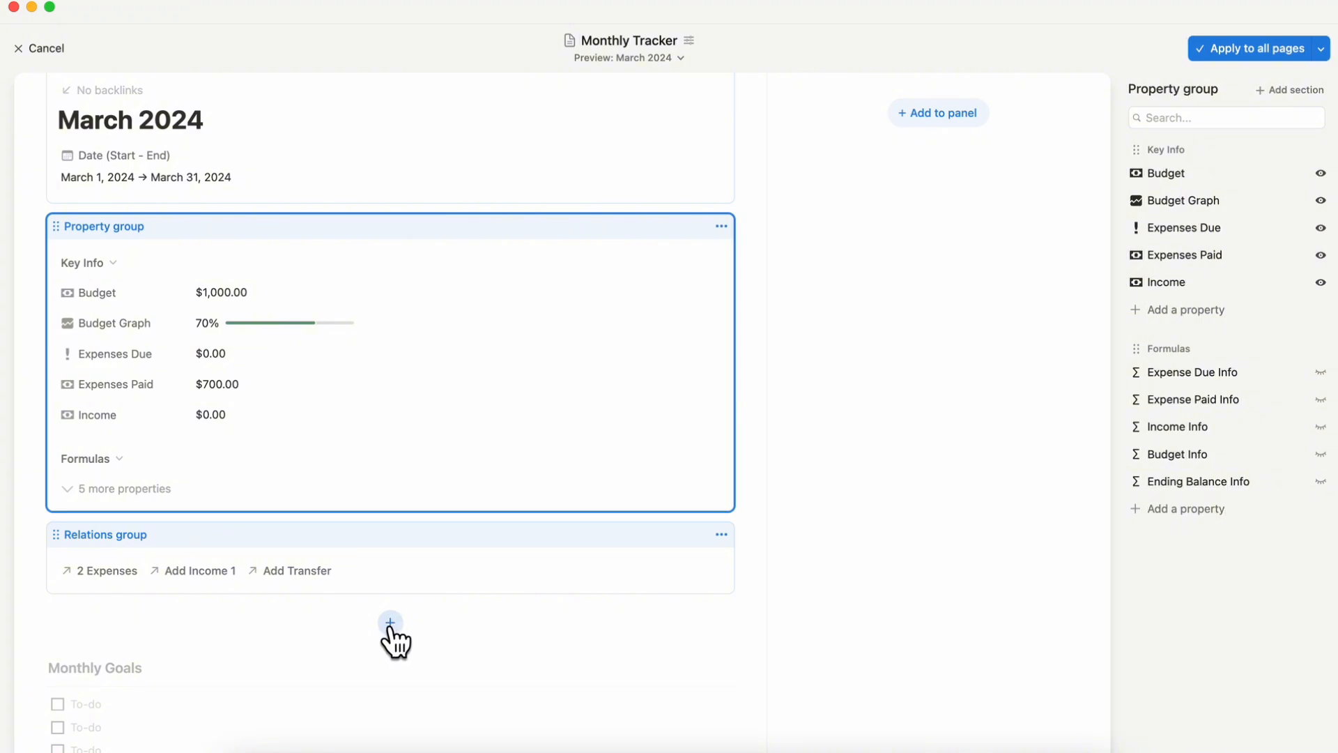
- Add a Budget block below the Relations group, displayed in Small style
left_click(390, 623)
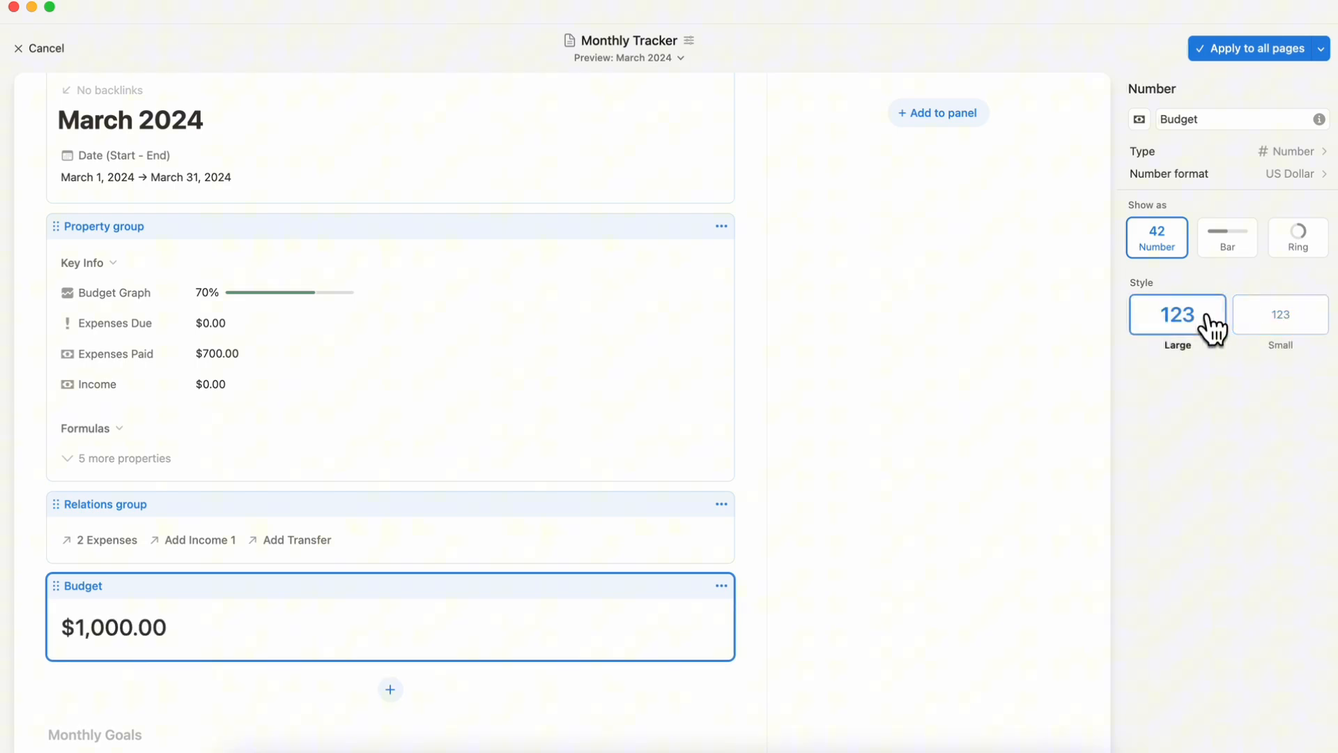
left_click(1280, 315)
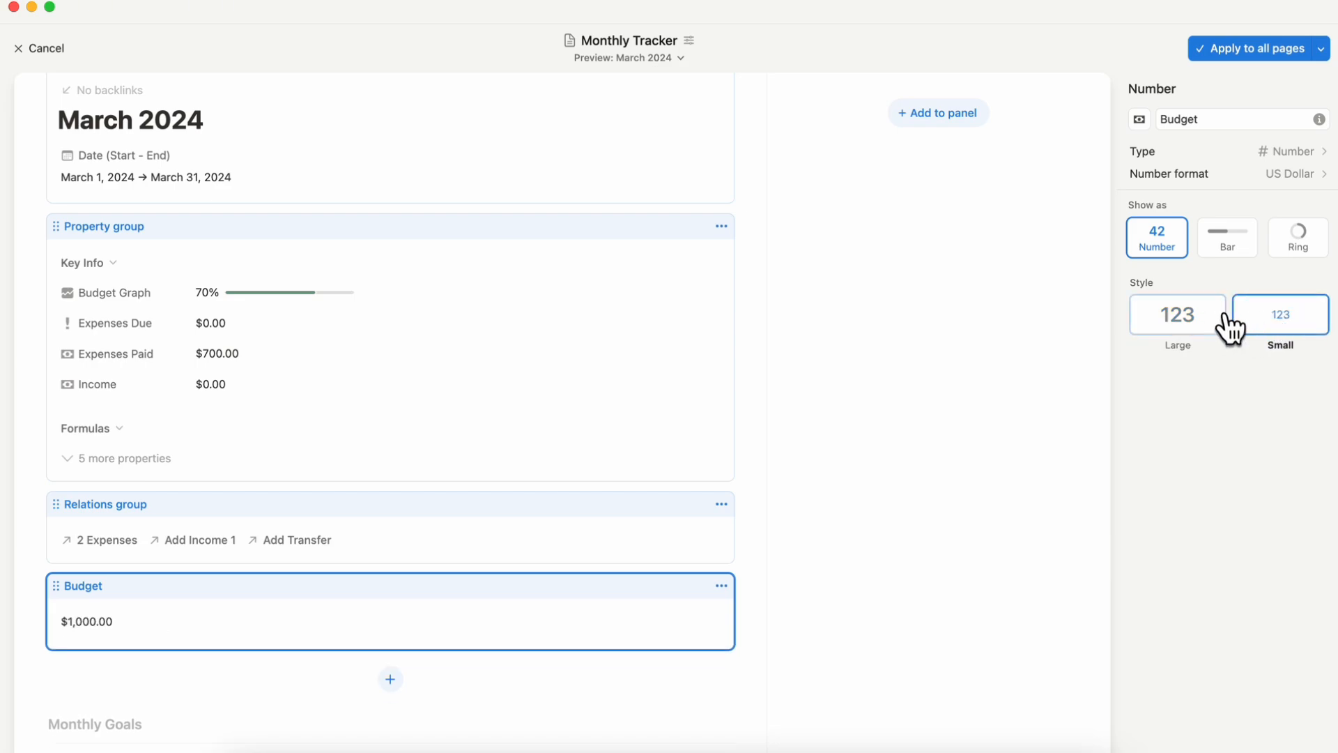
left_click(1280, 315)
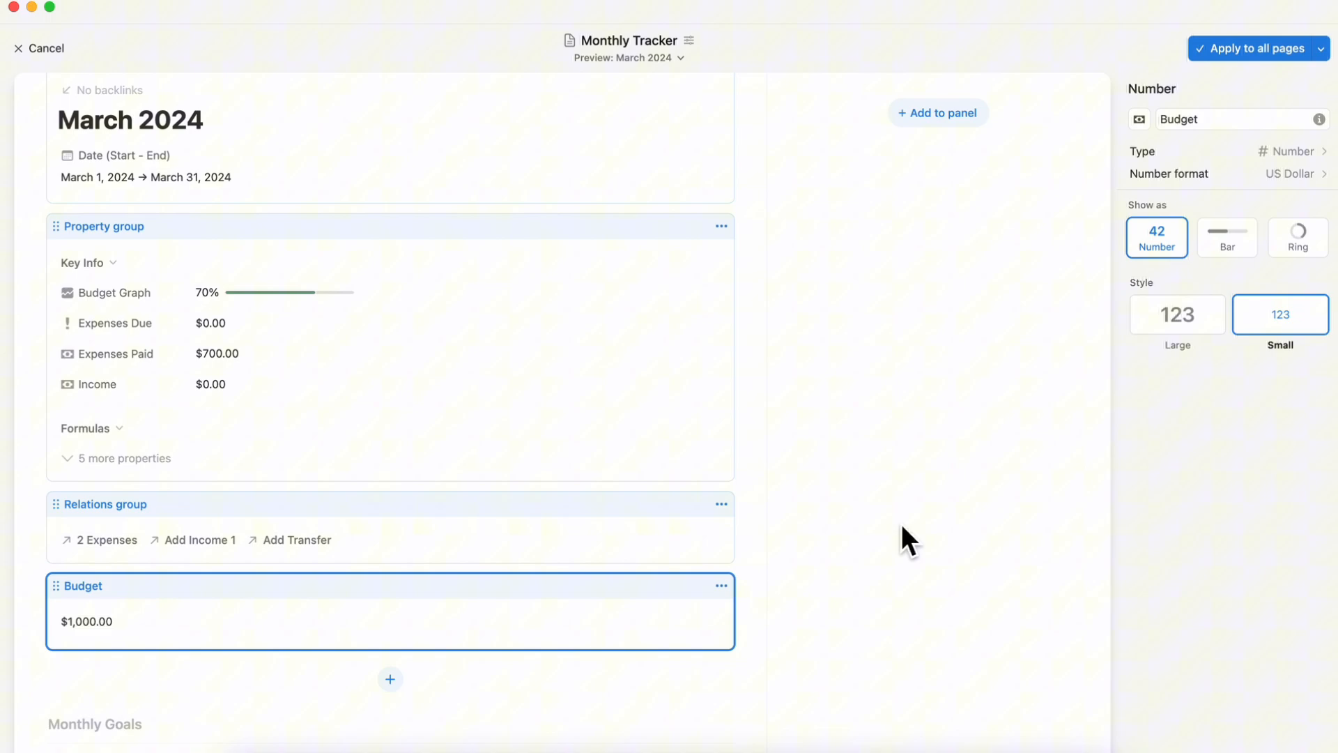
mouse_move(171, 585)
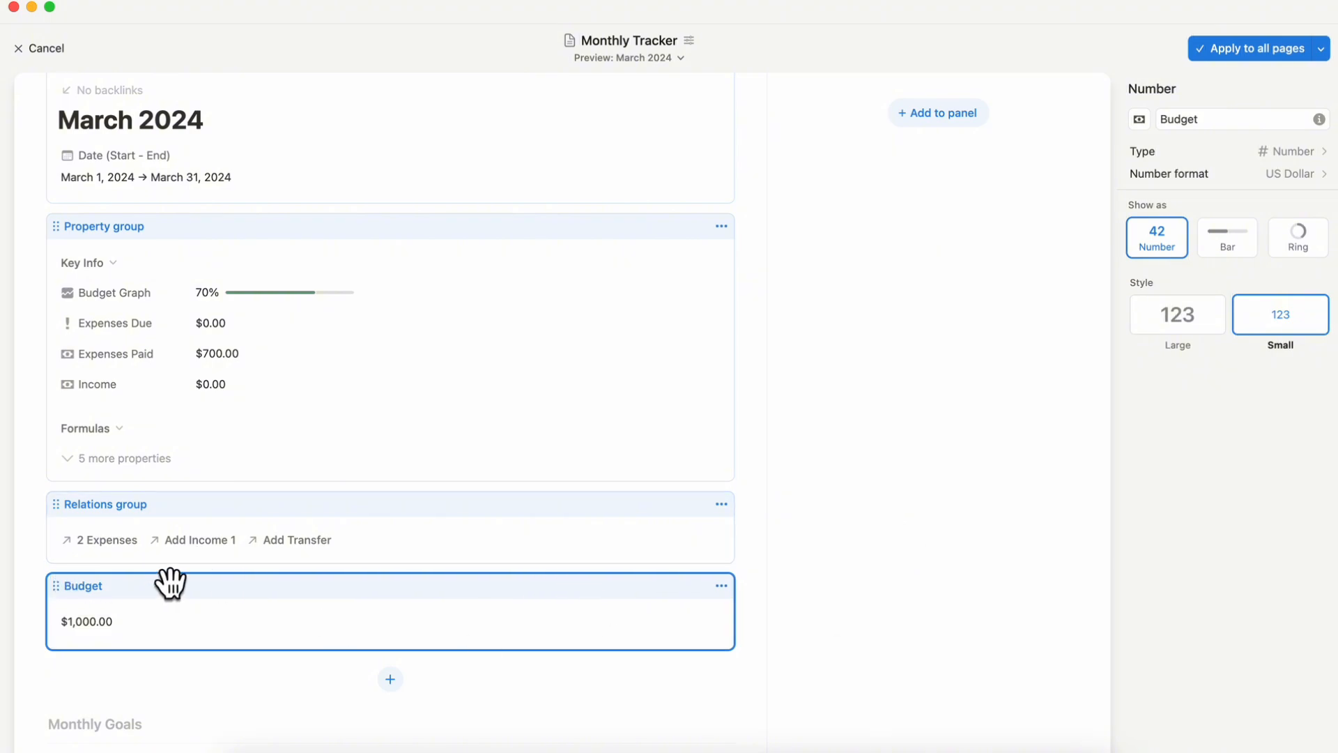
mouse_move(98, 595)
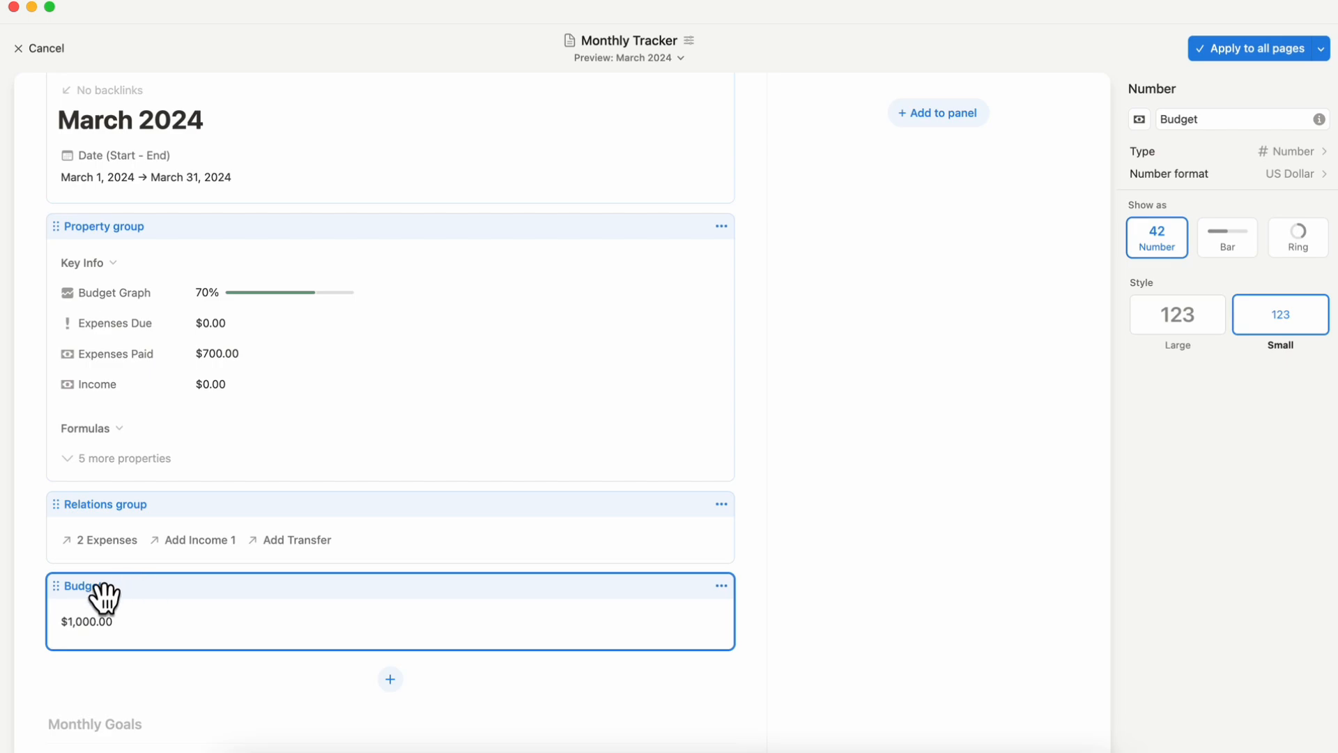
mouse_move(1028, 255)
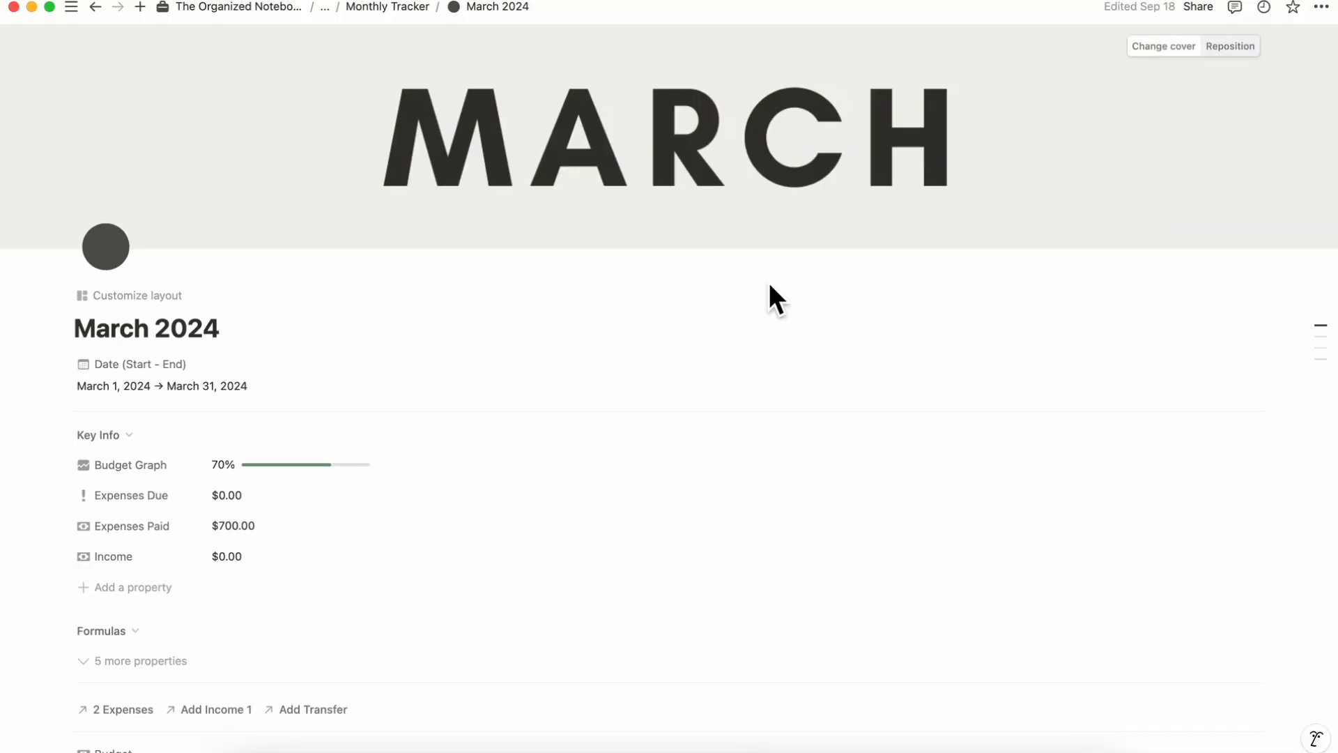
scroll("down", 3)
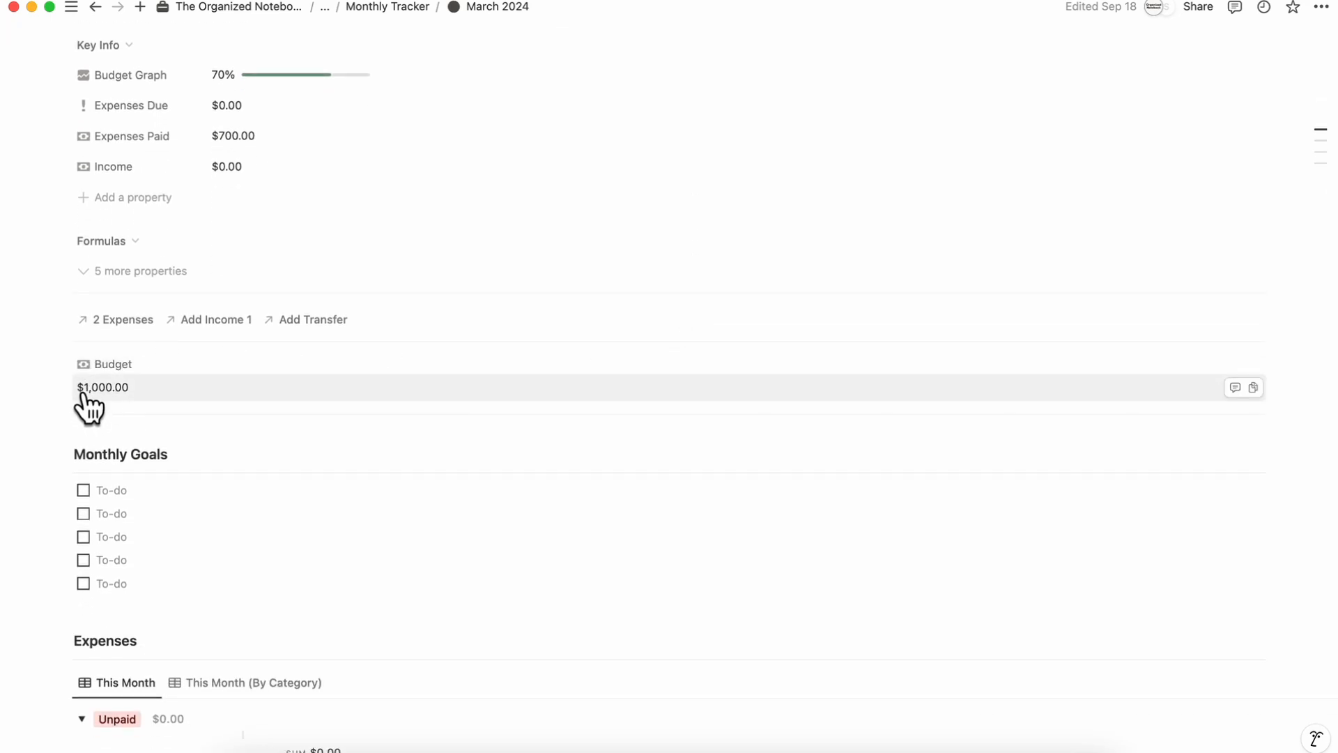
scroll("down", 3)
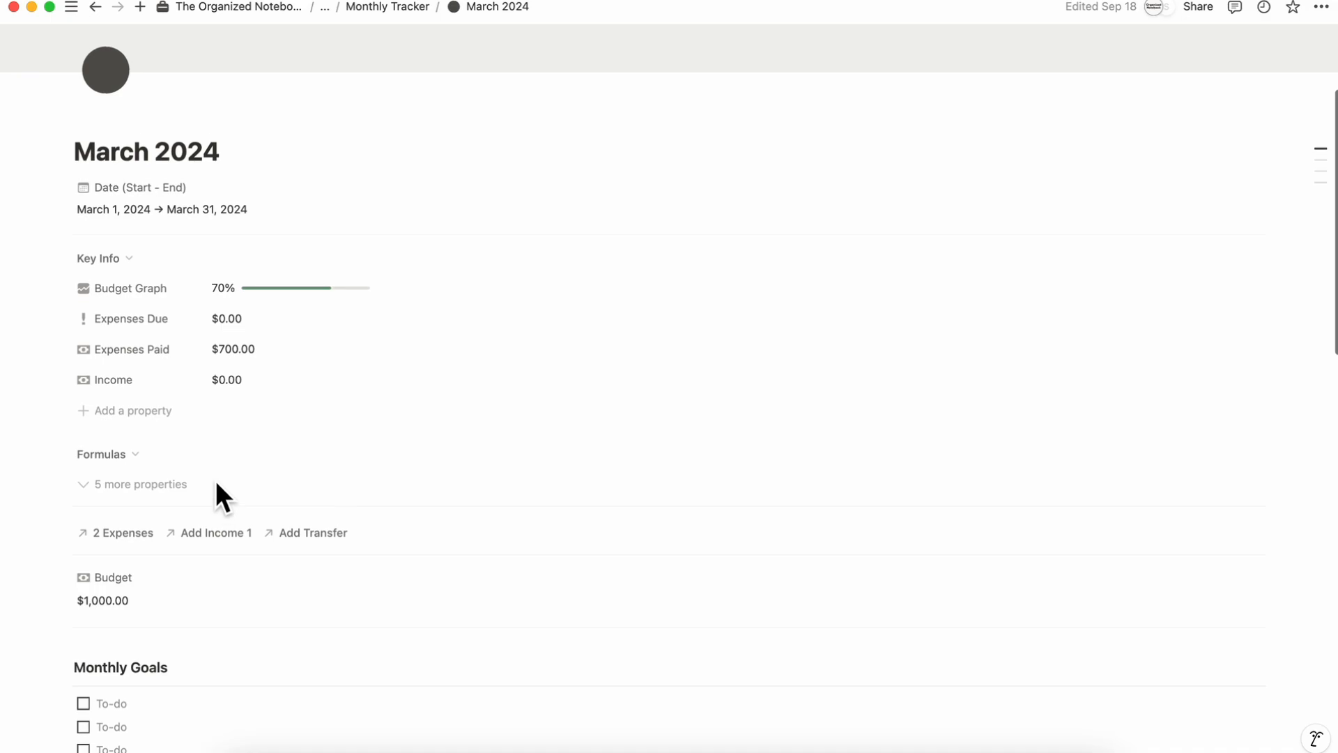
mouse_move(141, 128)
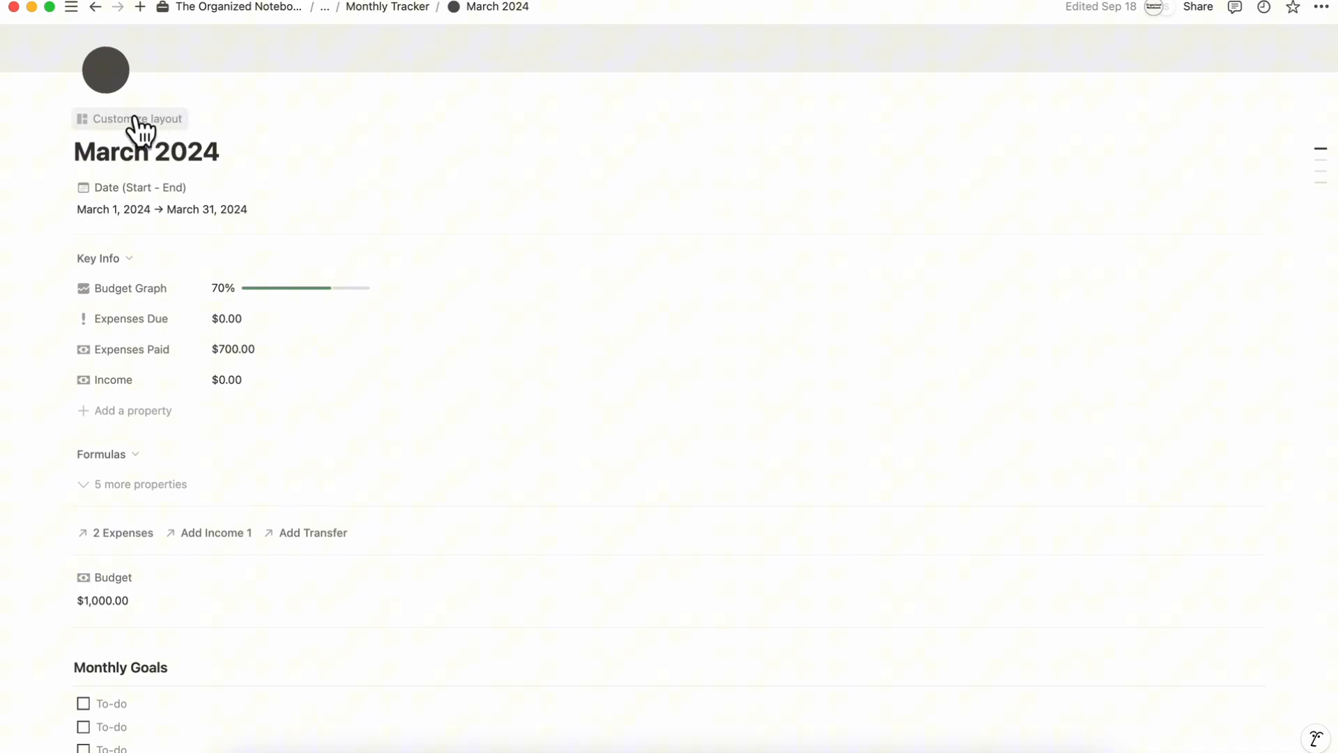
- Reopen the layout editor and add a Budget Graph block below the Budget block
left_click(130, 118)
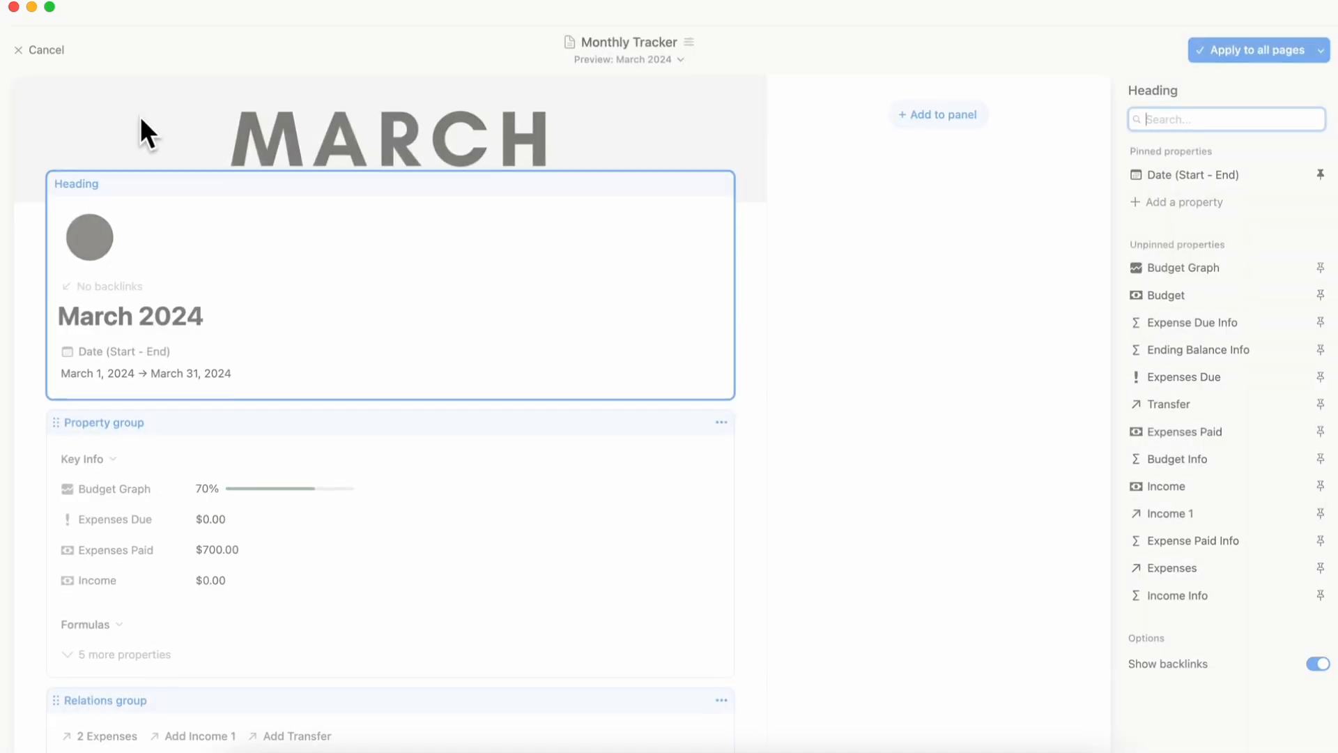
scroll("down", 3)
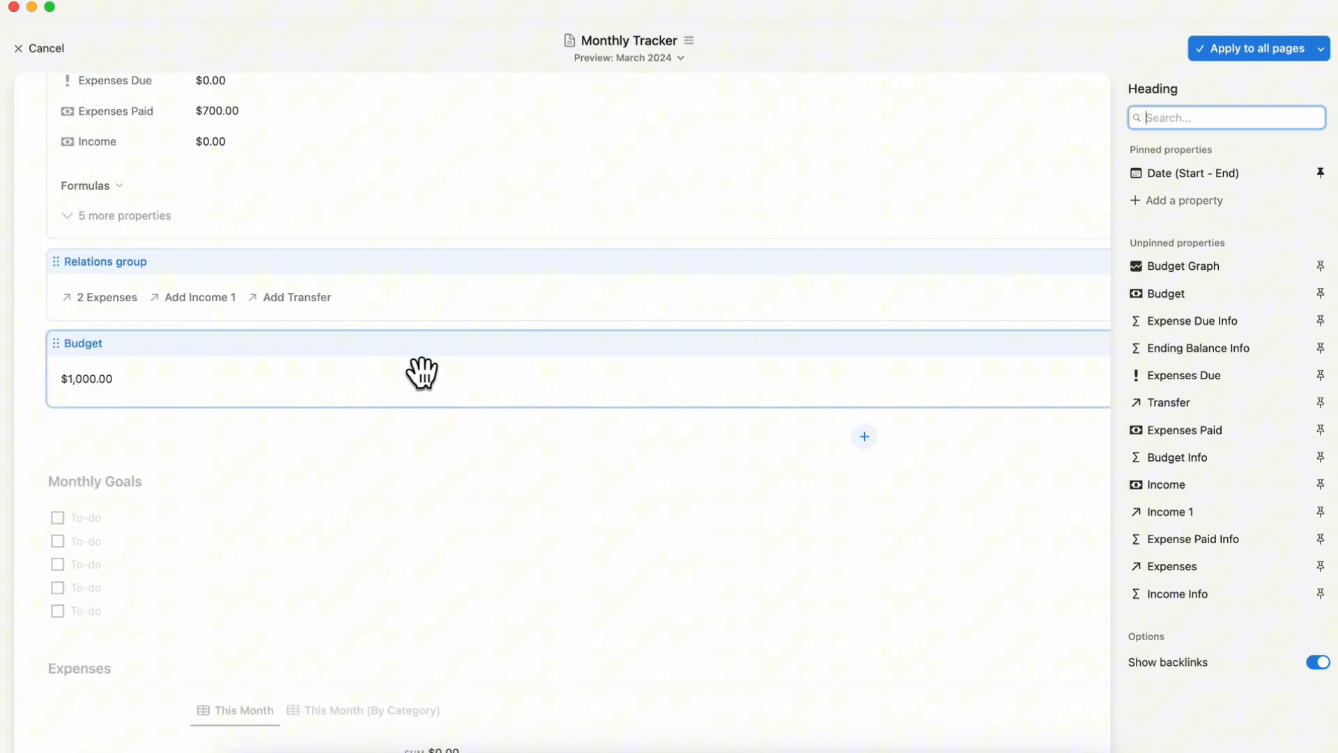
left_click(863, 437)
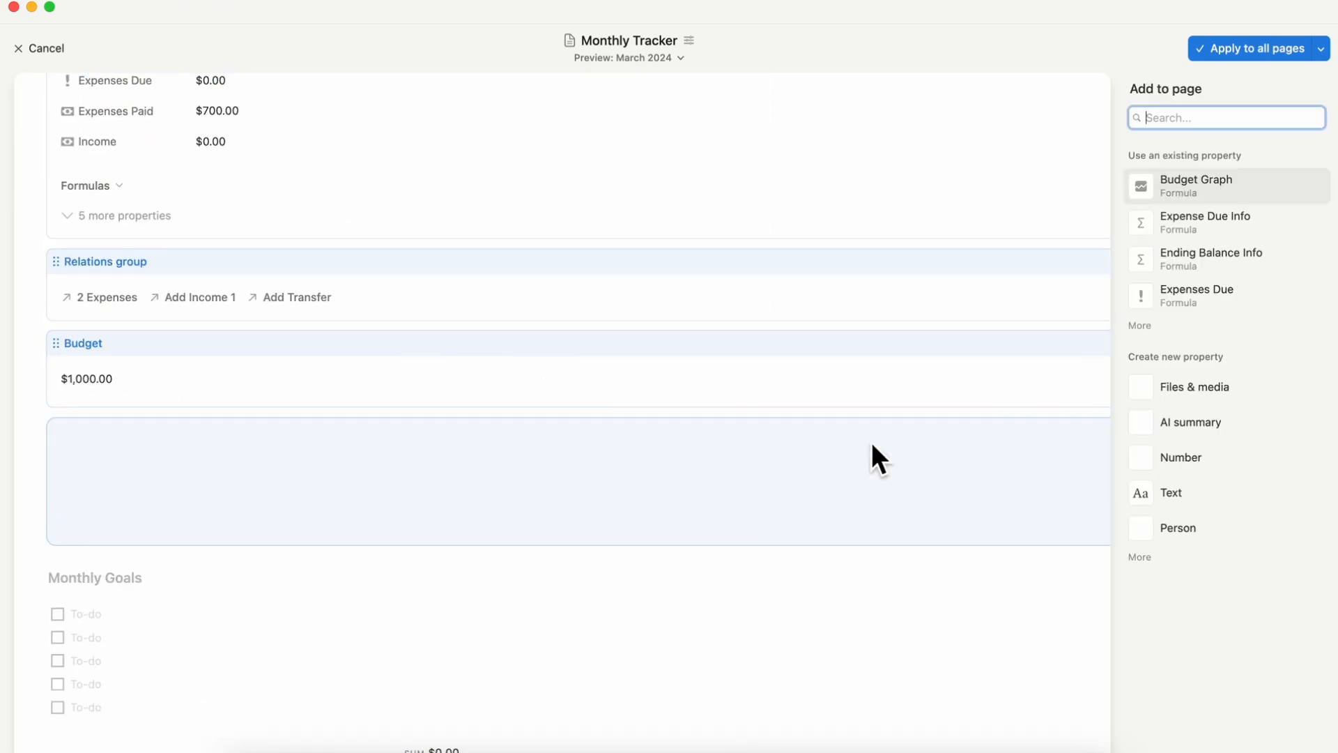
left_click(1196, 186)
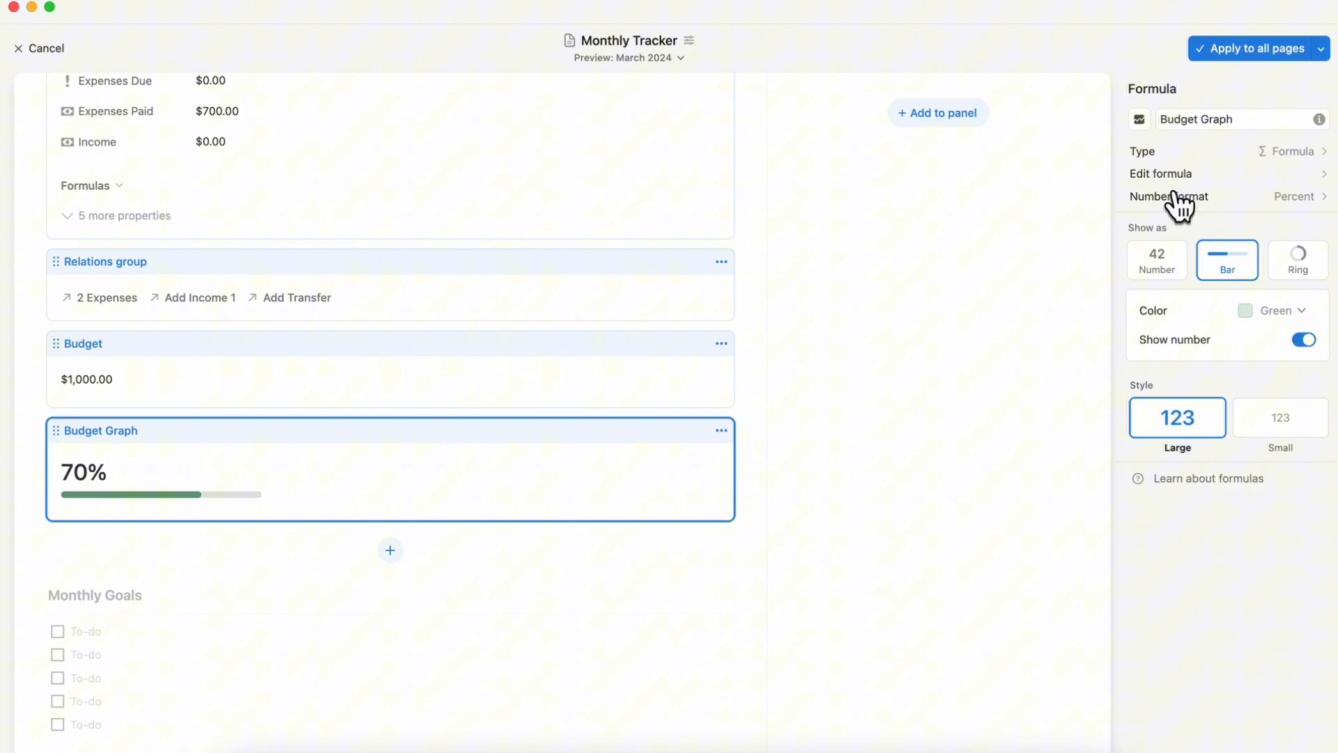
mouse_move(203, 503)
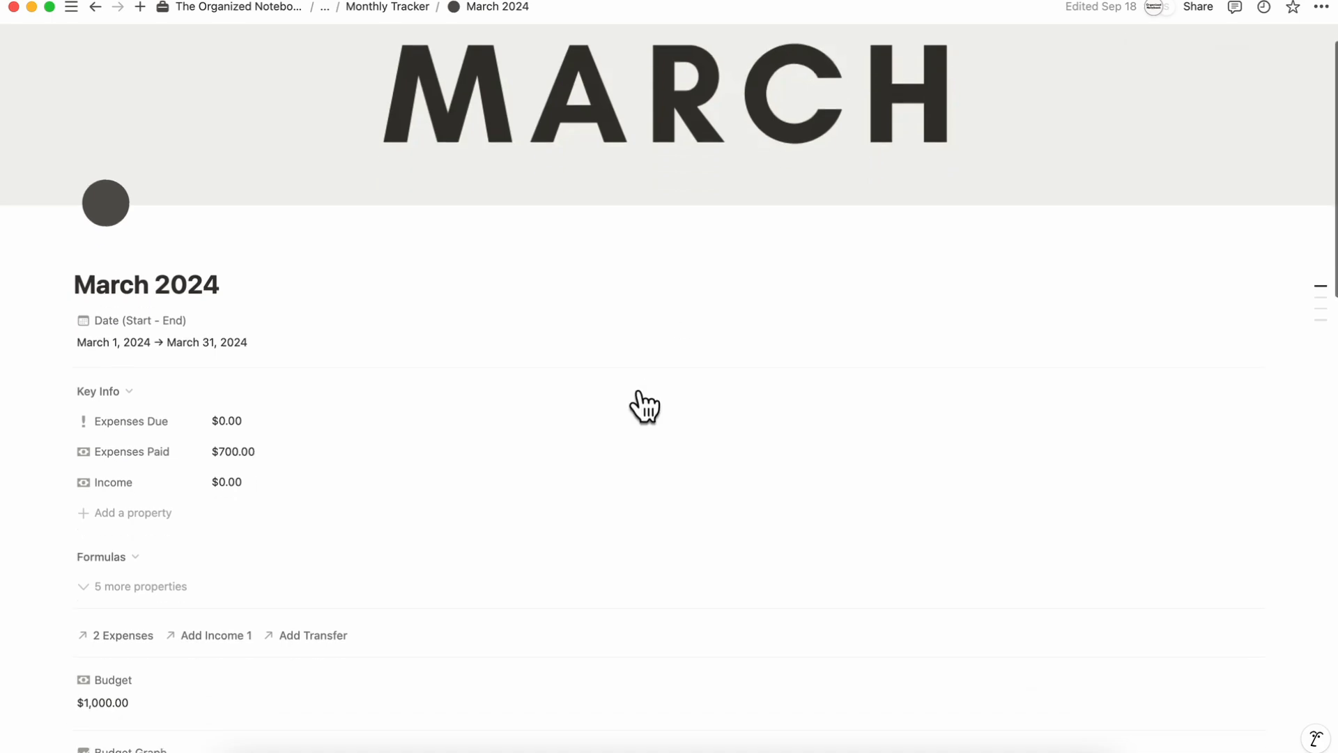
- Review the March 2024 layout blocks, then exit the editor back to the page
scroll("down", 3)
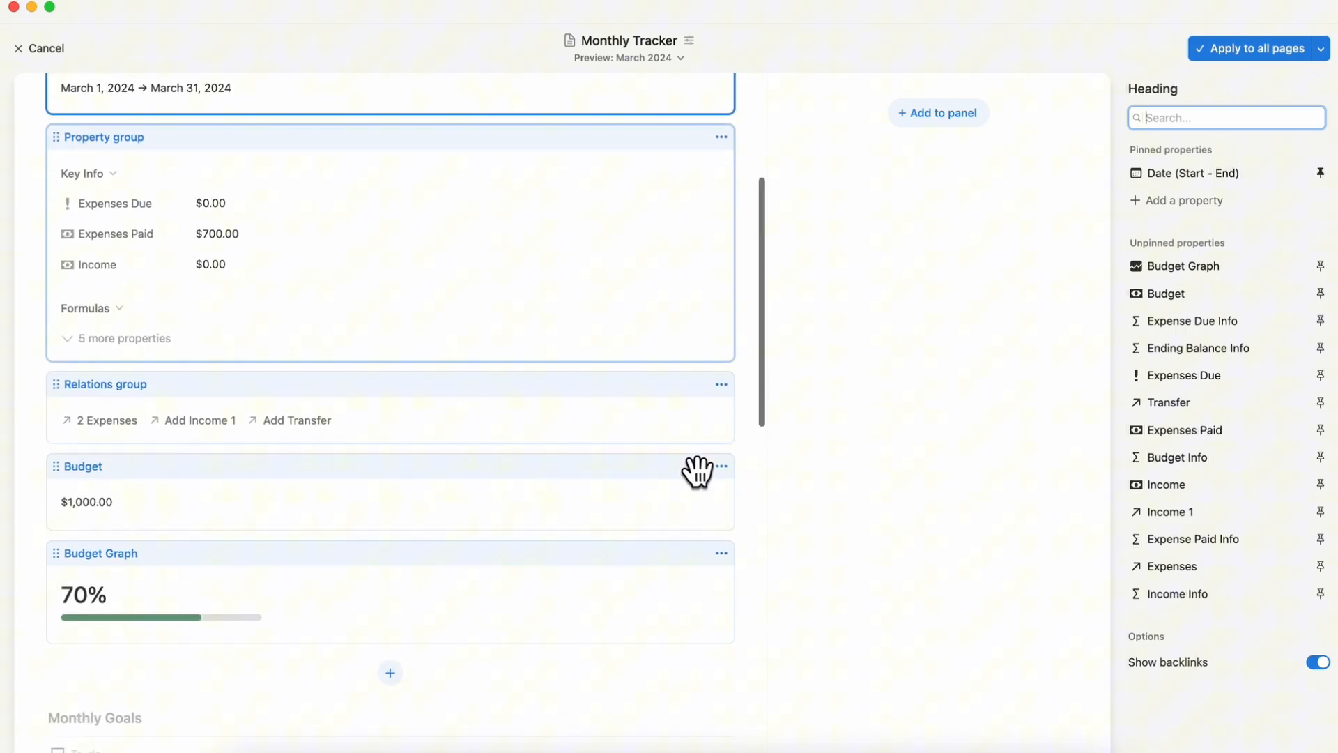
scroll("down", 3)
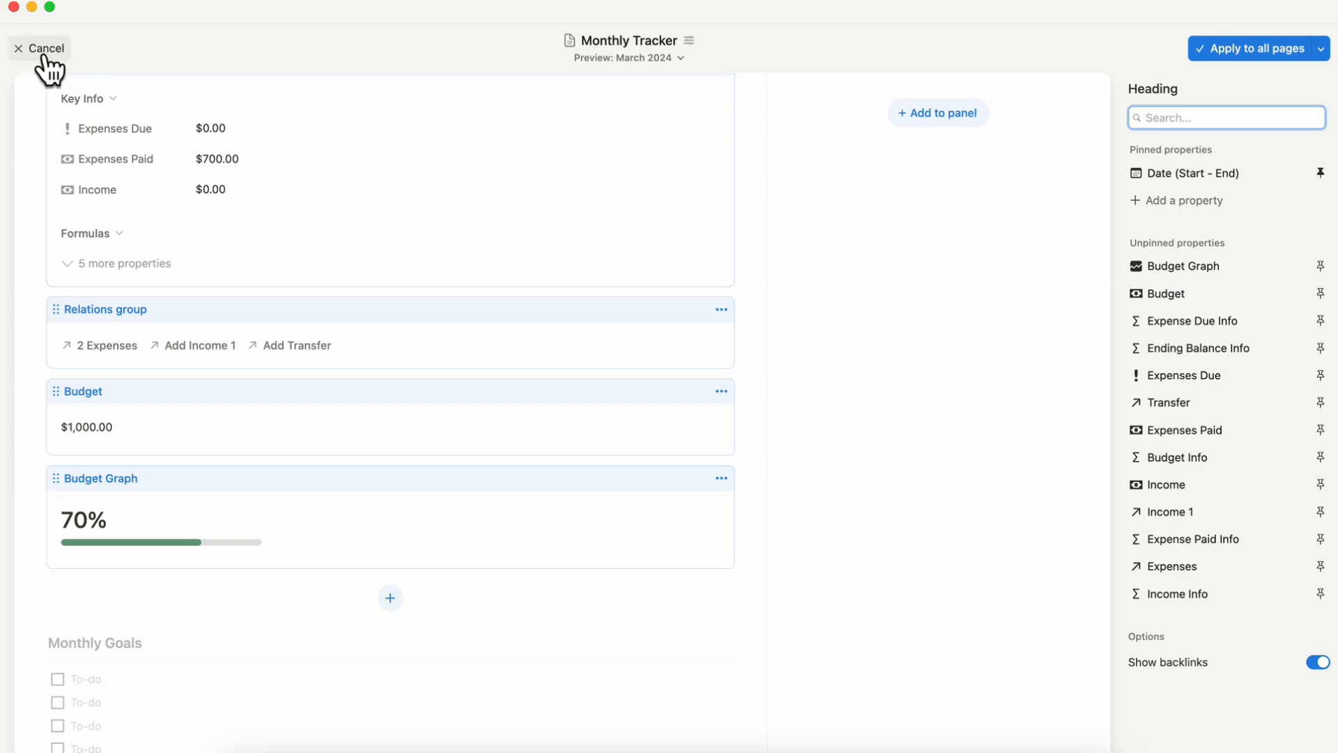
left_click(45, 48)
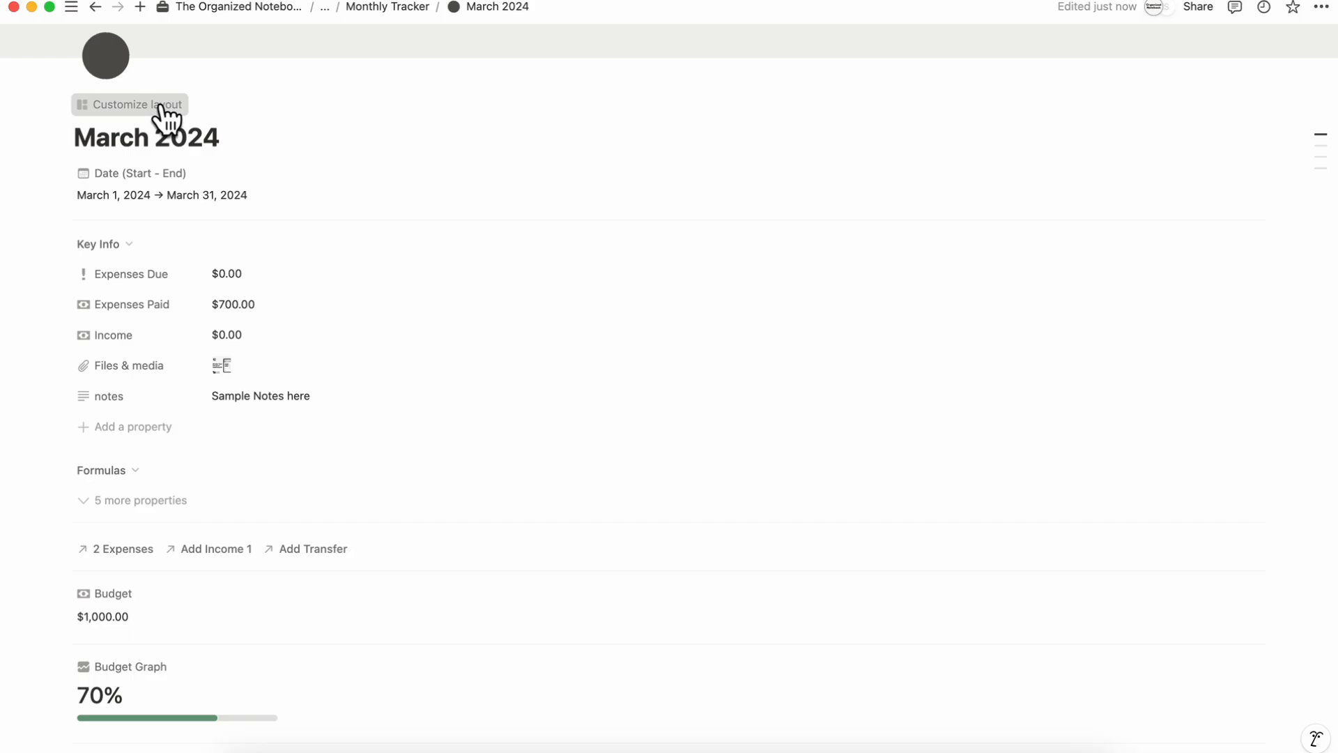
- Insert Files & media and notes blocks under Budget Graph, then apply the layout to all Monthly Tracker pages
left_click(129, 104)
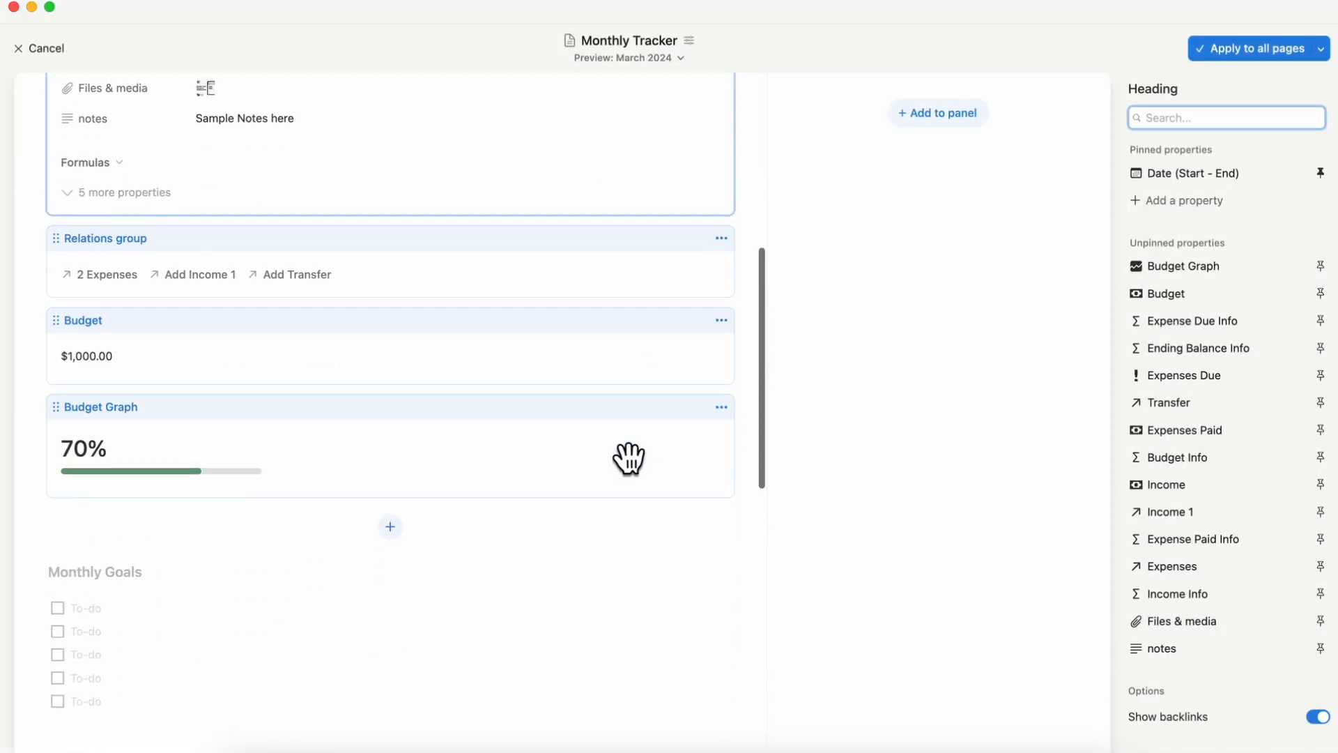
left_click(391, 527)
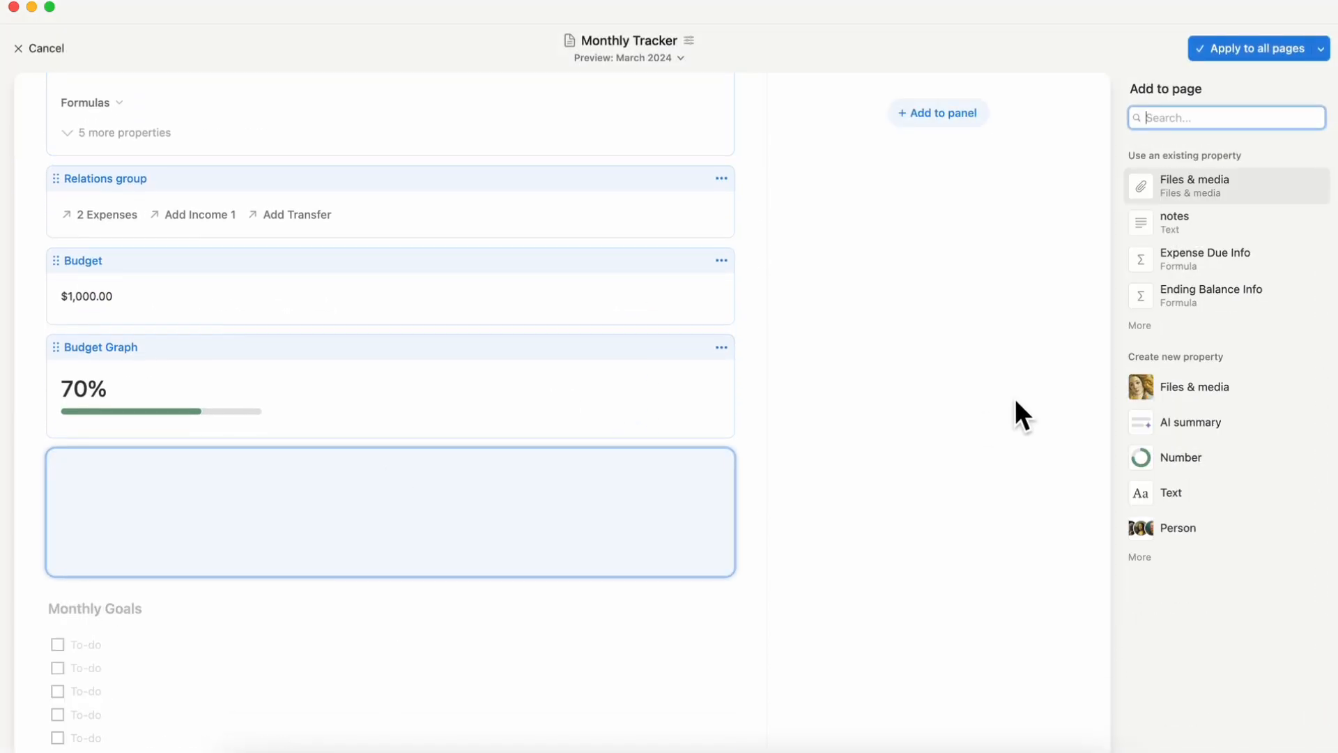
left_click(1194, 186)
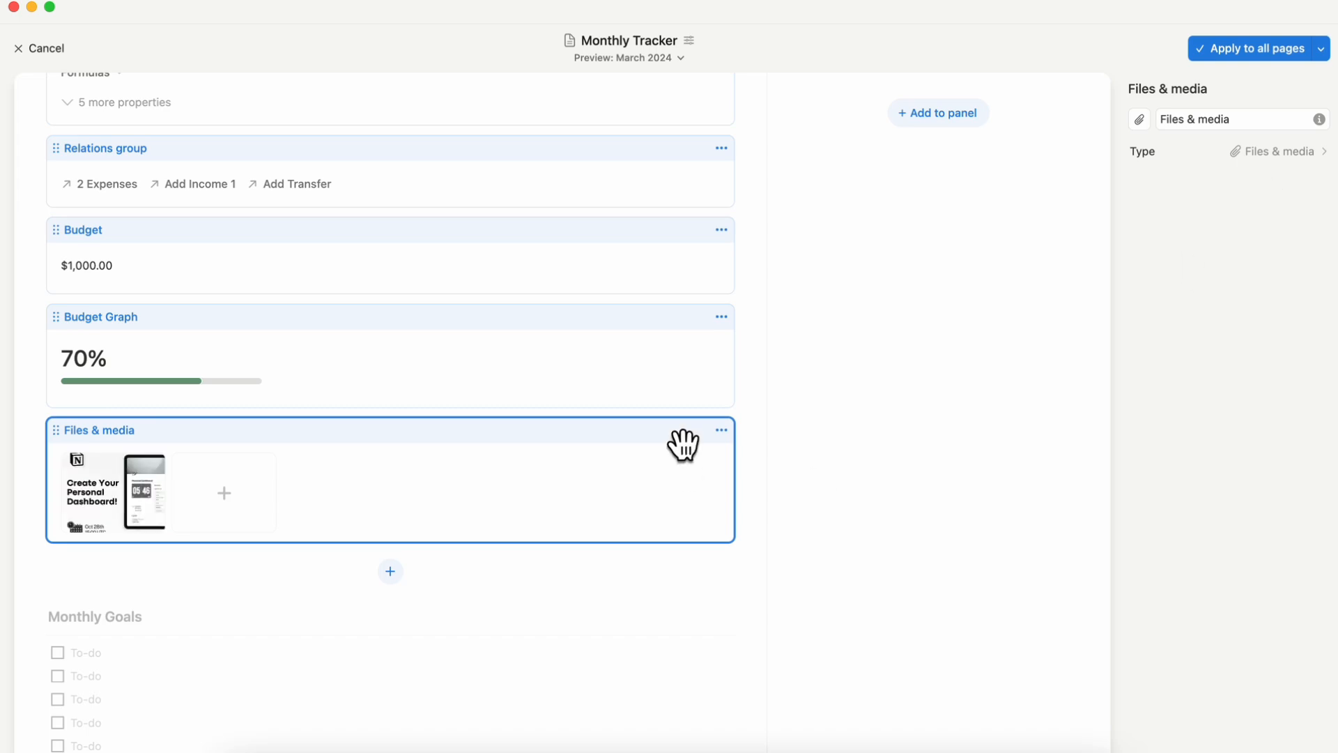
left_click(391, 571)
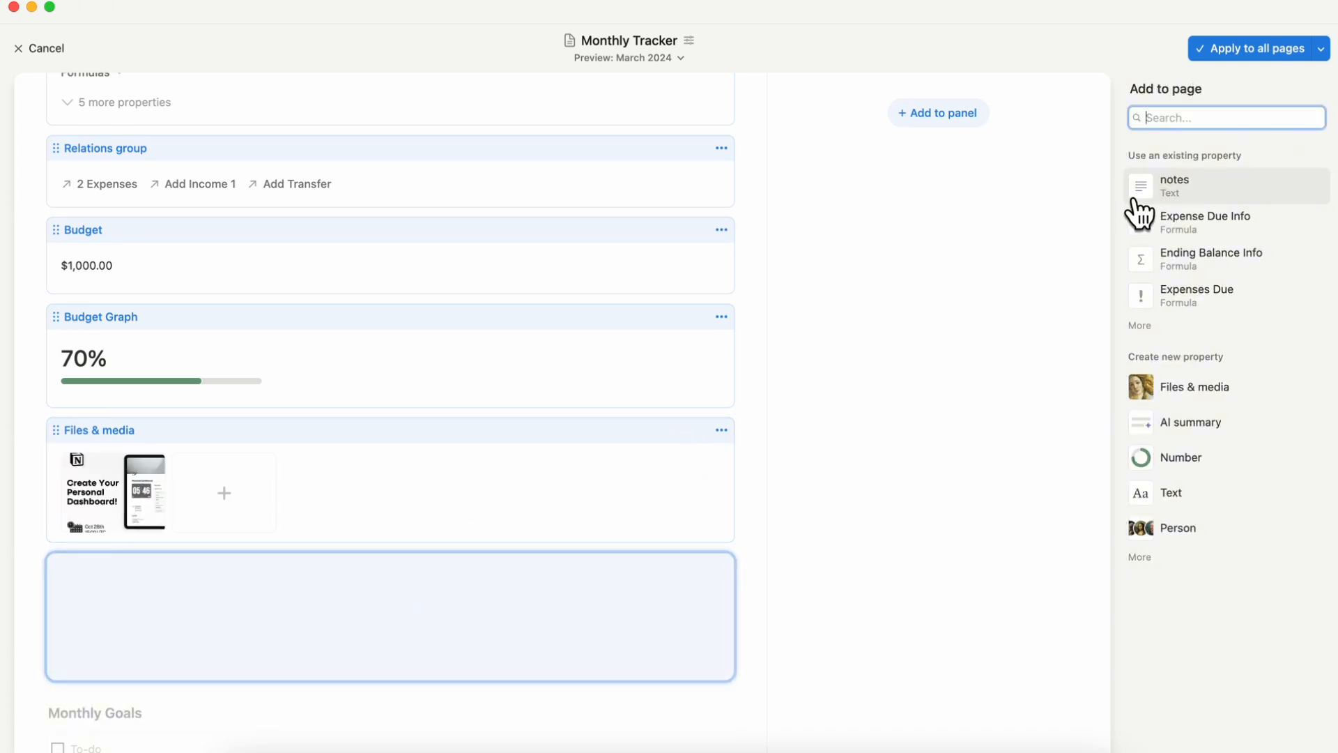
left_click(1175, 185)
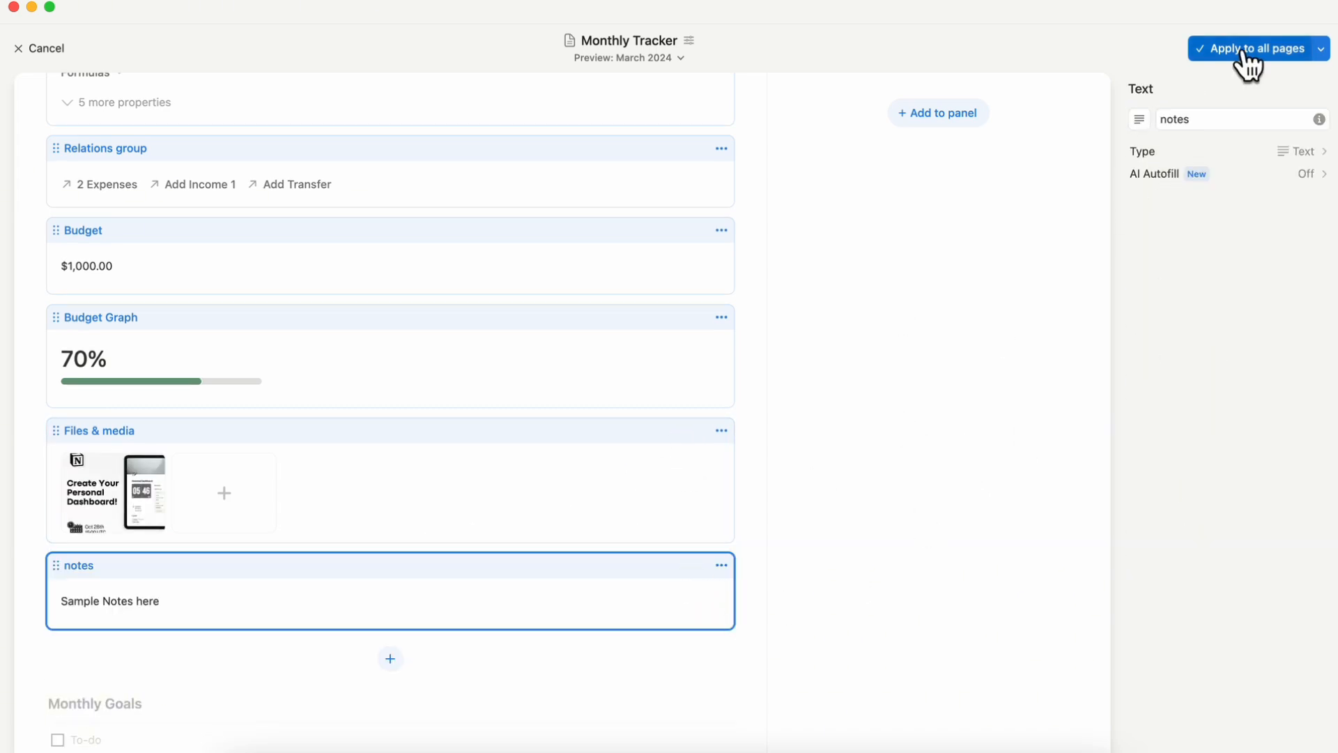
left_click(1255, 48)
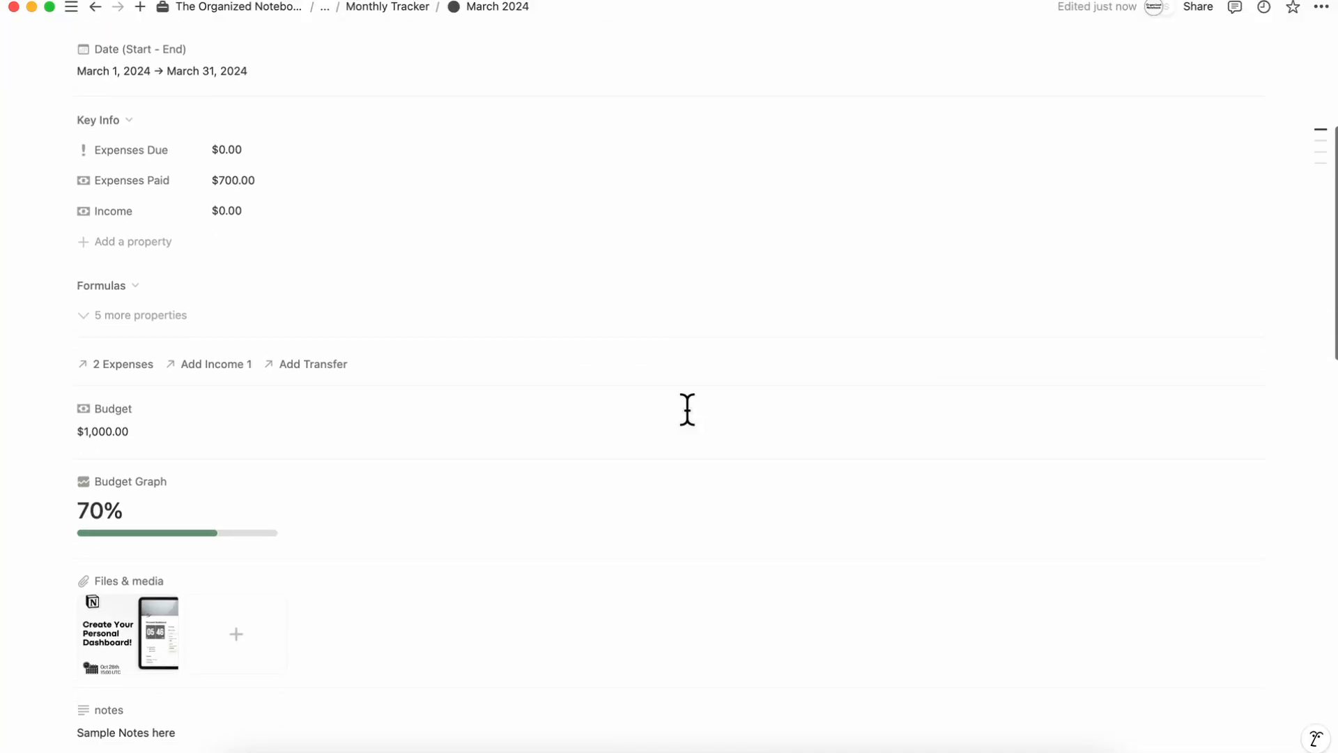
scroll("down", 3)
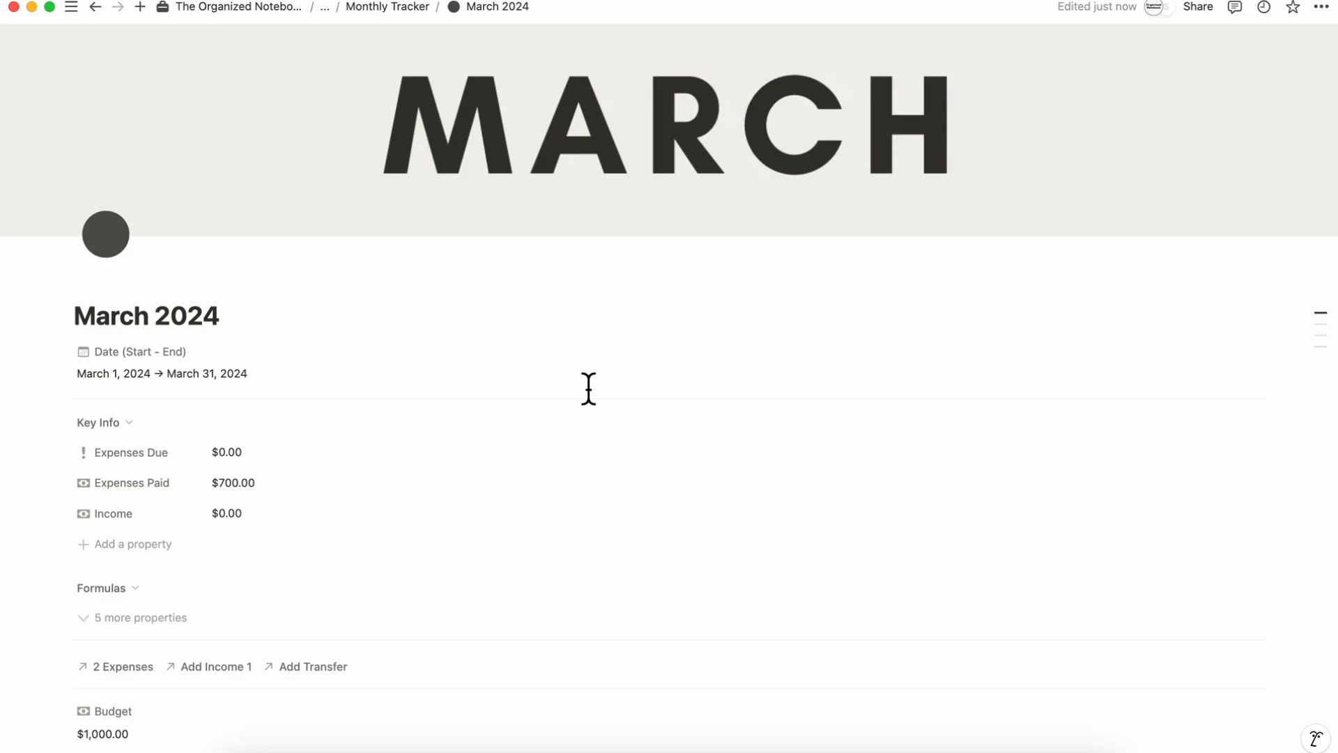
scroll("down", 3)
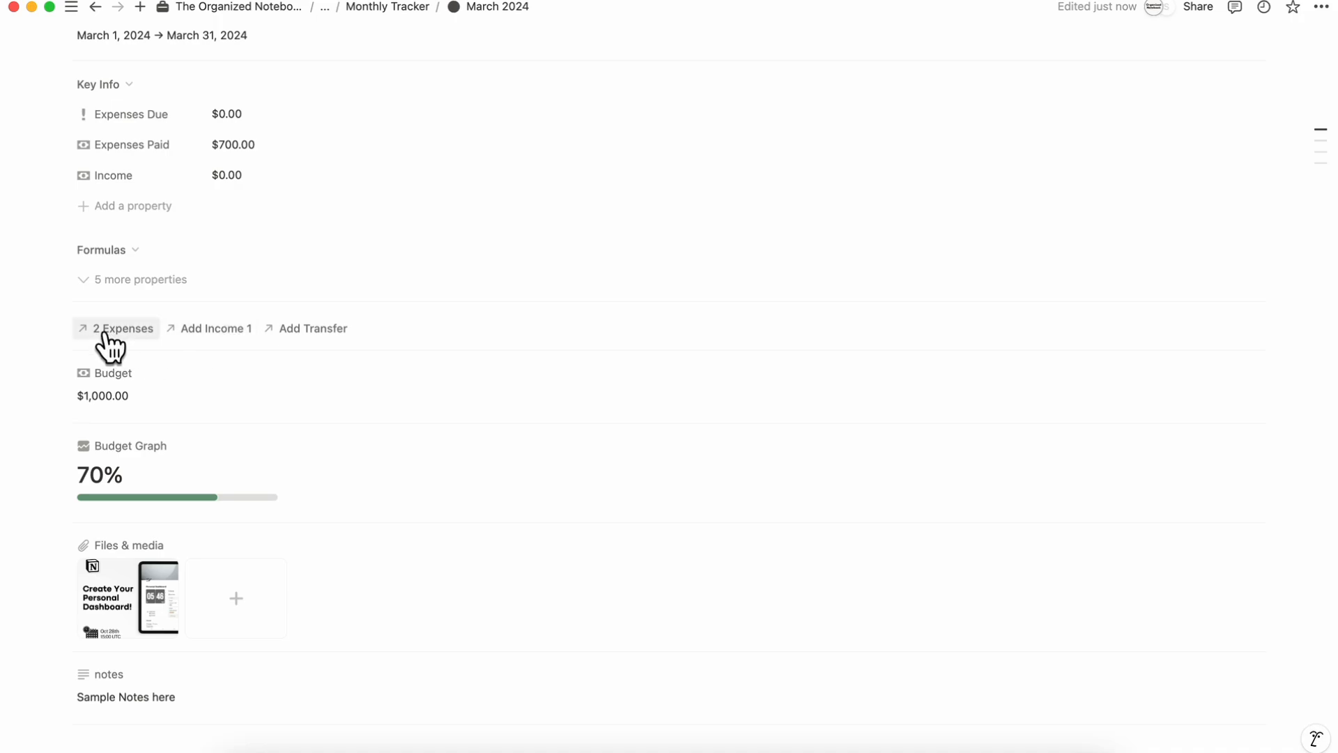
mouse_move(224, 331)
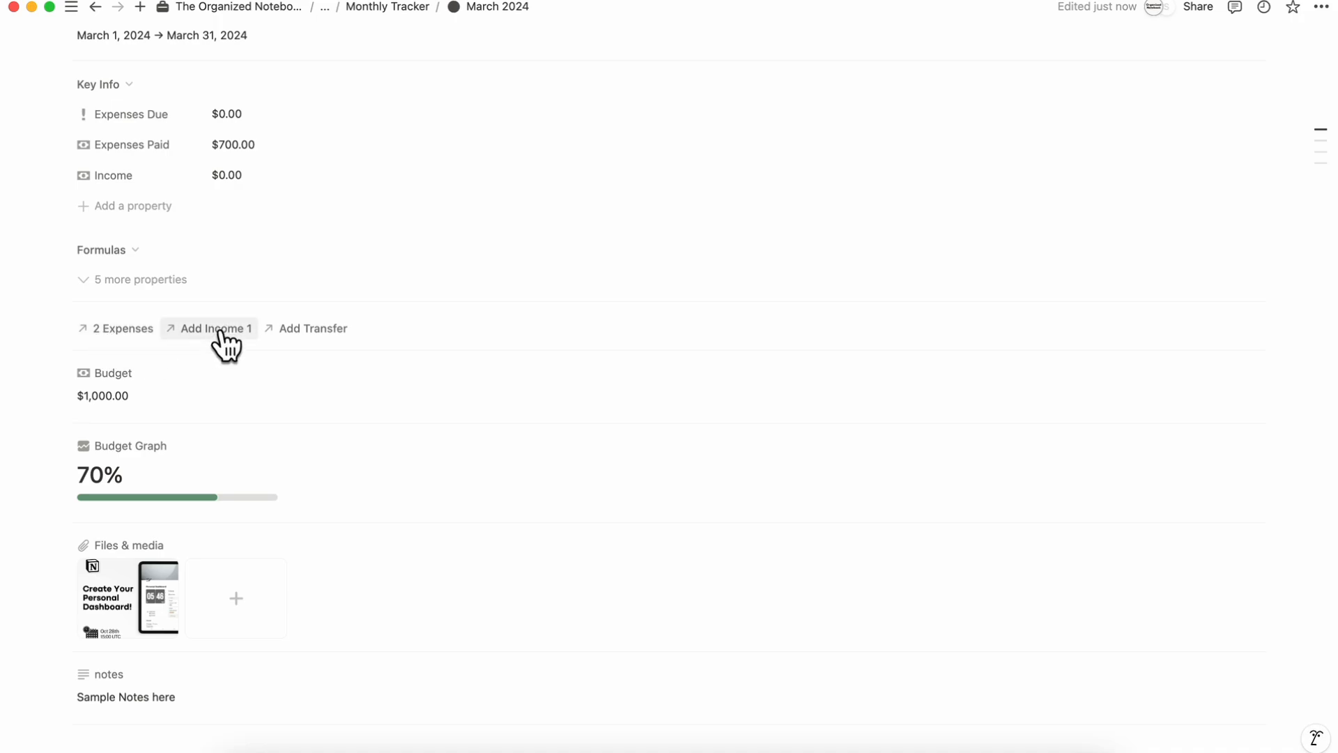
- From the Add Income 1 relation's menu, choose Customize layout to reopen the layout editor
left_click(214, 328)
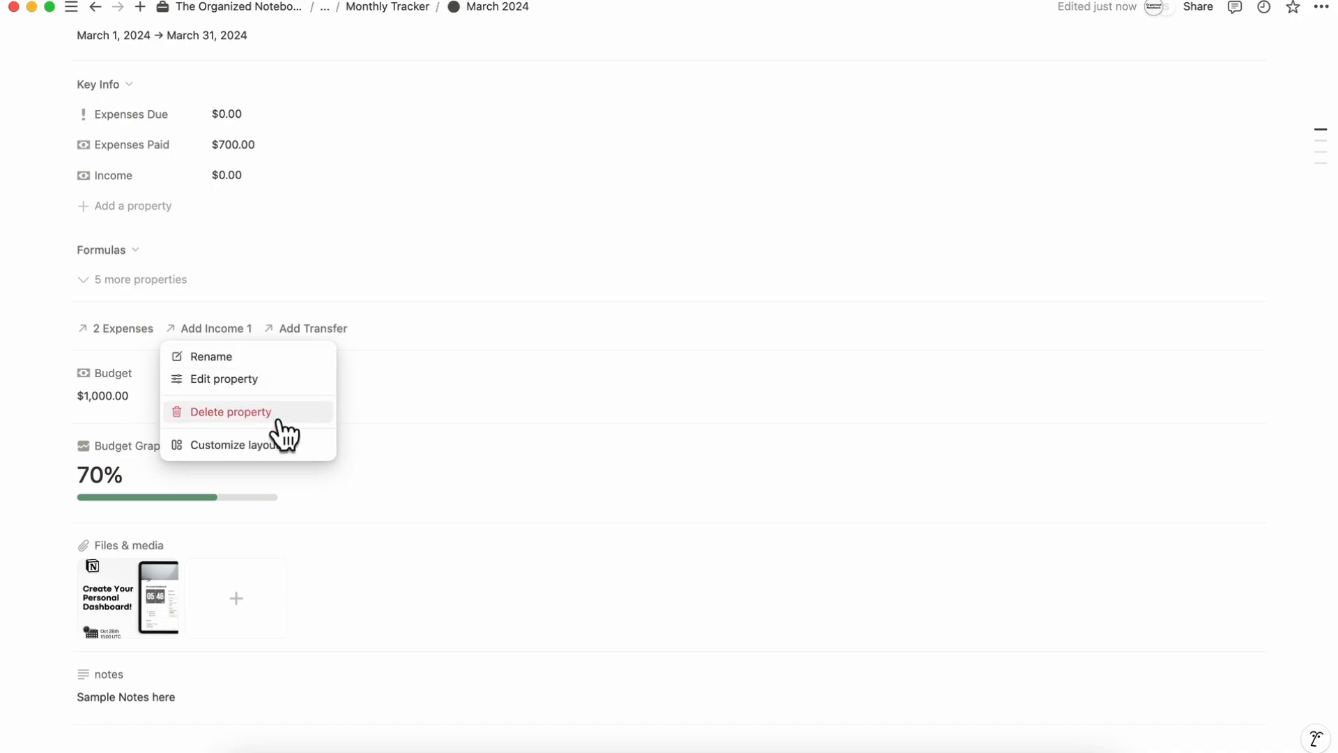
mouse_move(145, 343)
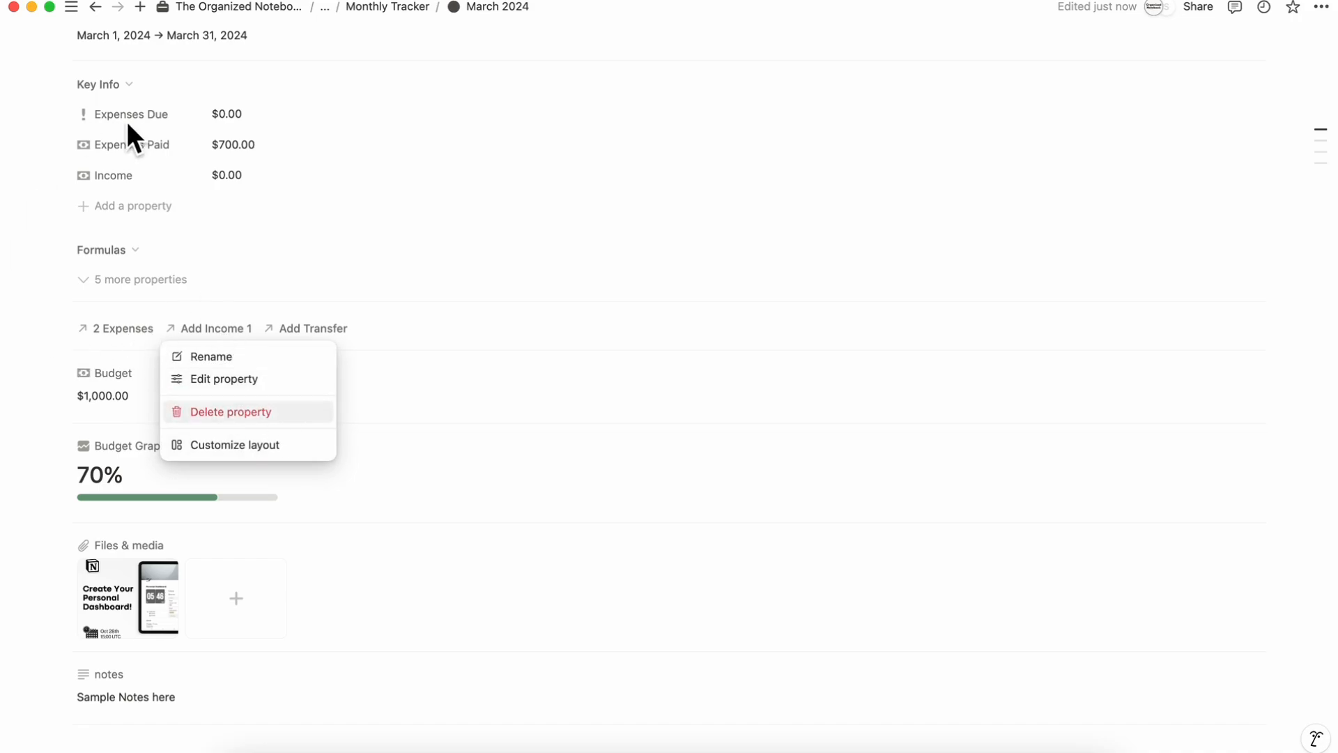
mouse_move(128, 360)
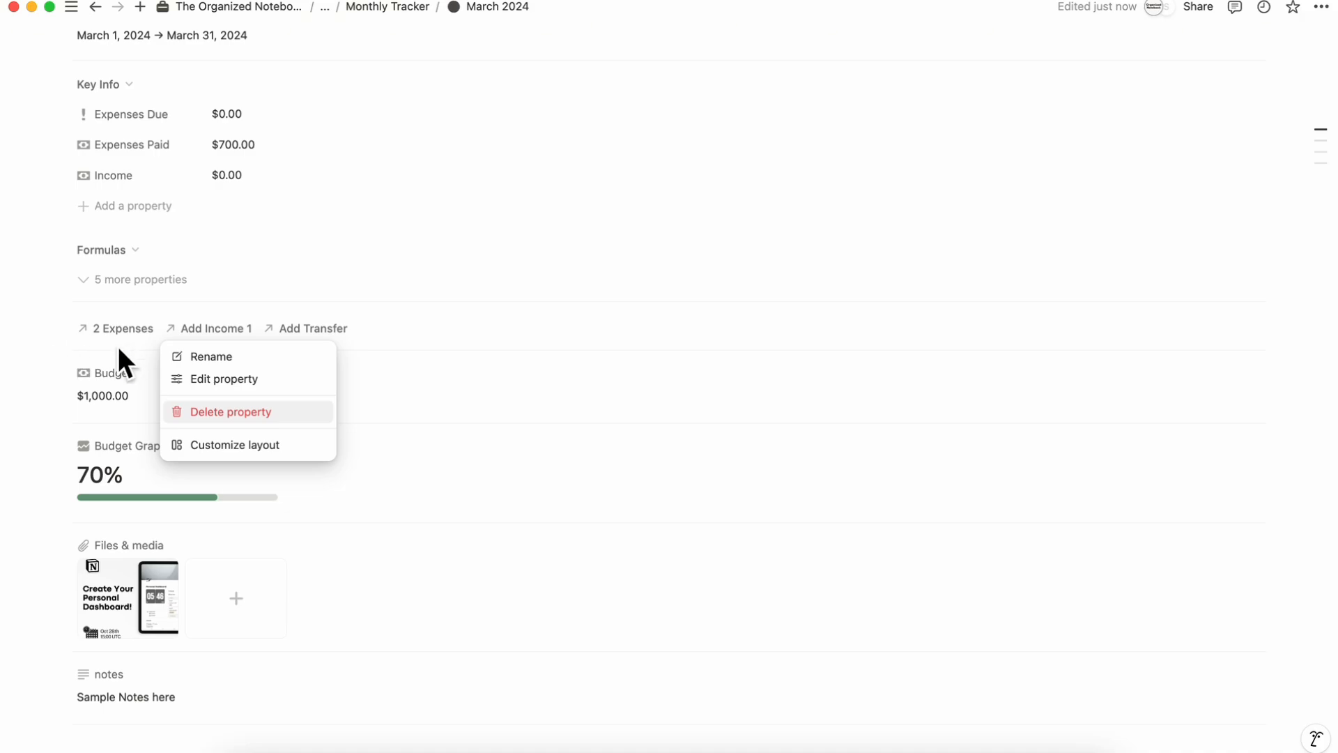
mouse_move(269, 444)
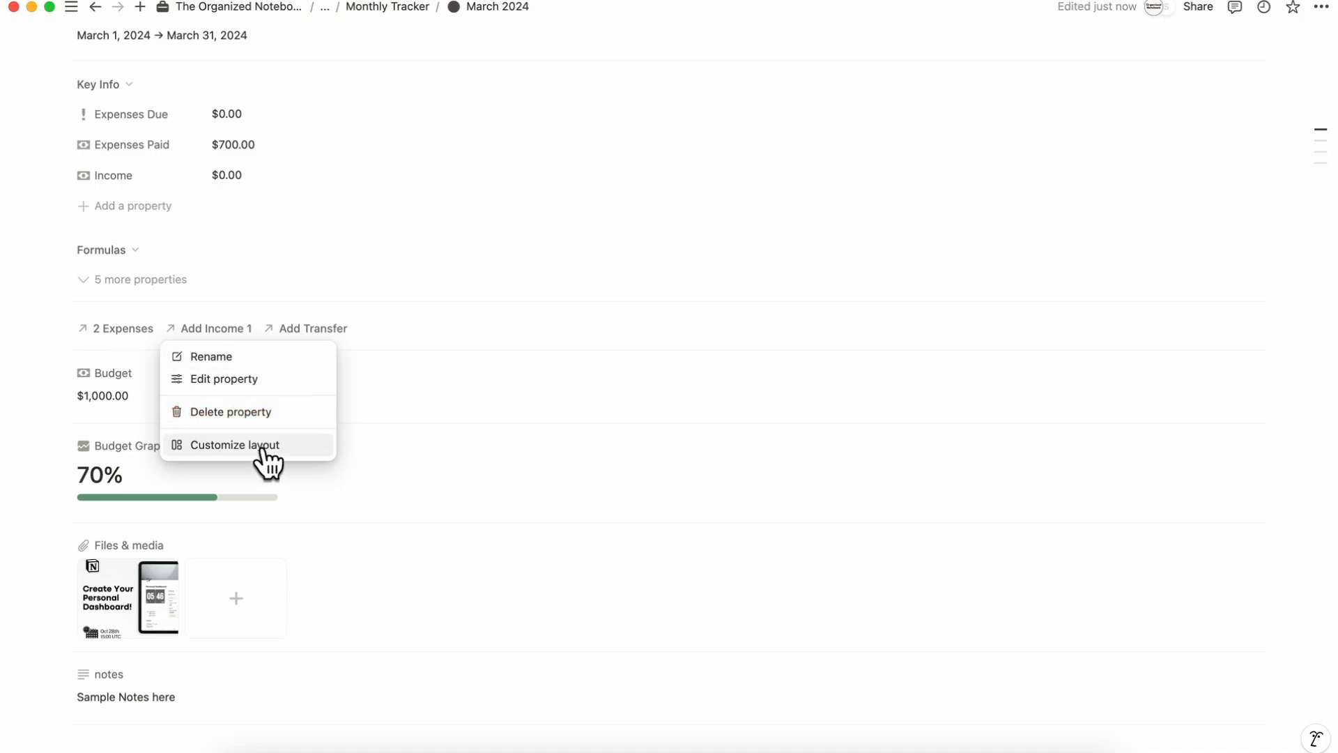
left_click(235, 445)
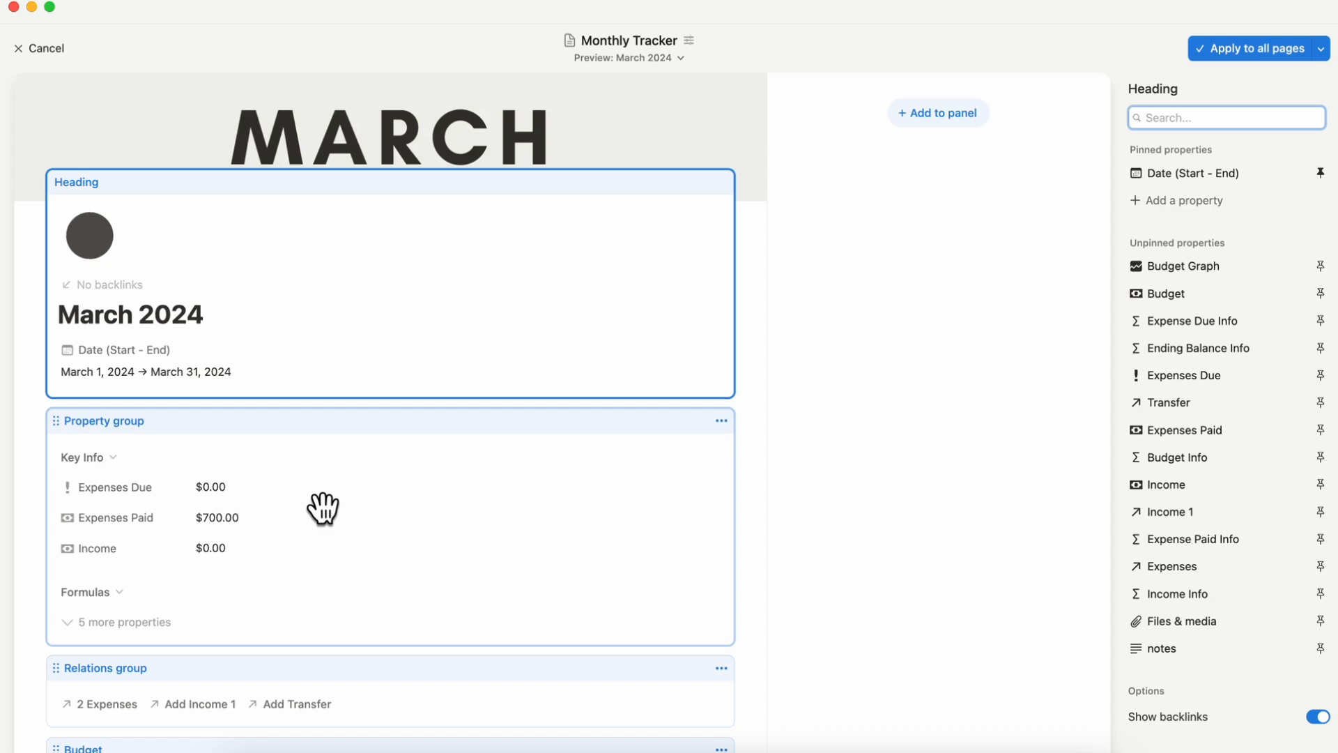
- Add the Expenses, Income 1 and Transfer relations to the Key Info property group section
scroll("down", 3)
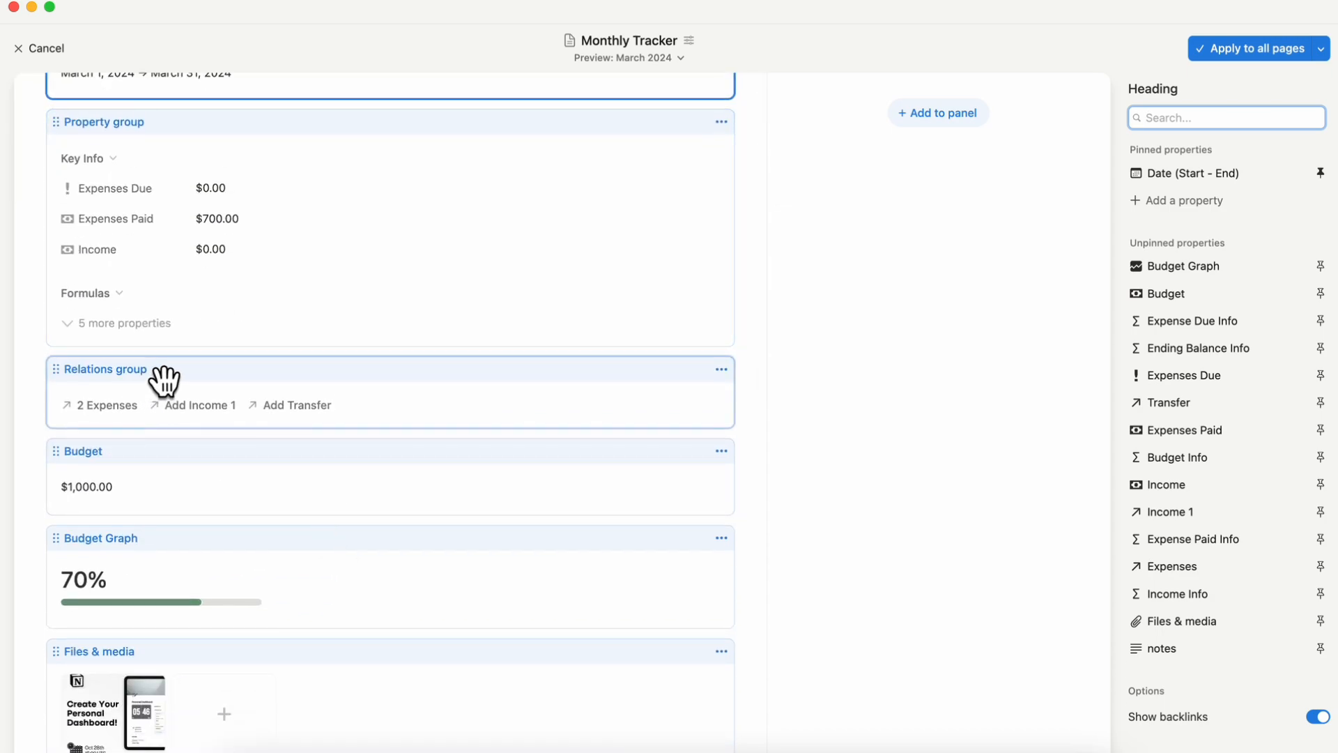
mouse_move(246, 408)
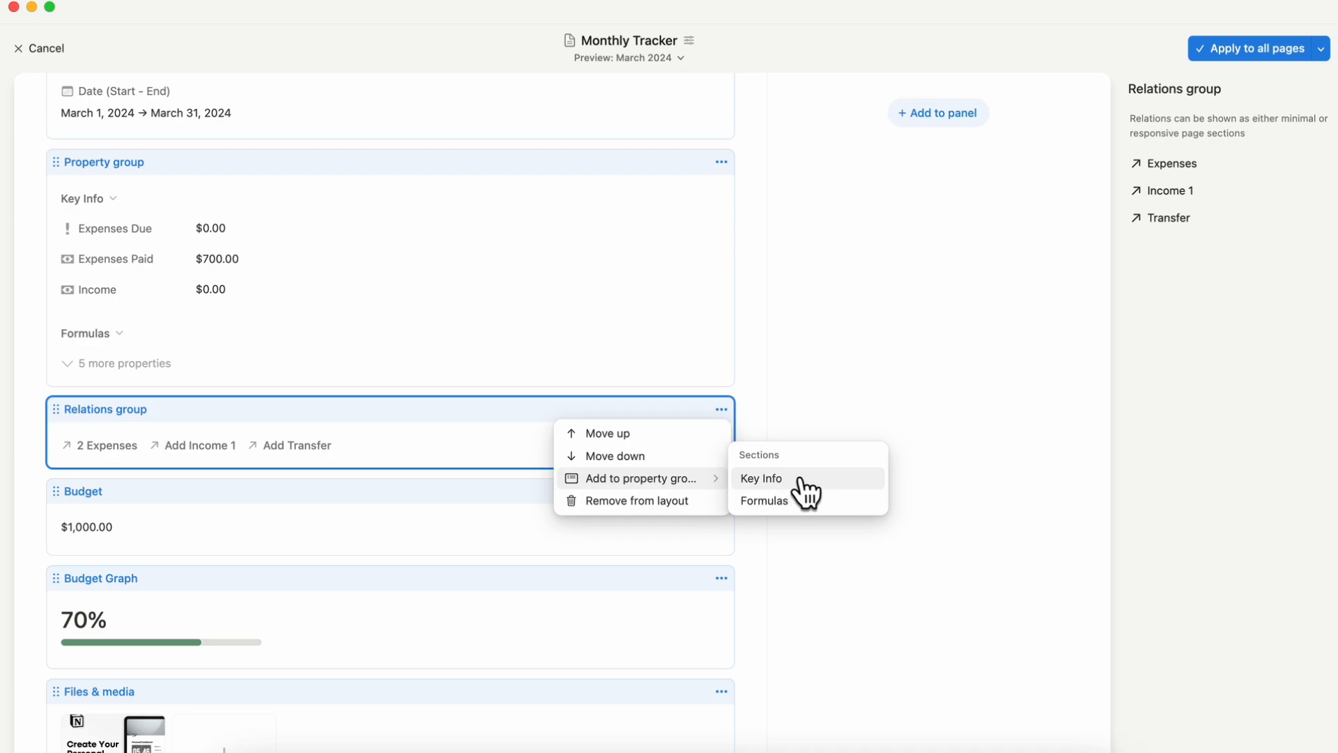
left_click(760, 478)
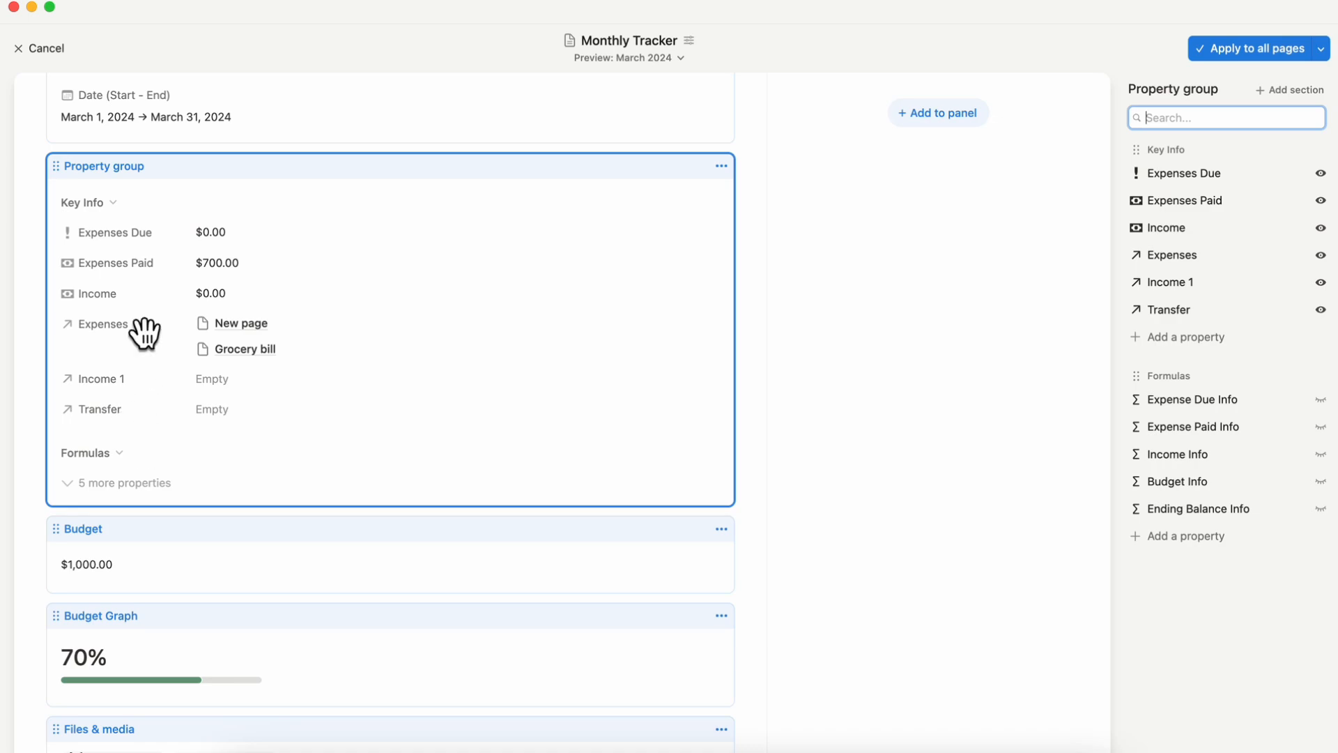
mouse_move(574, 429)
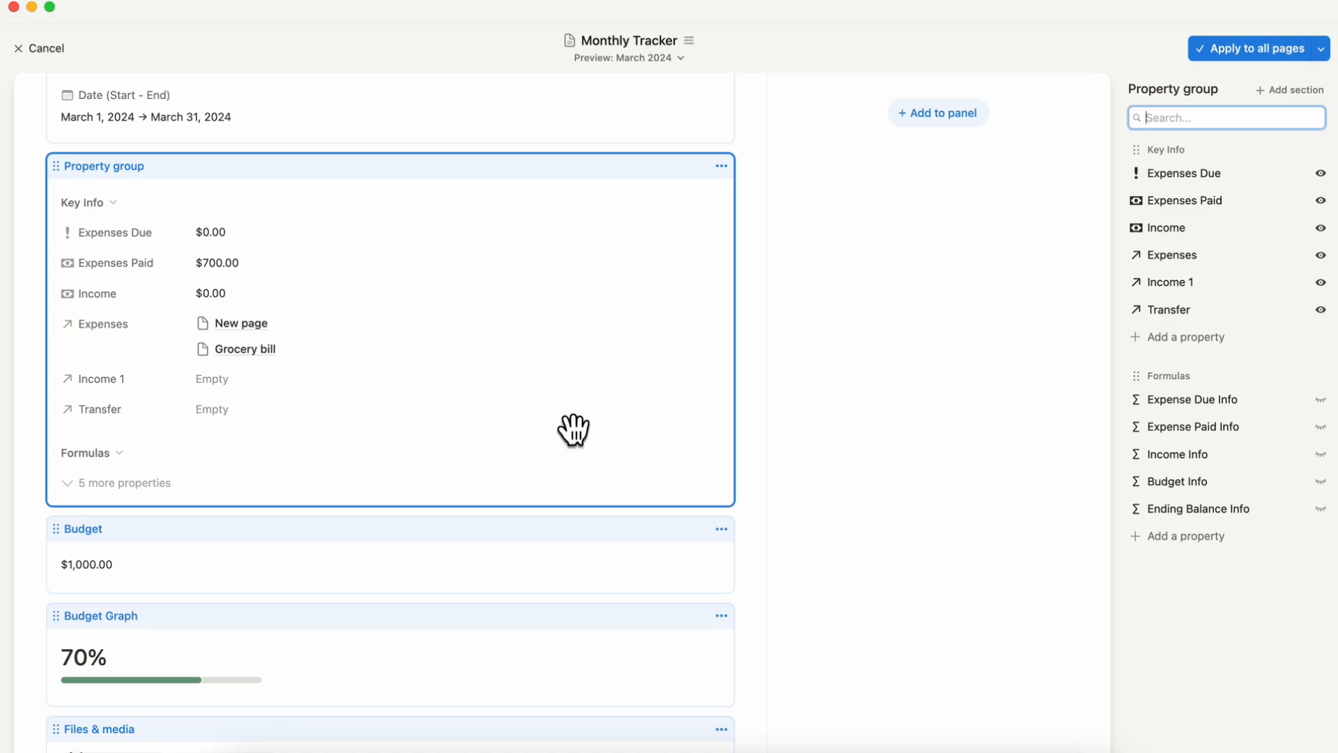
mouse_move(626, 524)
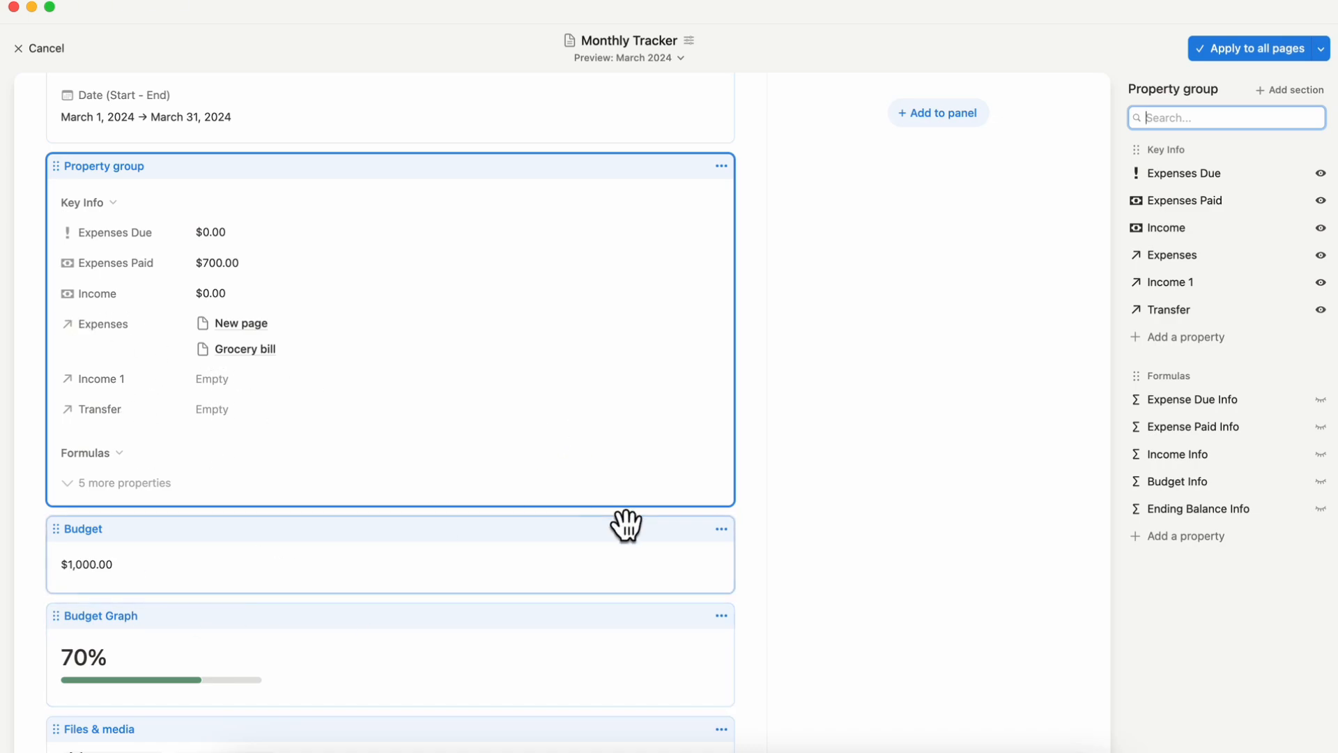
mouse_move(1195, 254)
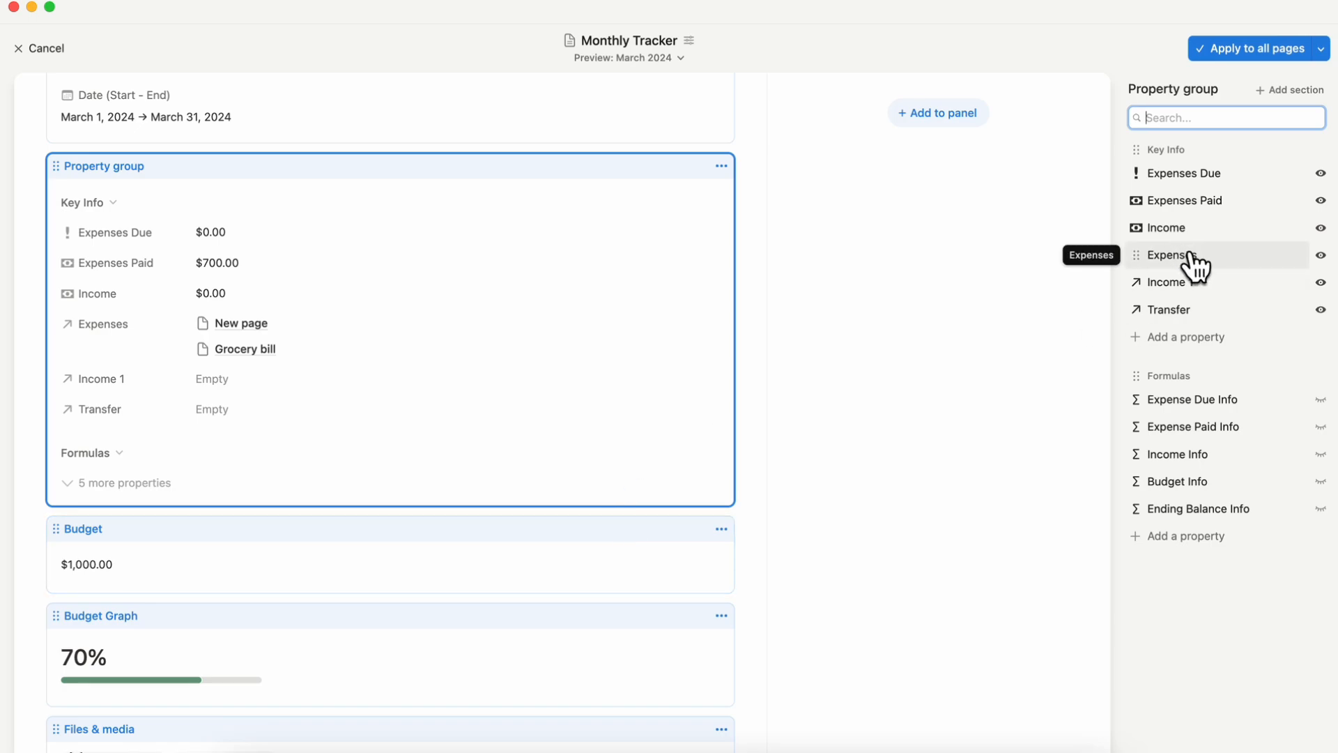
- Convert Expenses from the property group into its own Relations group block
left_click(1174, 254)
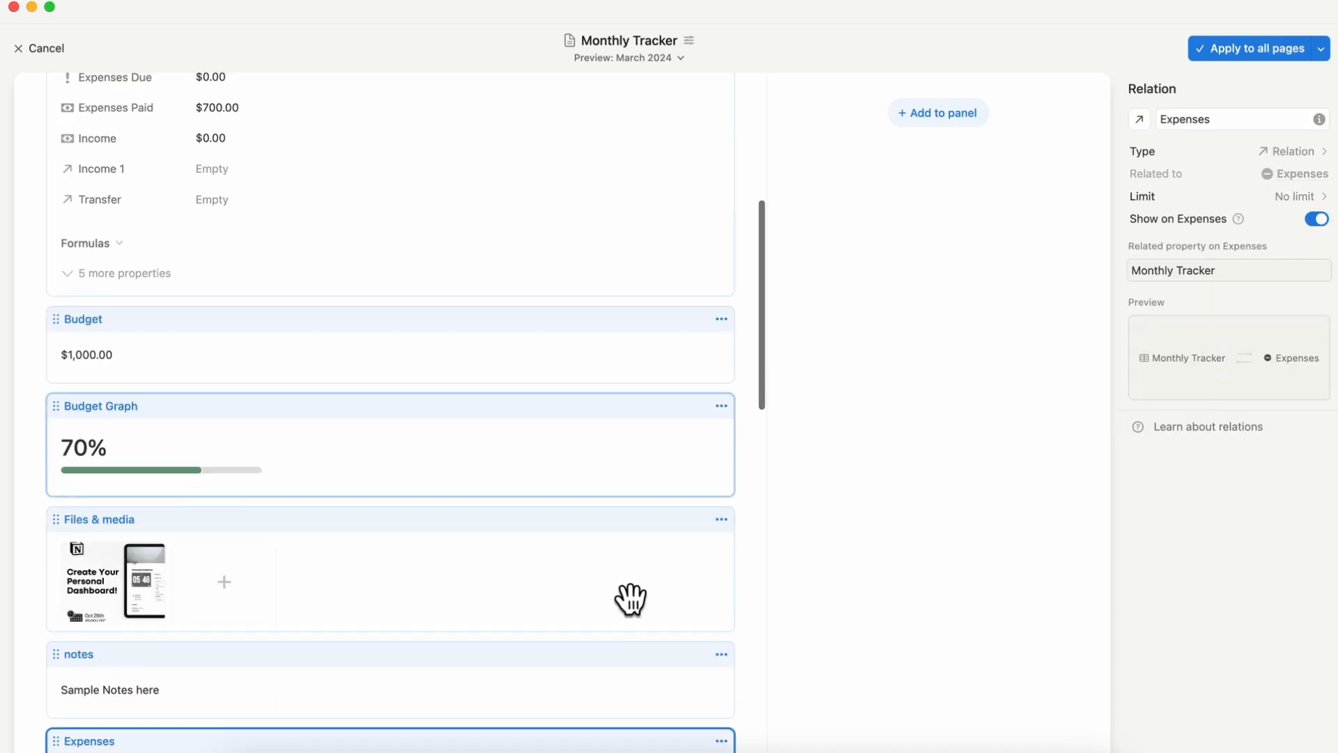
scroll("down", 3)
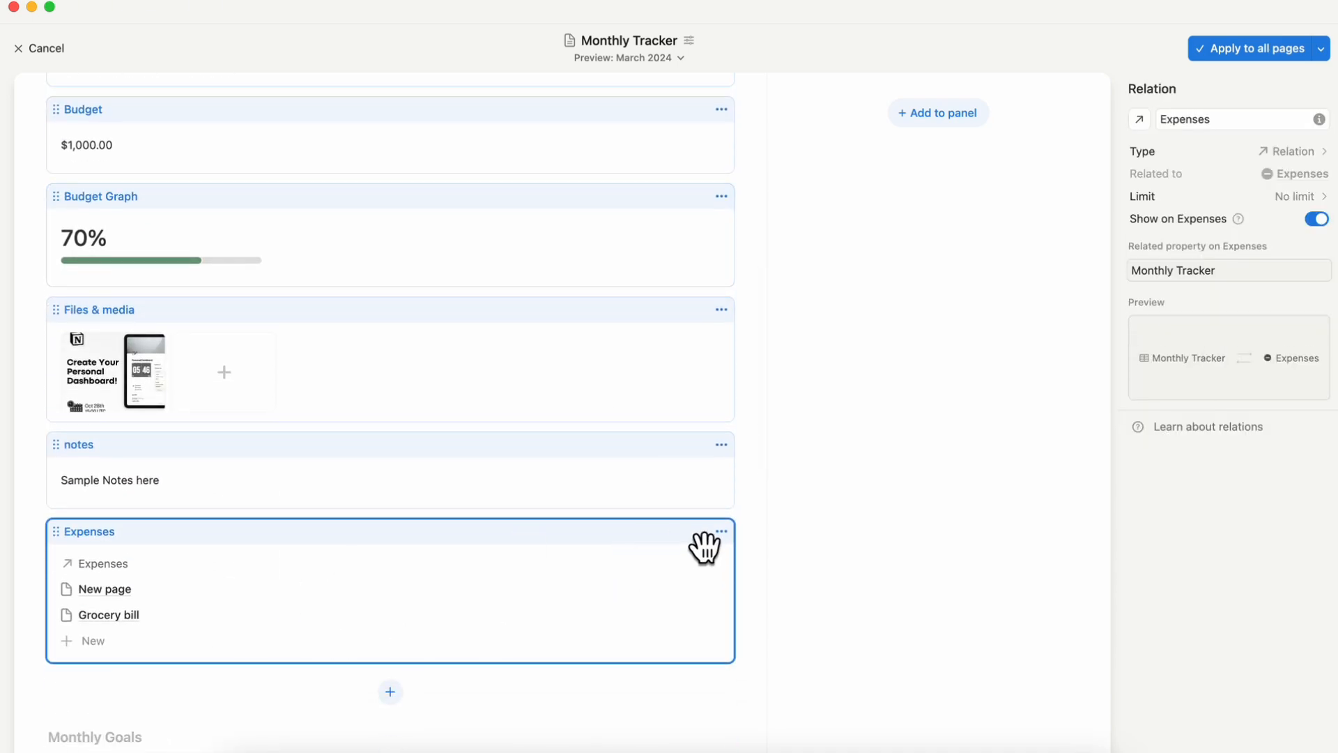
mouse_move(719, 545)
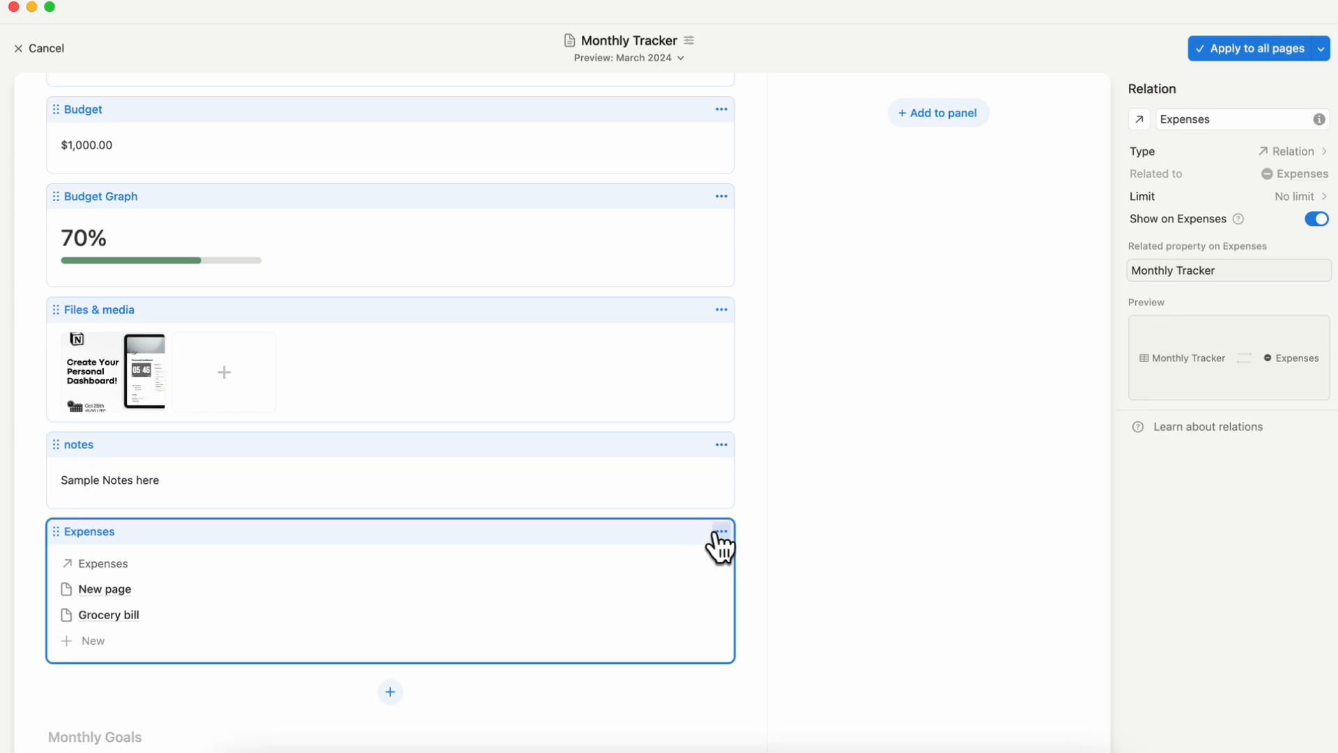
left_click(720, 532)
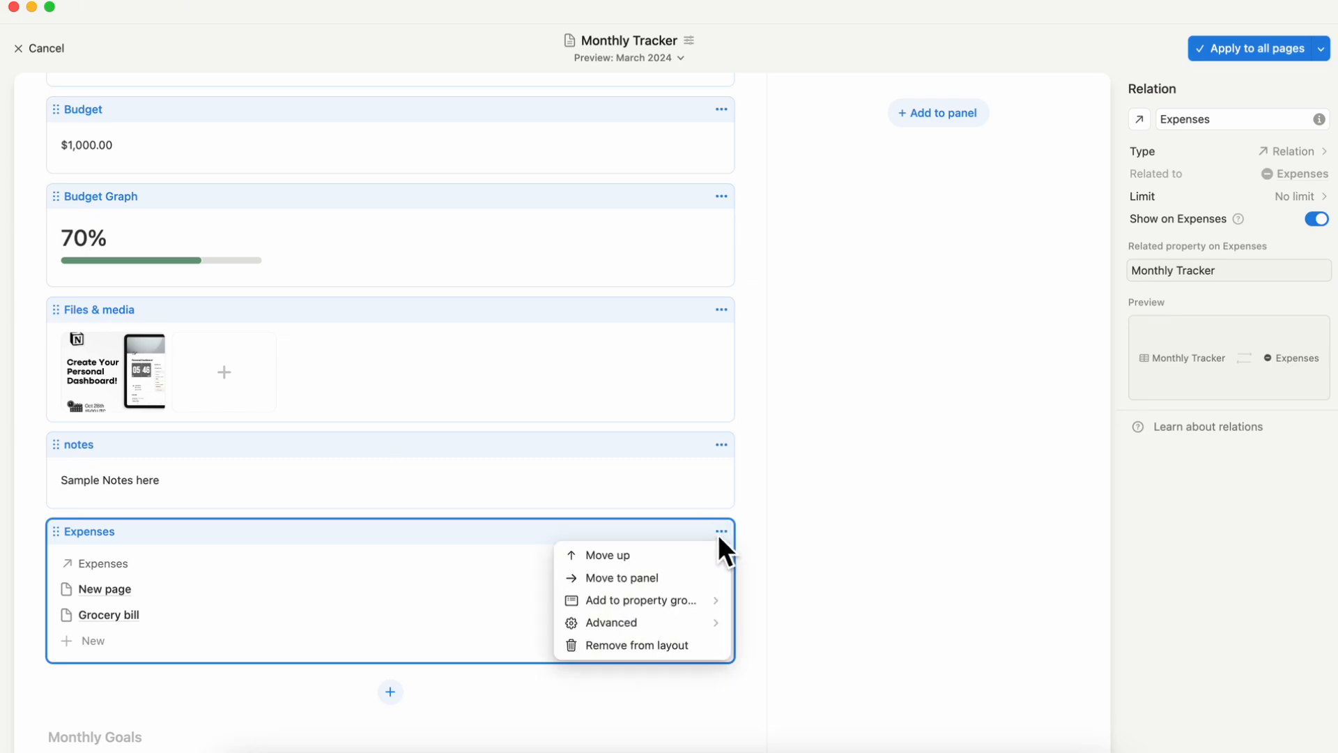
mouse_move(611, 622)
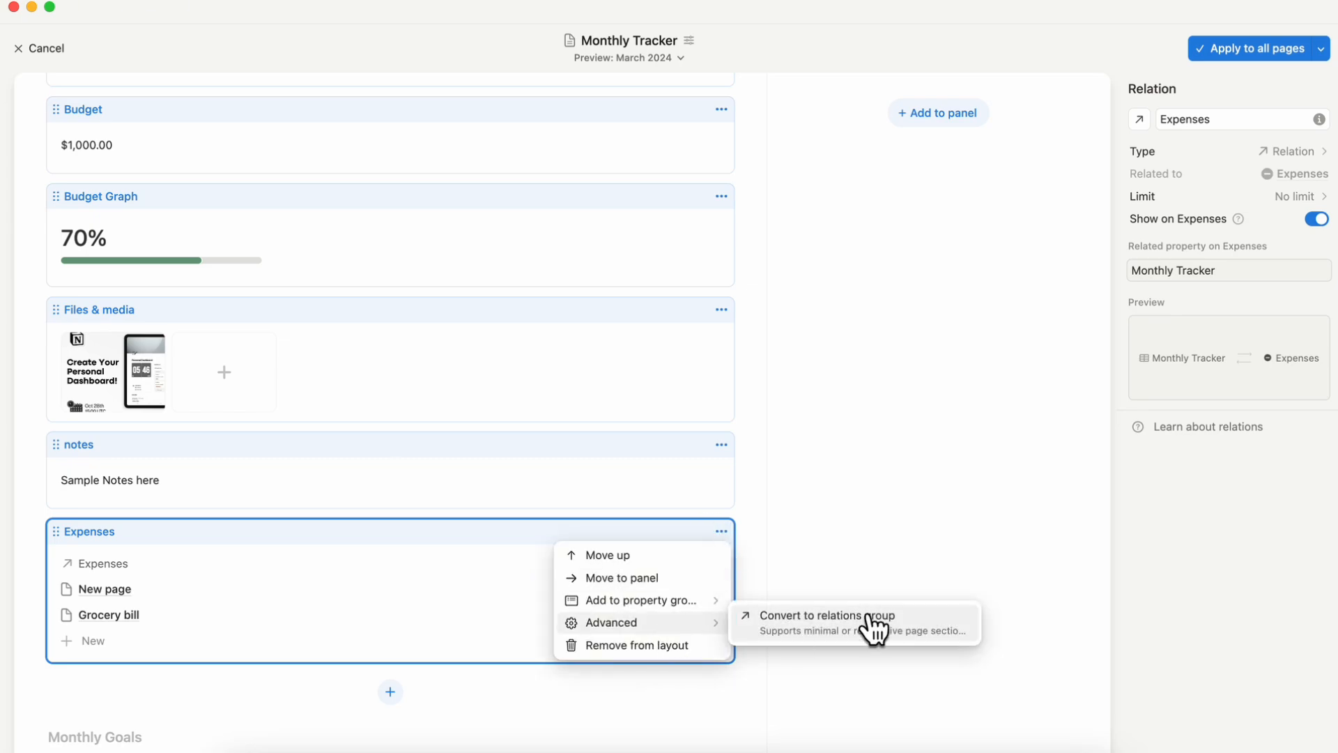
left_click(825, 616)
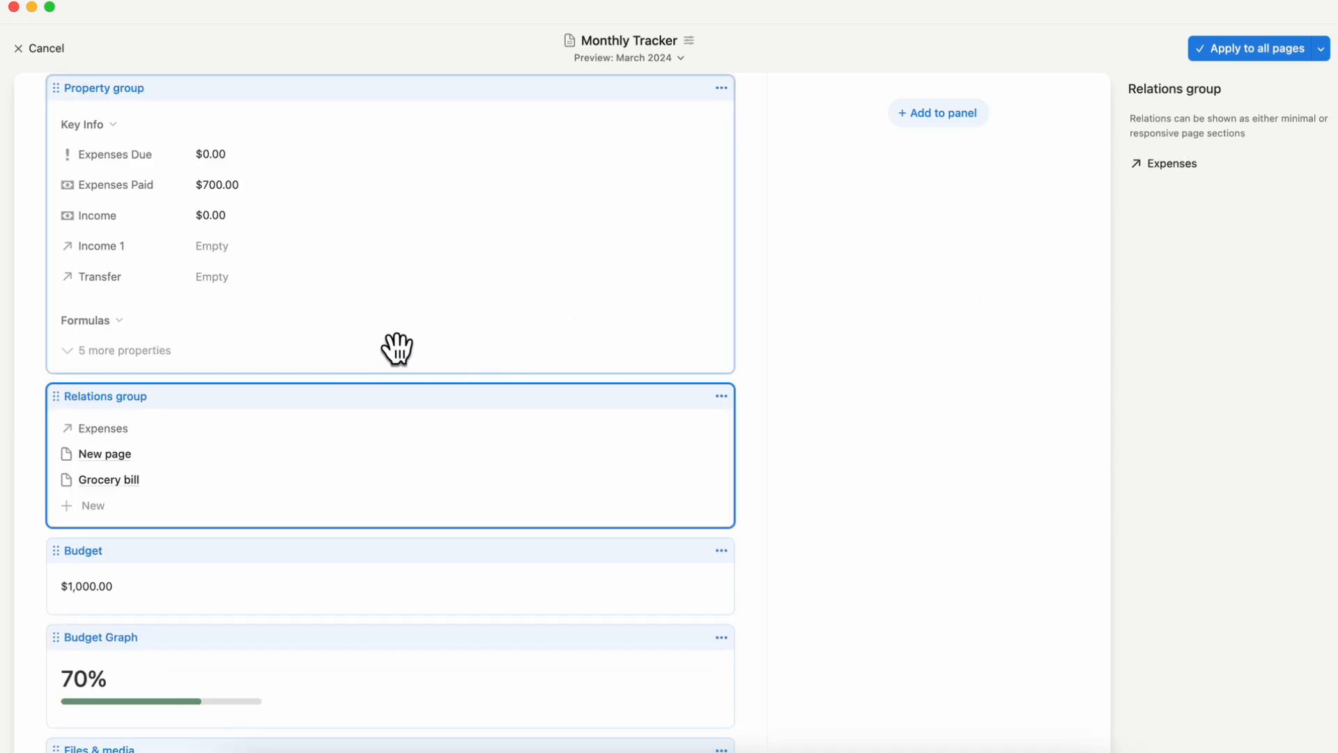
- Add Income 1 to the Relations group and switch that group to minimal display
left_click(102, 88)
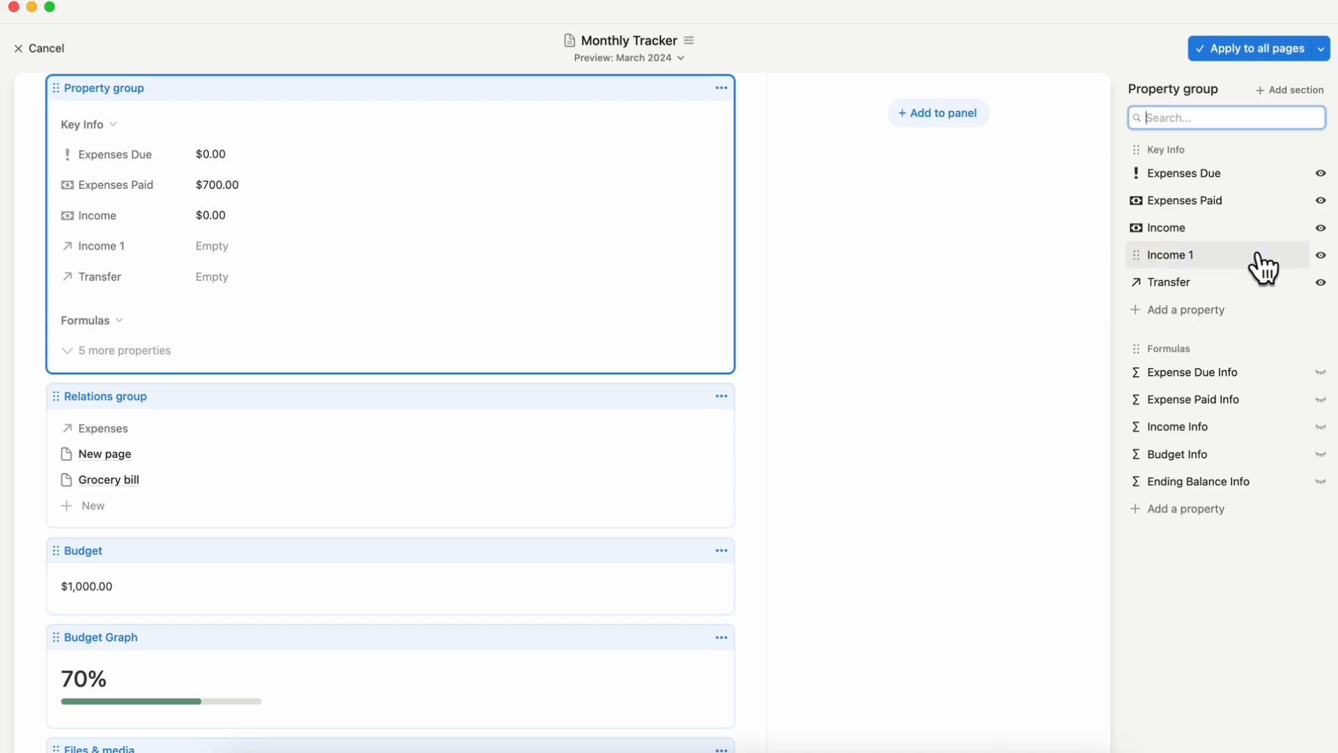
left_click(1264, 255)
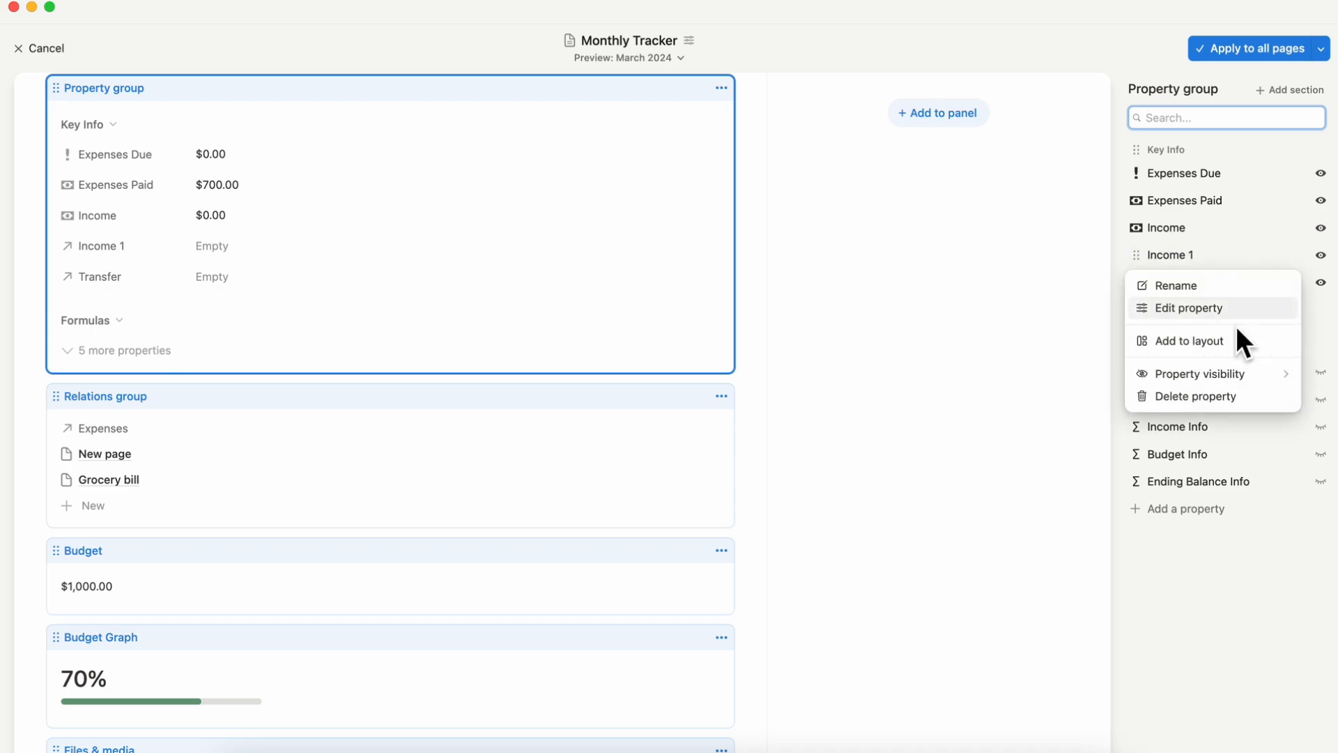
left_click(1188, 308)
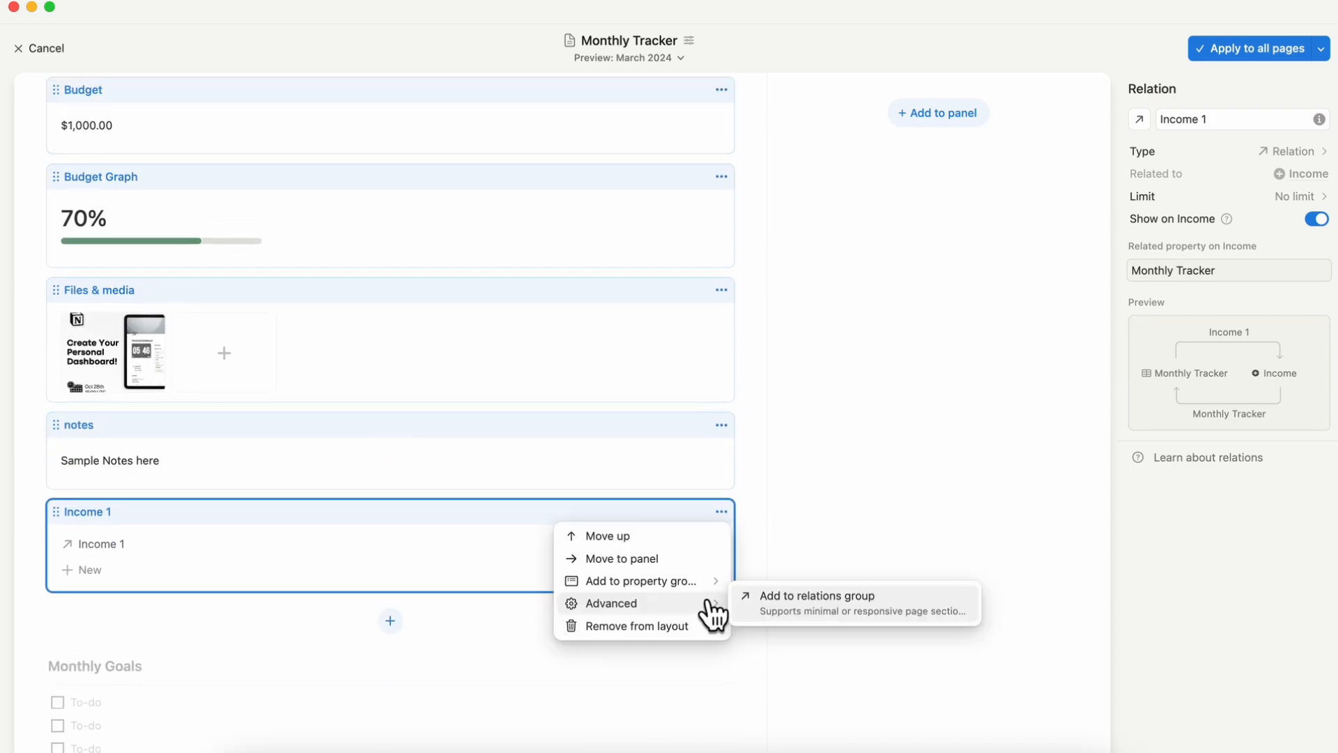
left_click(814, 595)
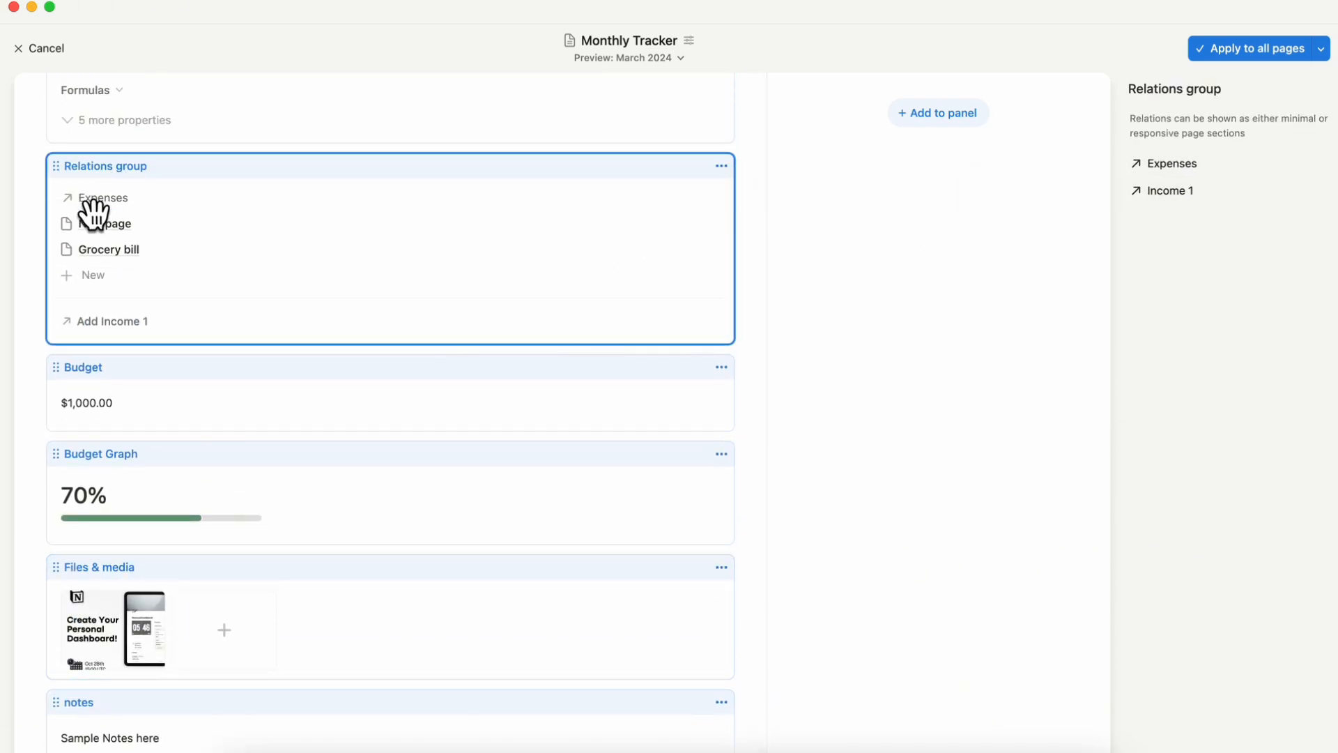
left_click(1171, 163)
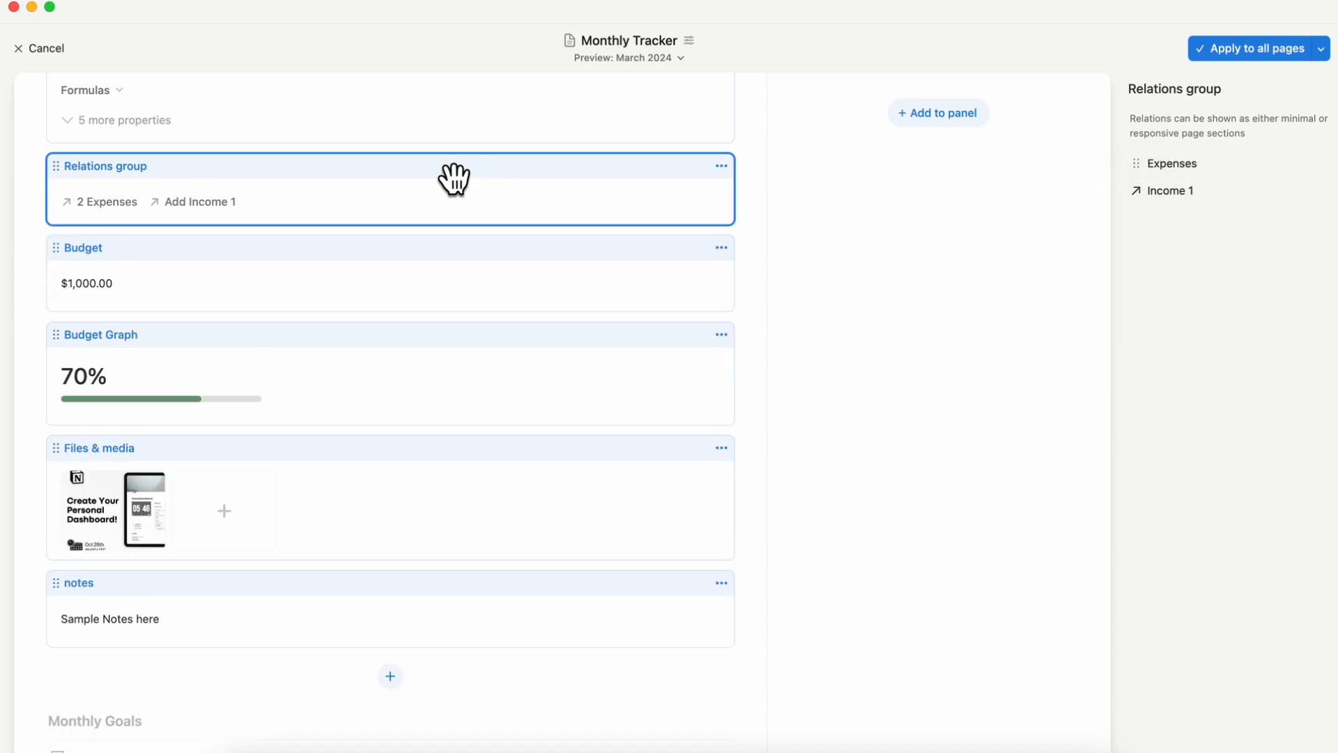
- Add the Transfer relation to the Relations group as well
scroll("down", 3)
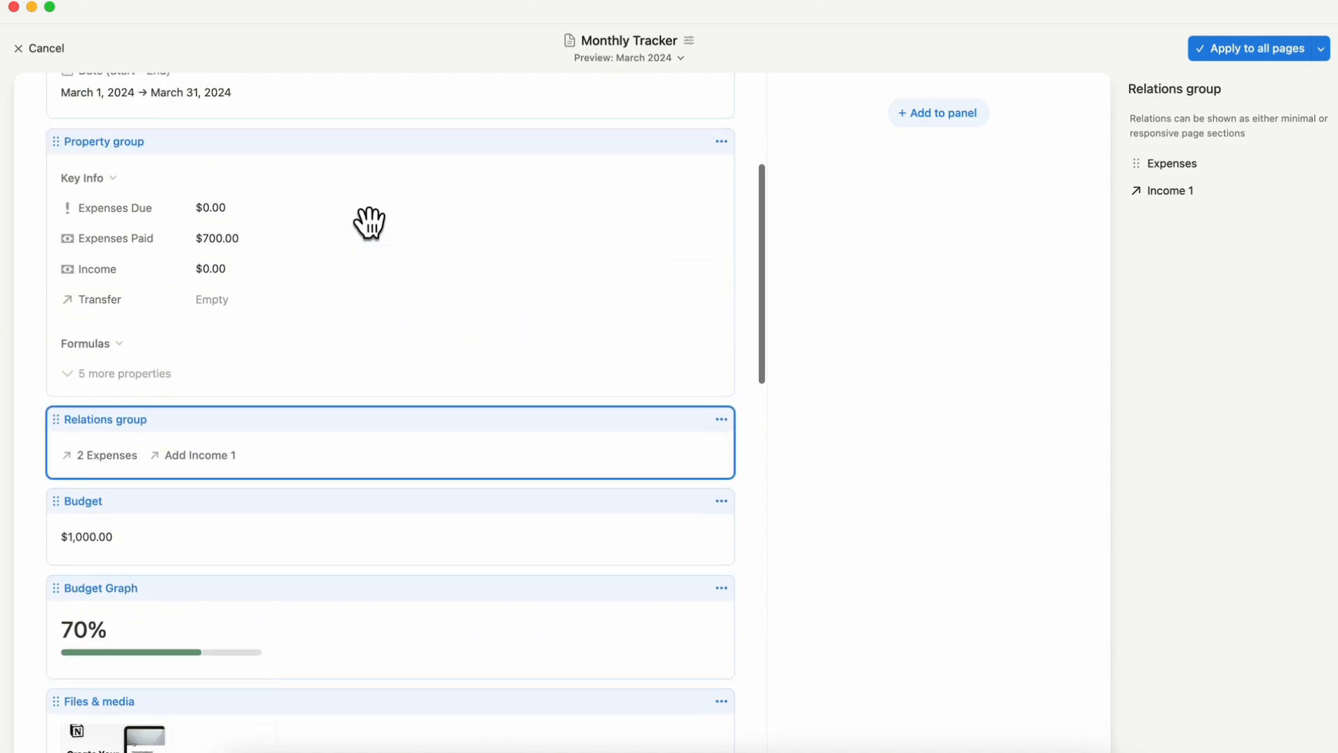
left_click(128, 141)
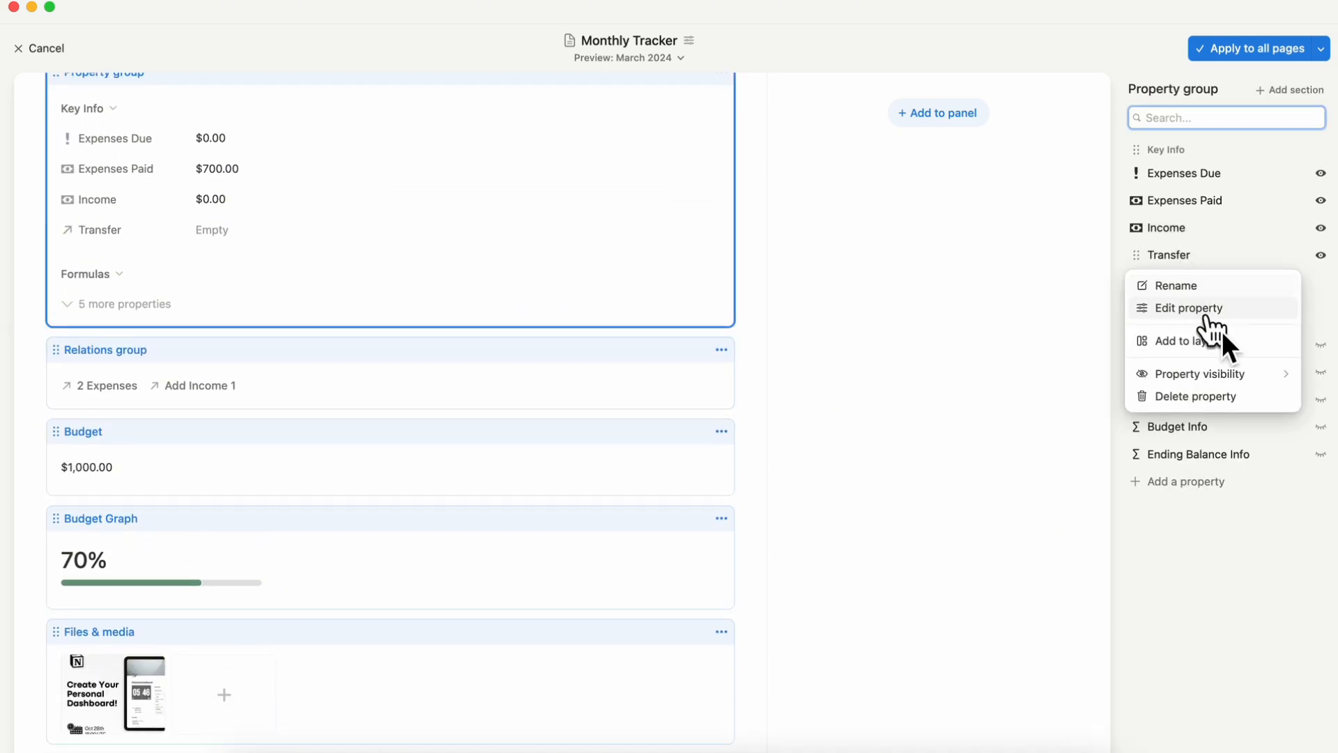
left_click(1187, 308)
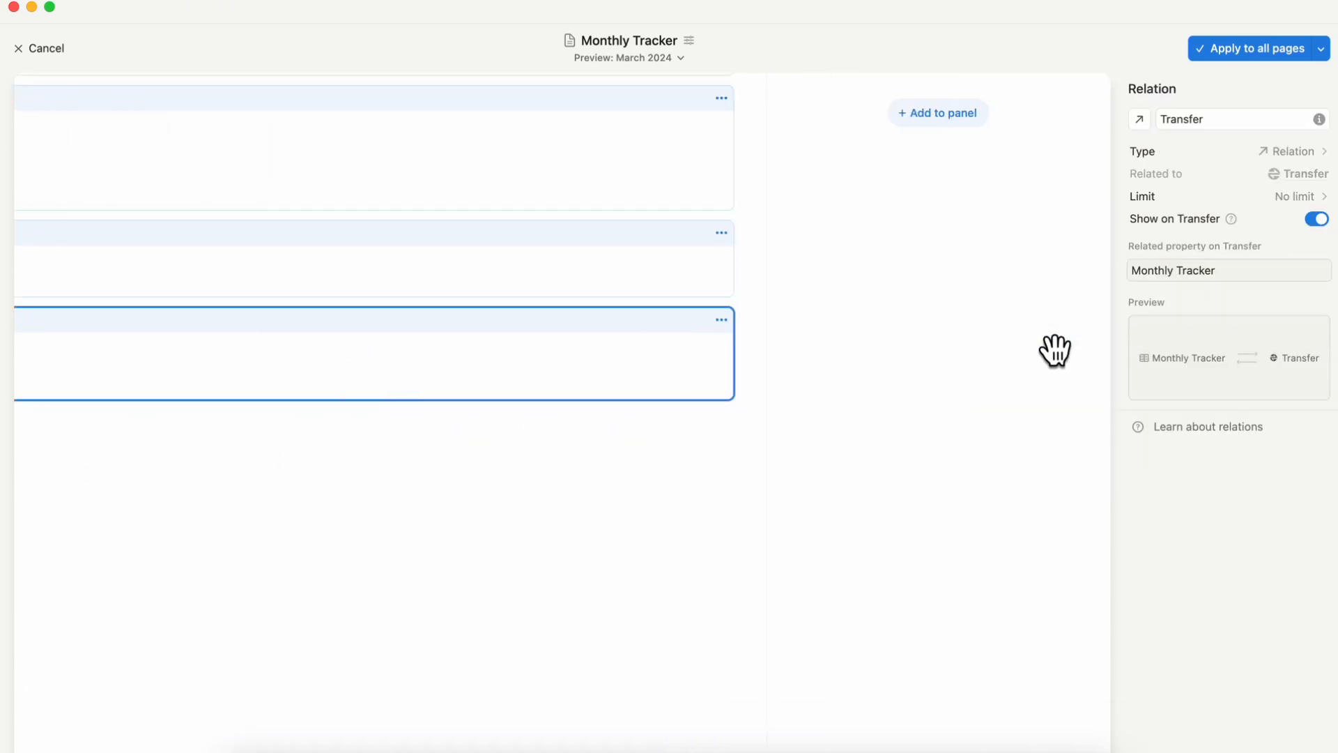
left_click(720, 320)
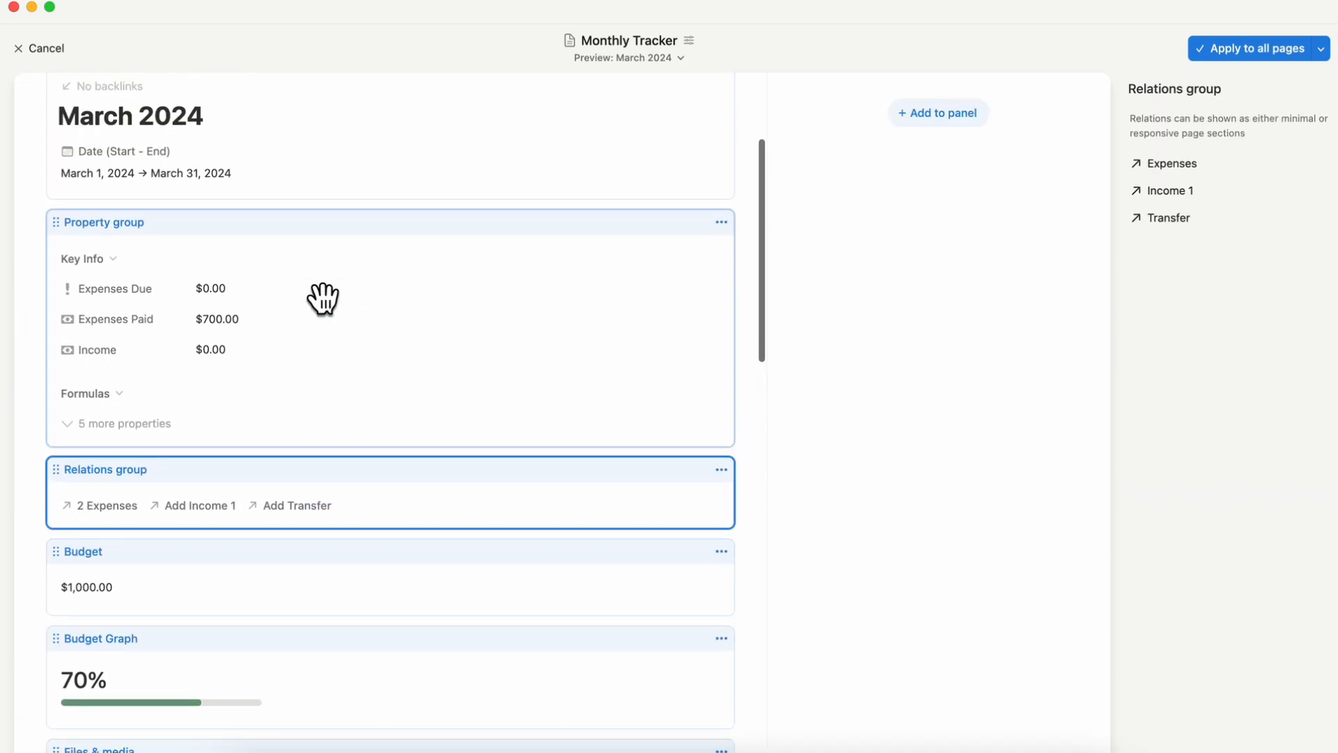
mouse_move(316, 545)
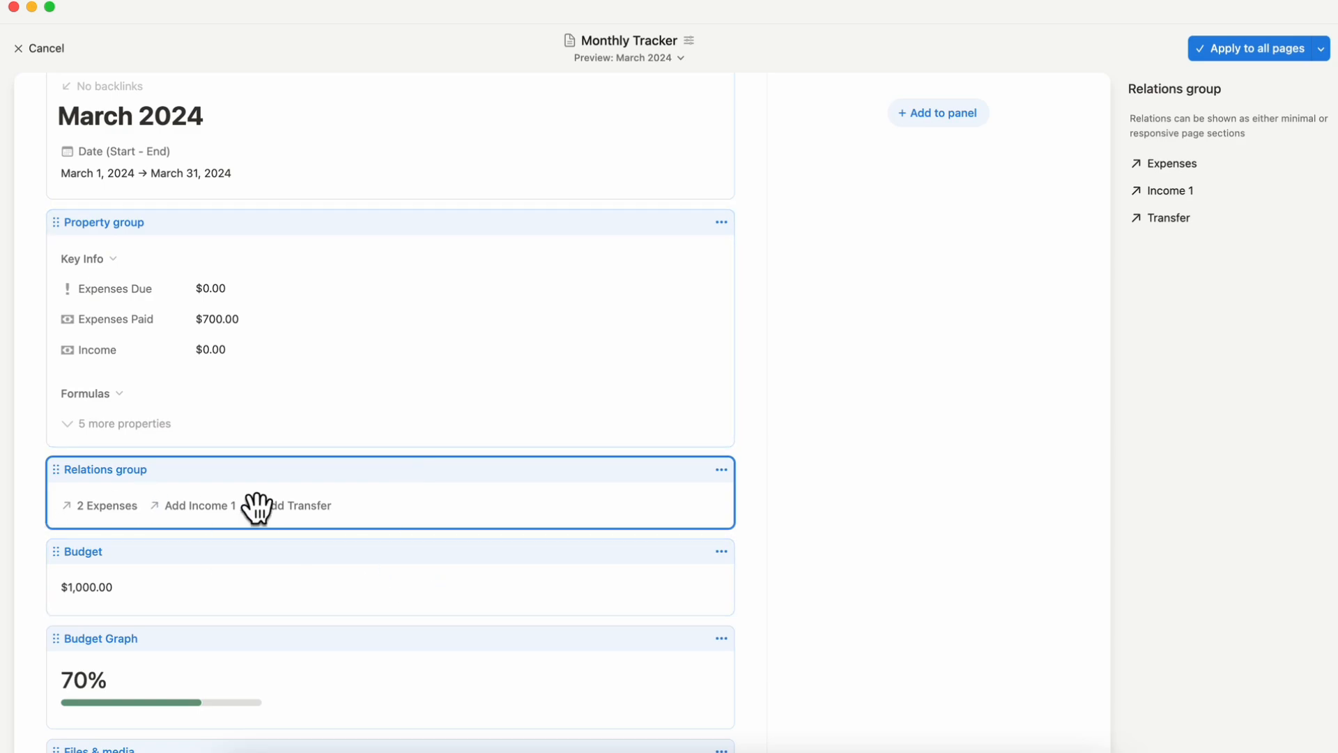
mouse_move(449, 492)
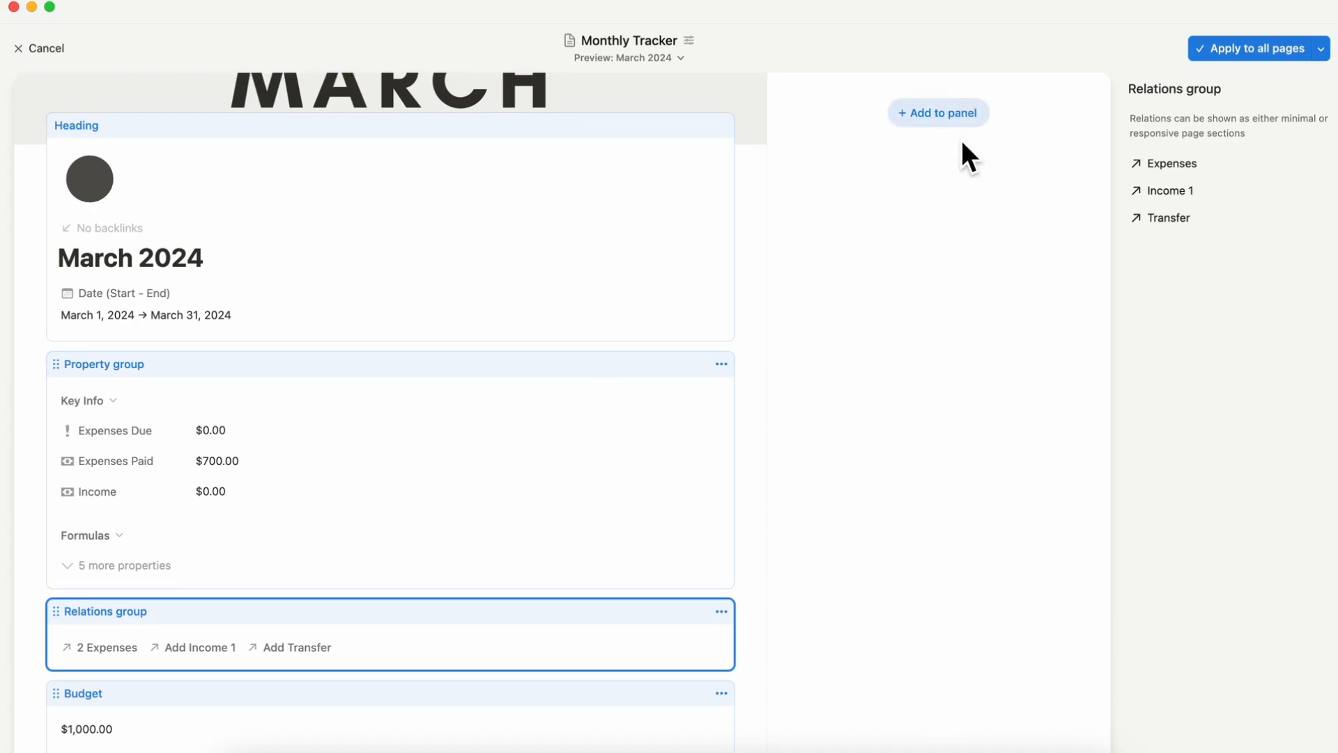
mouse_move(946, 162)
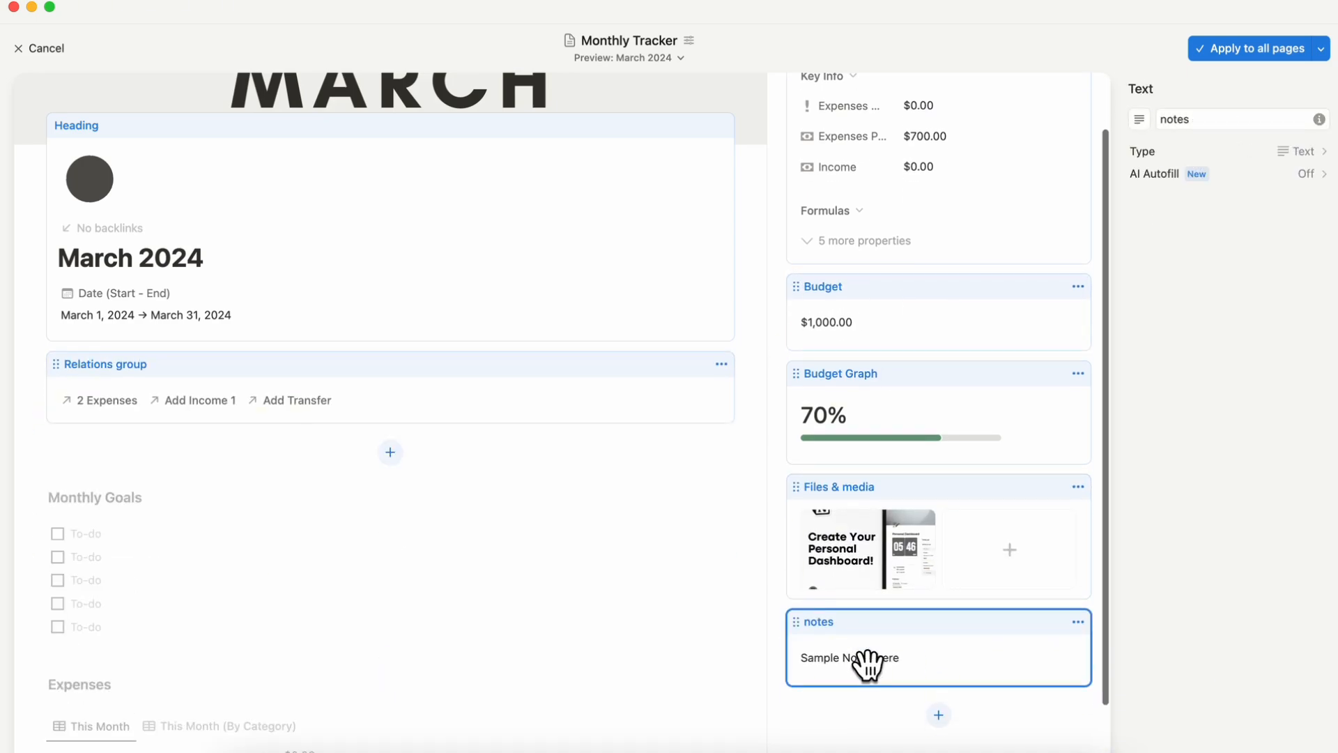
- Scroll down to review the sections moved into the side panel
scroll("down", 3)
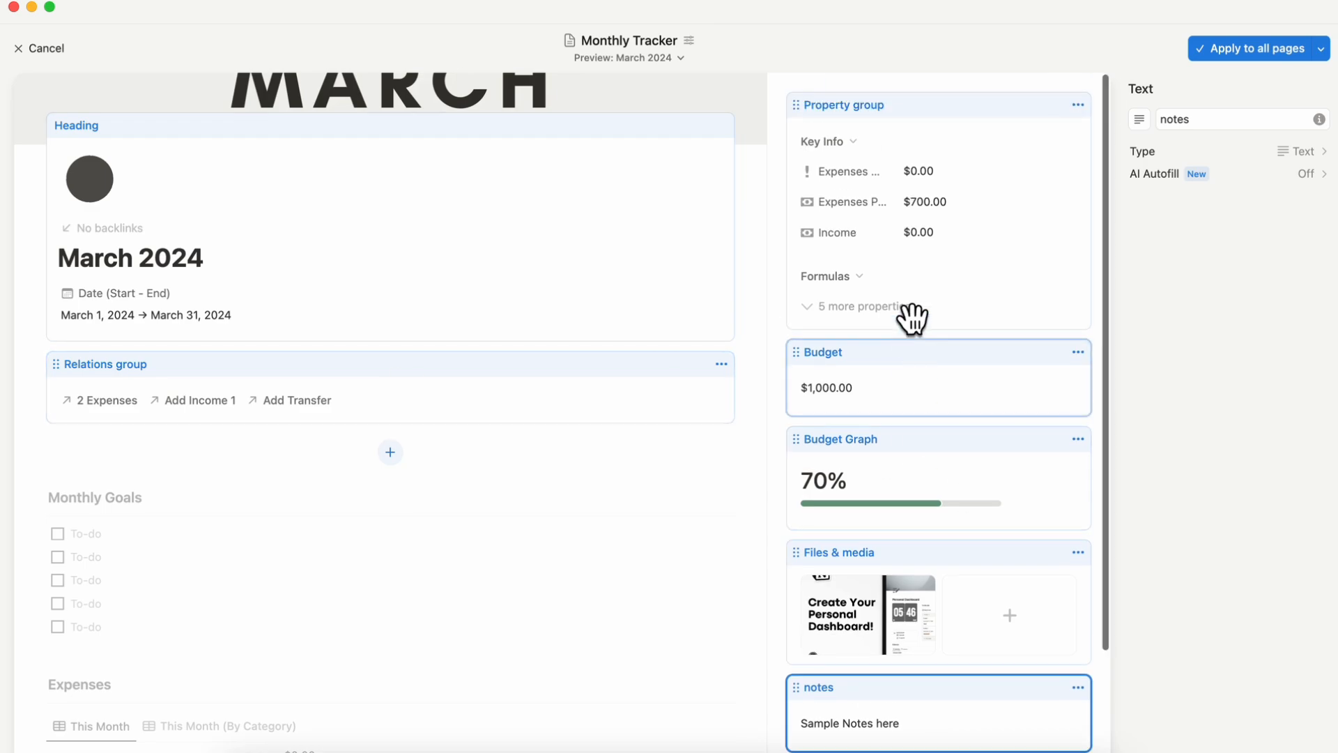
left_click(1258, 49)
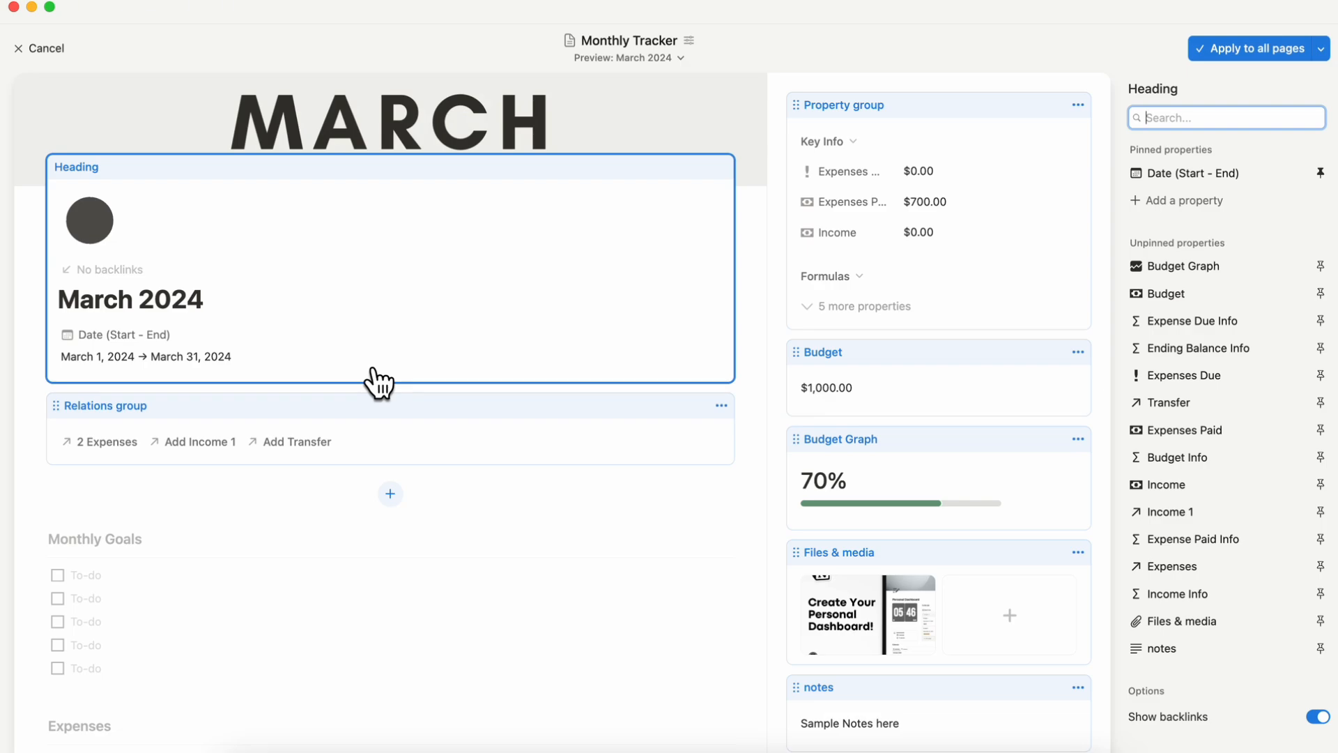
mouse_move(779, 176)
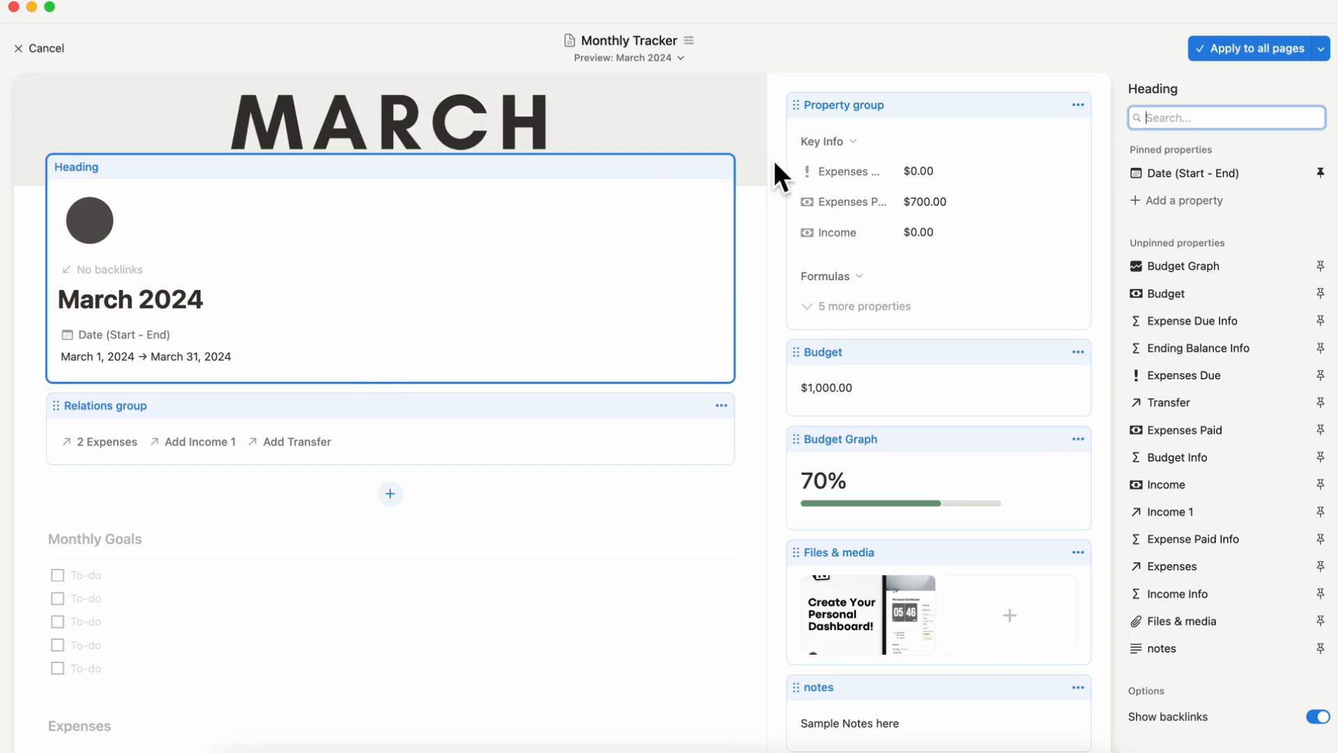
mouse_move(924, 434)
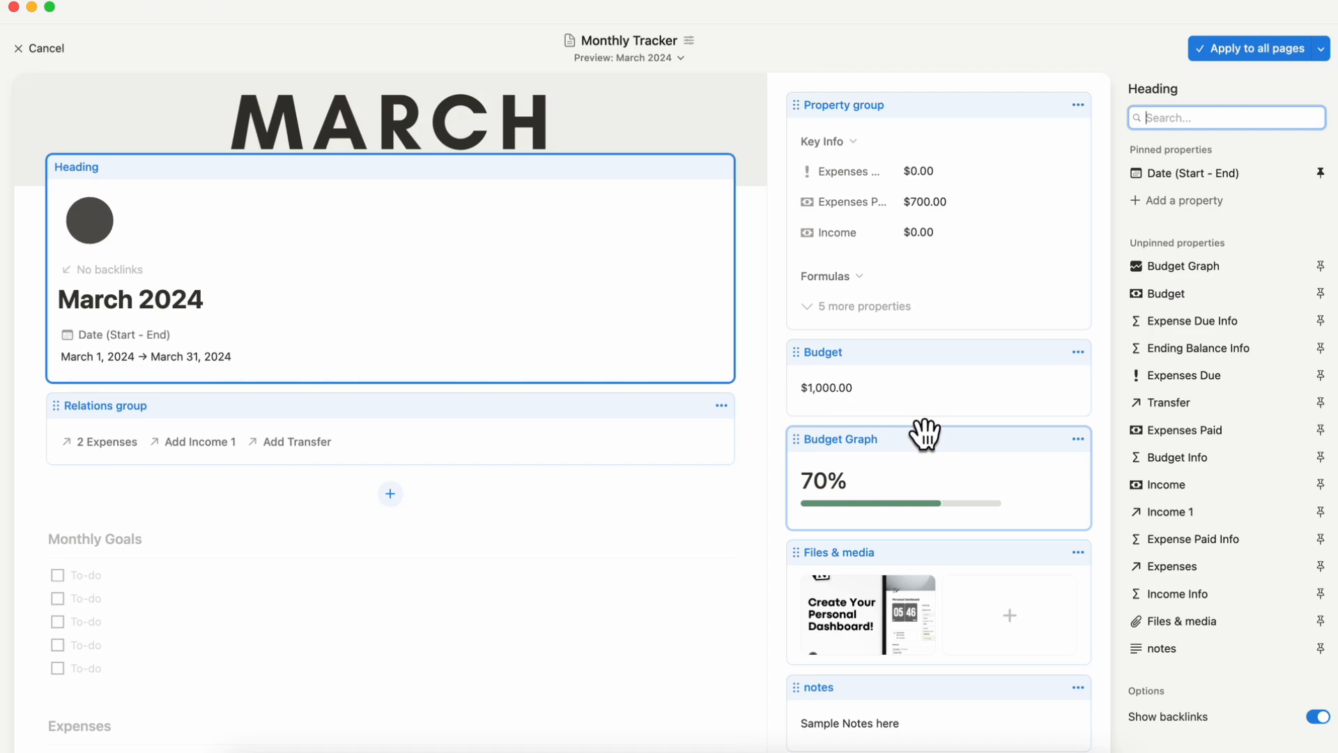
mouse_move(863, 578)
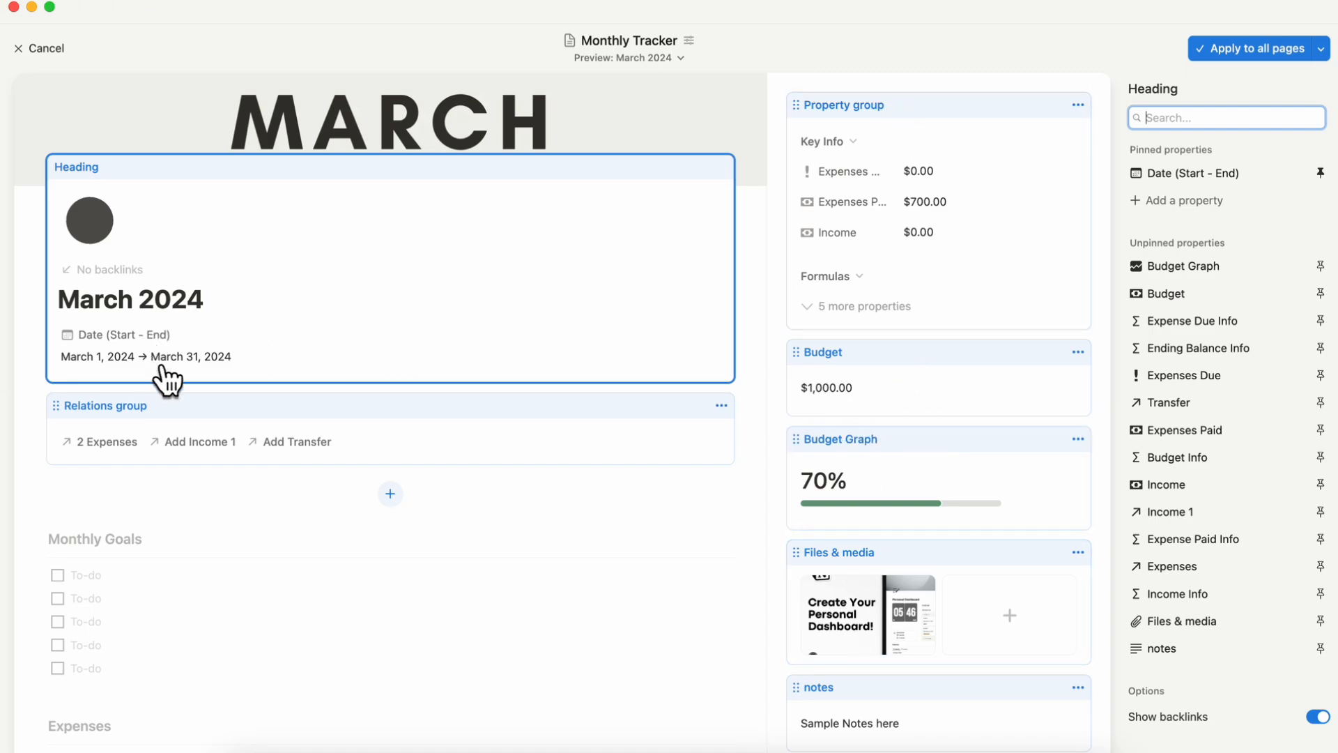
mouse_move(392, 354)
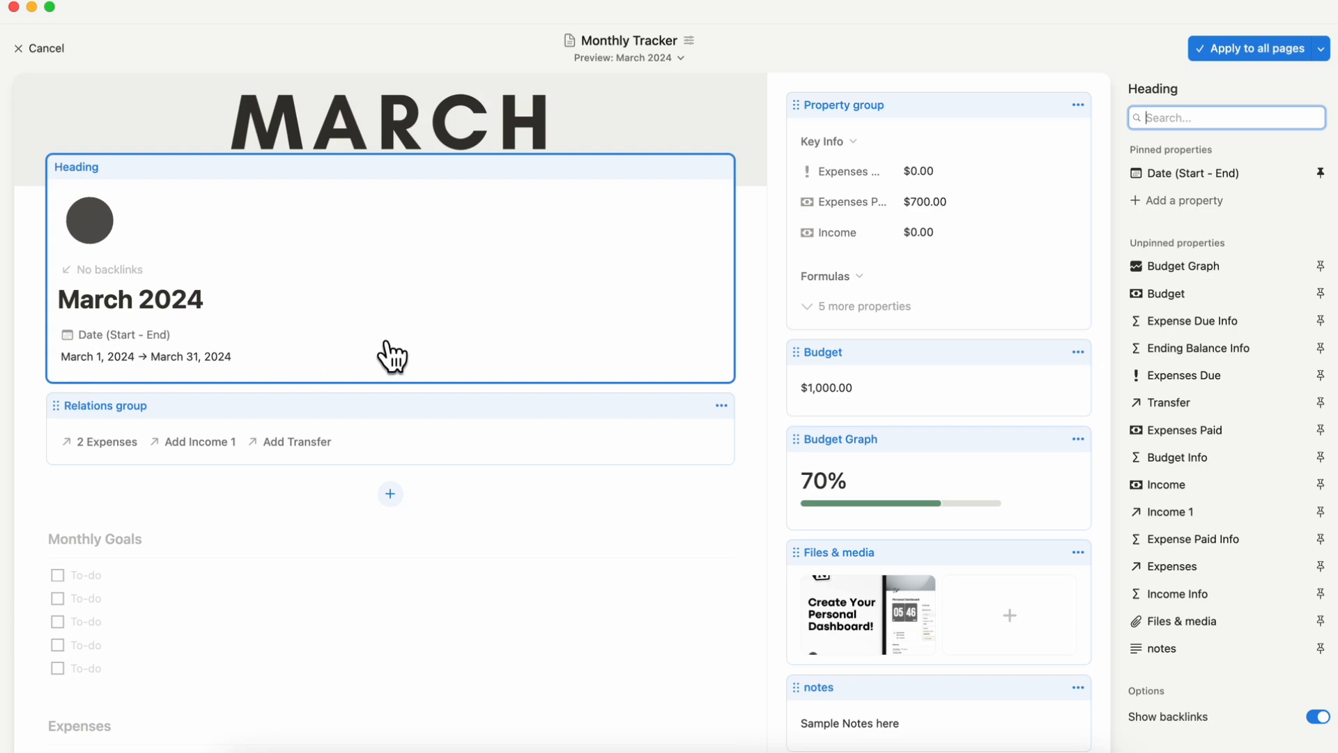
mouse_move(436, 371)
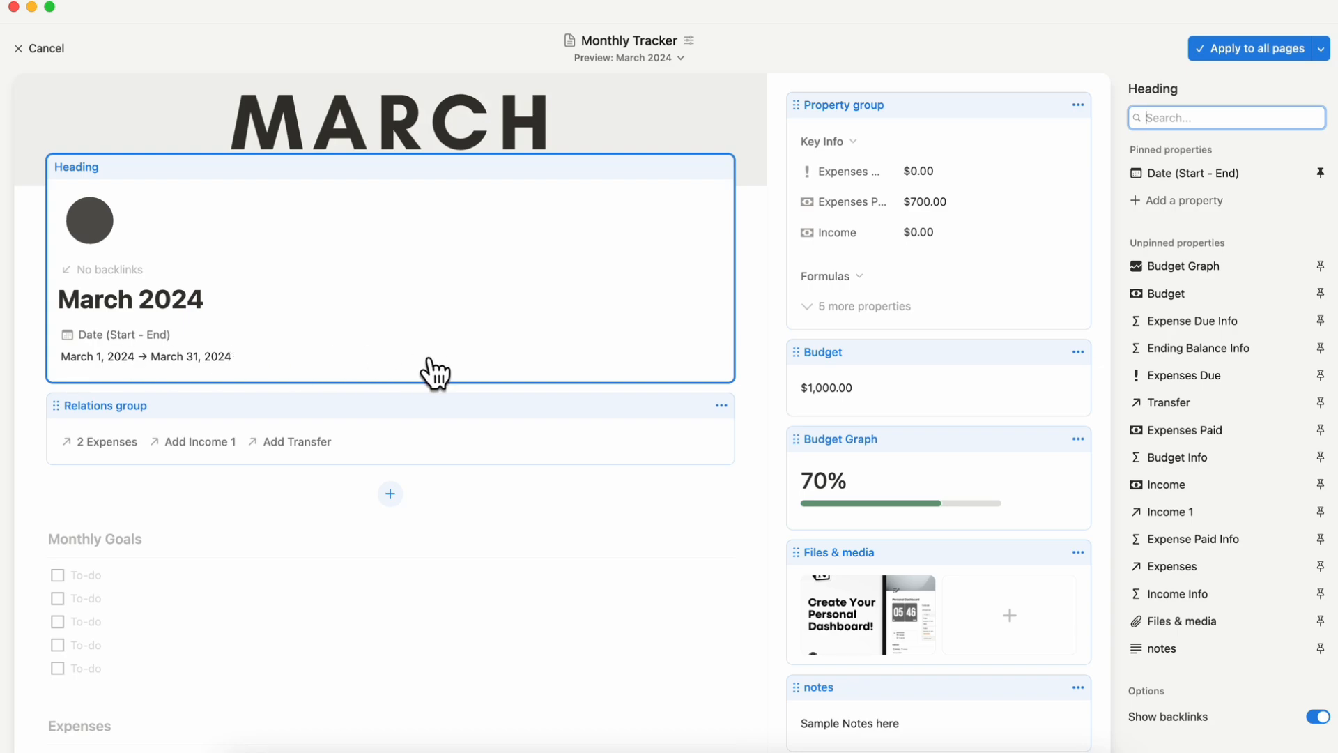
mouse_move(291, 368)
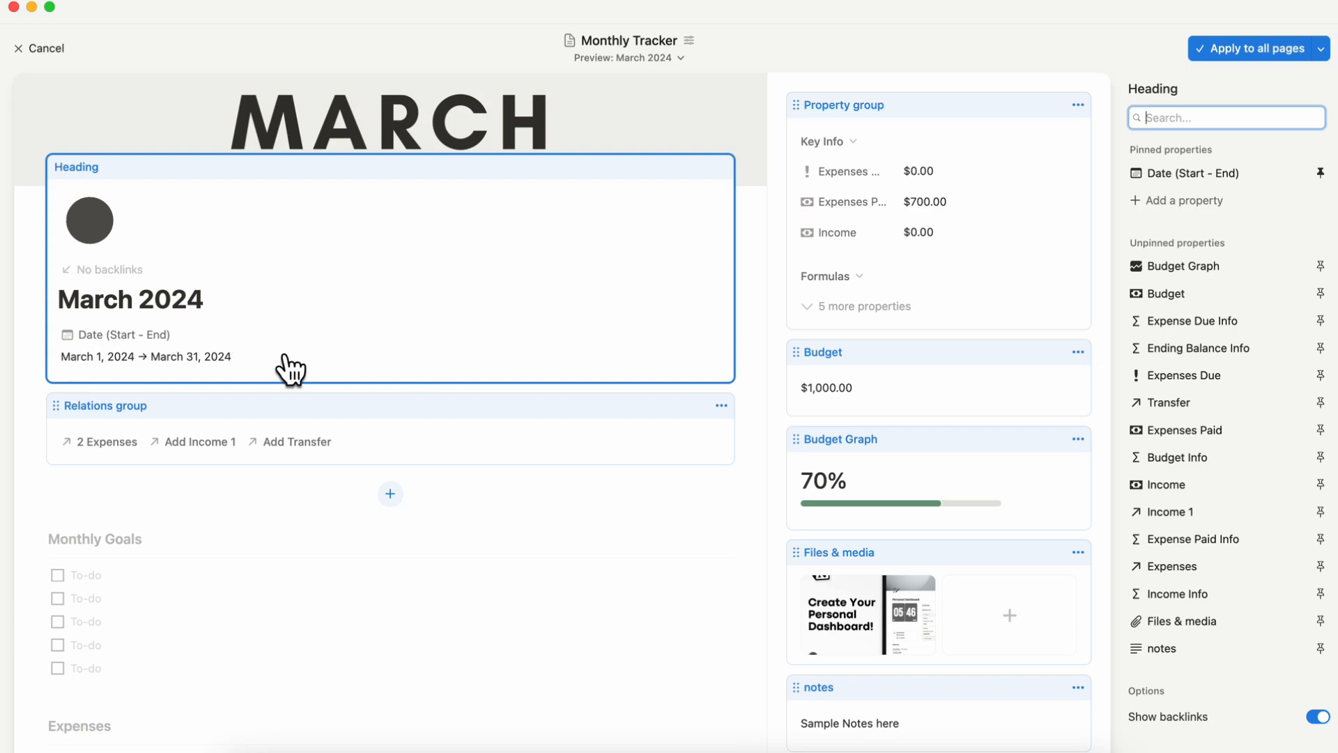
mouse_move(715, 575)
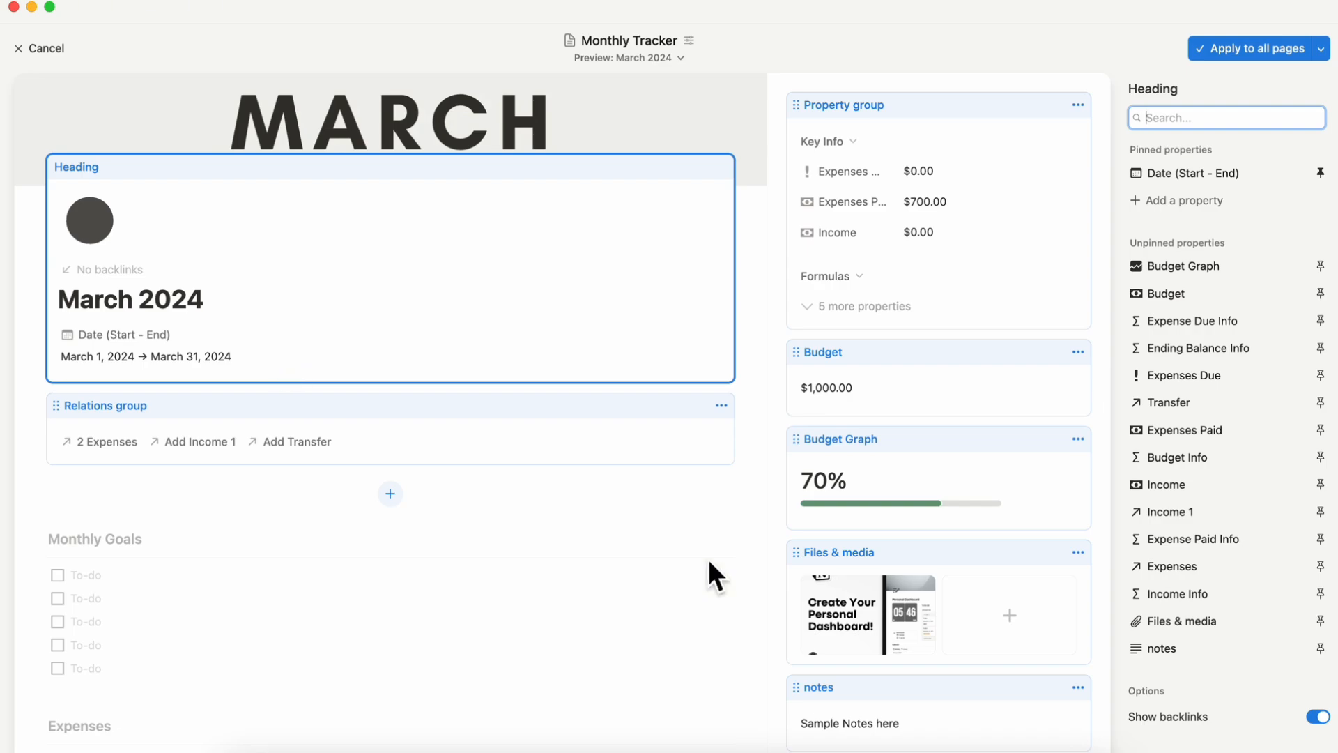
mouse_move(897, 552)
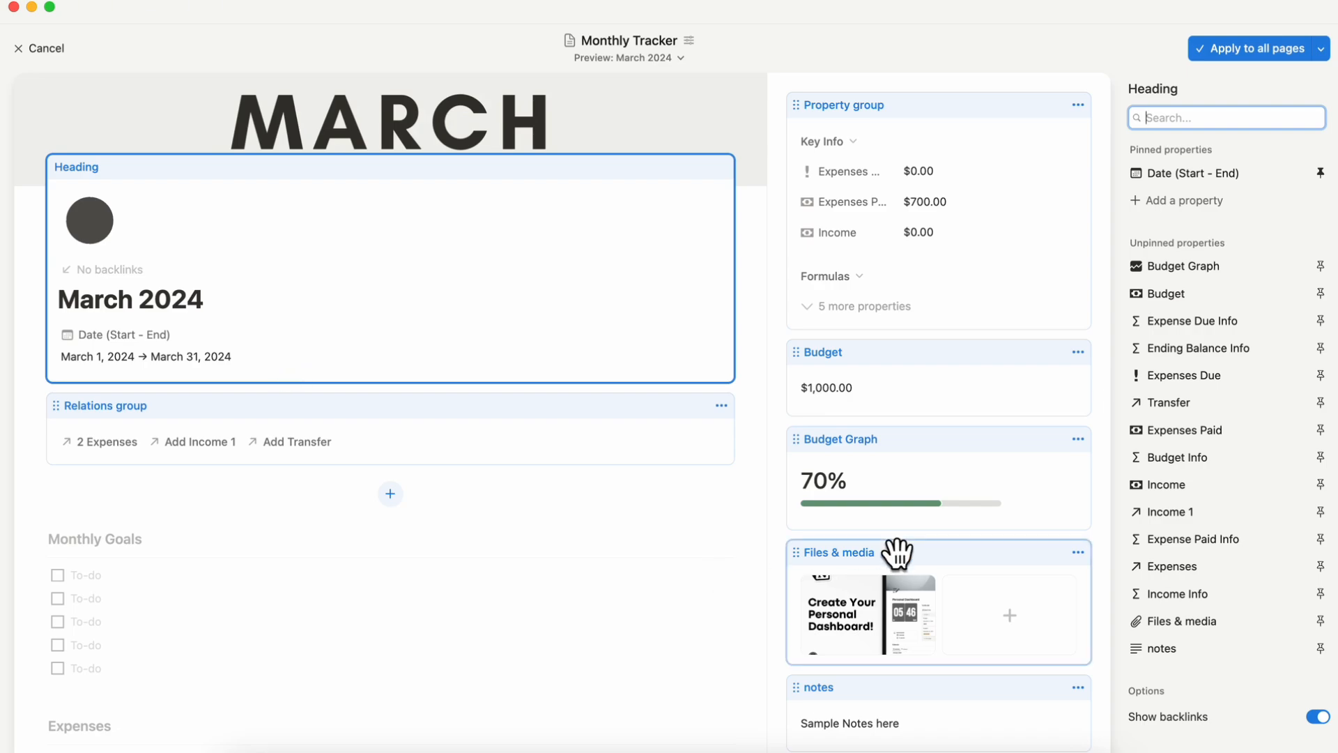
mouse_move(853, 619)
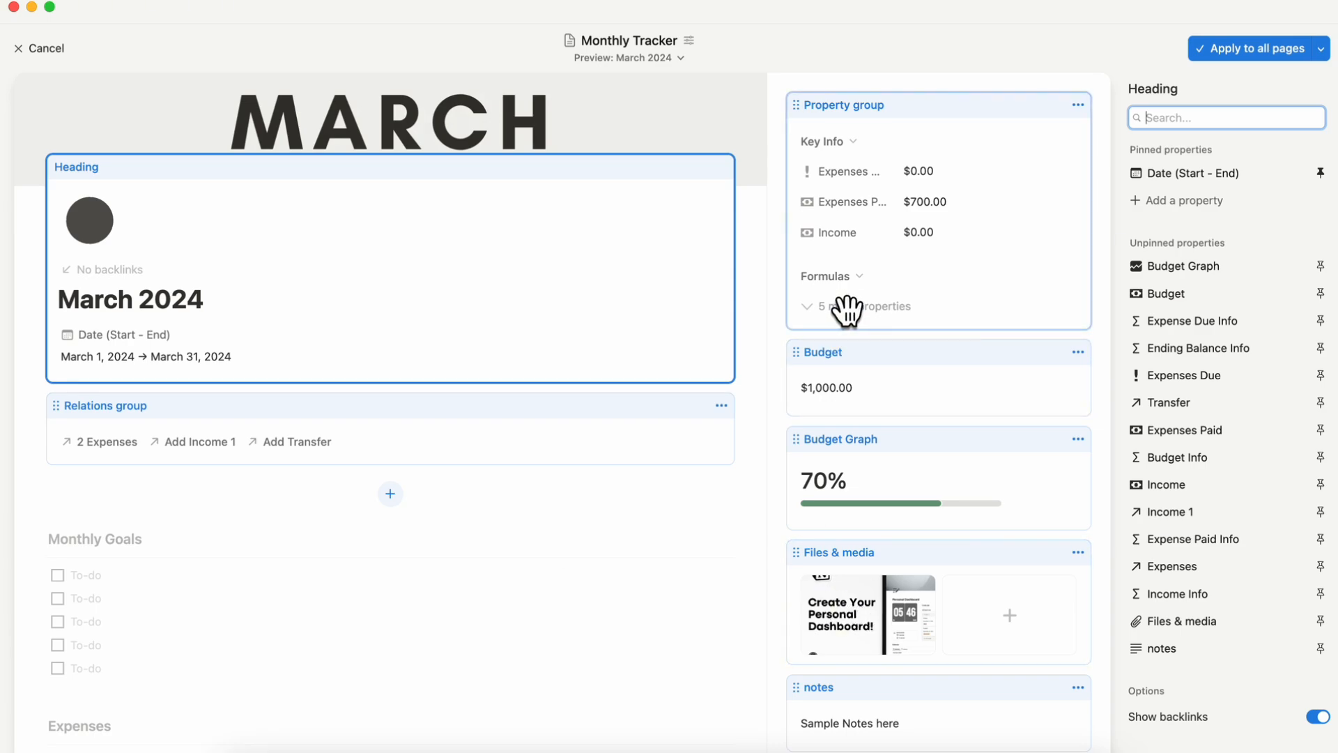
- Open the side panel's Property group block to show its Key Info and Formulas properties
left_click(937, 105)
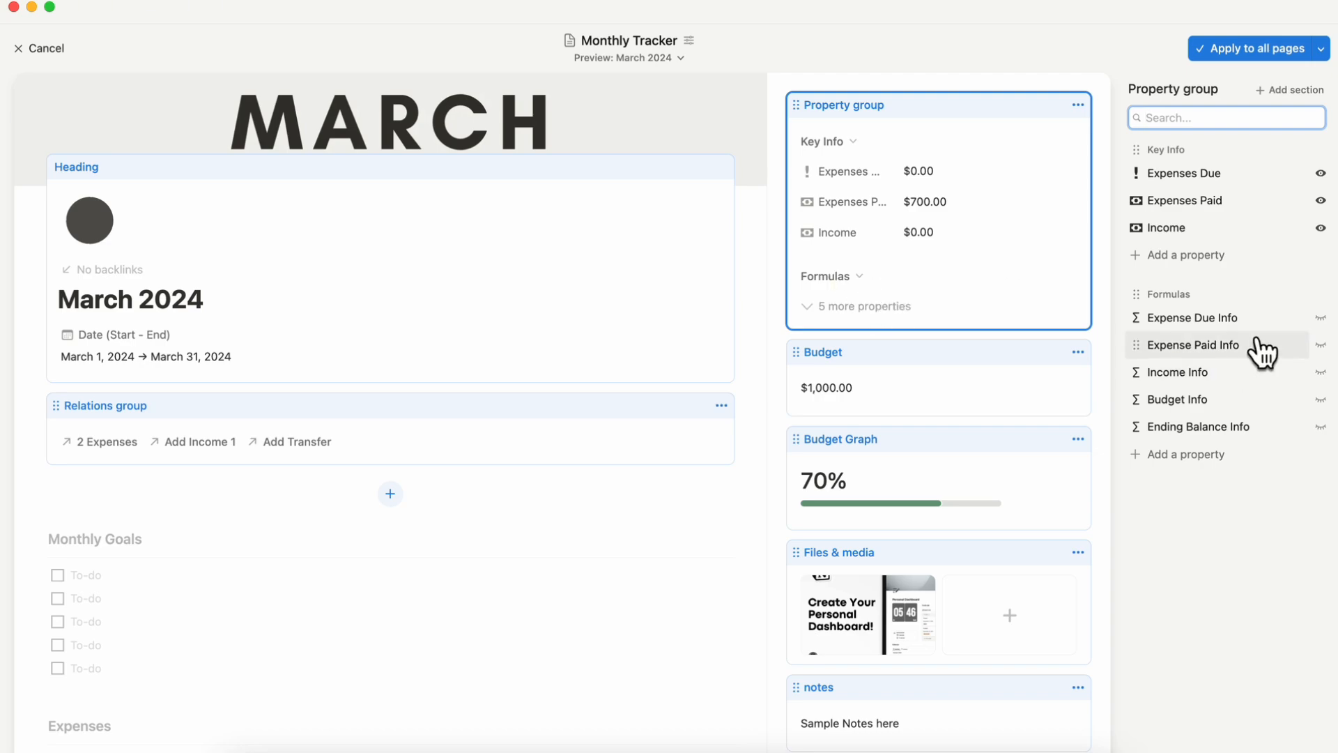
mouse_move(1222, 400)
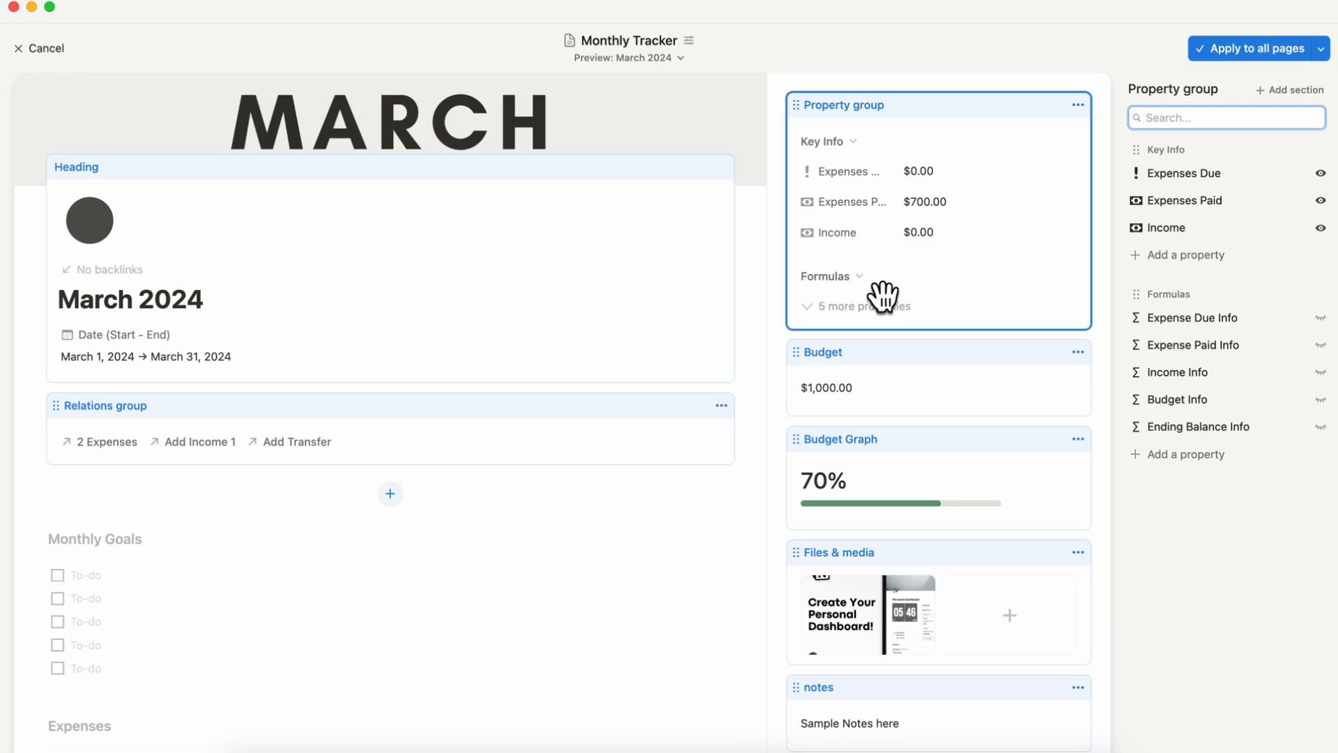
mouse_move(948, 241)
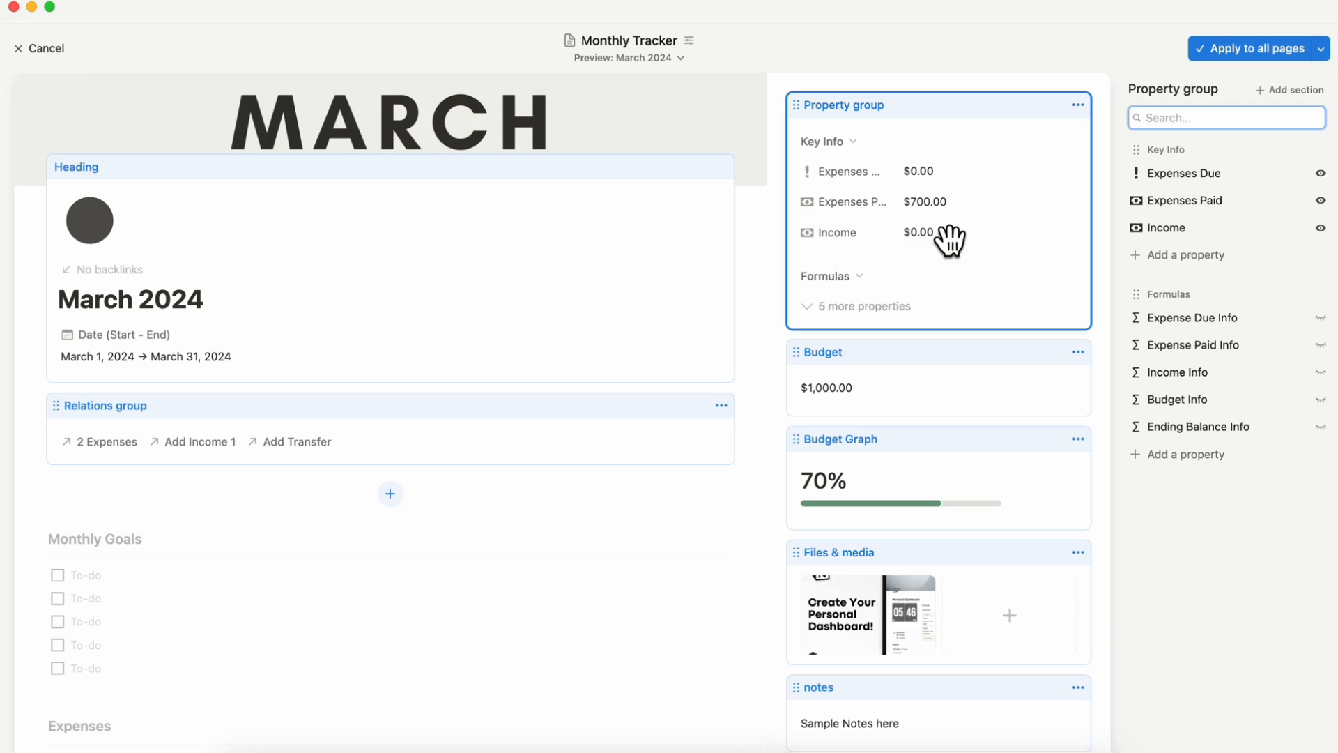